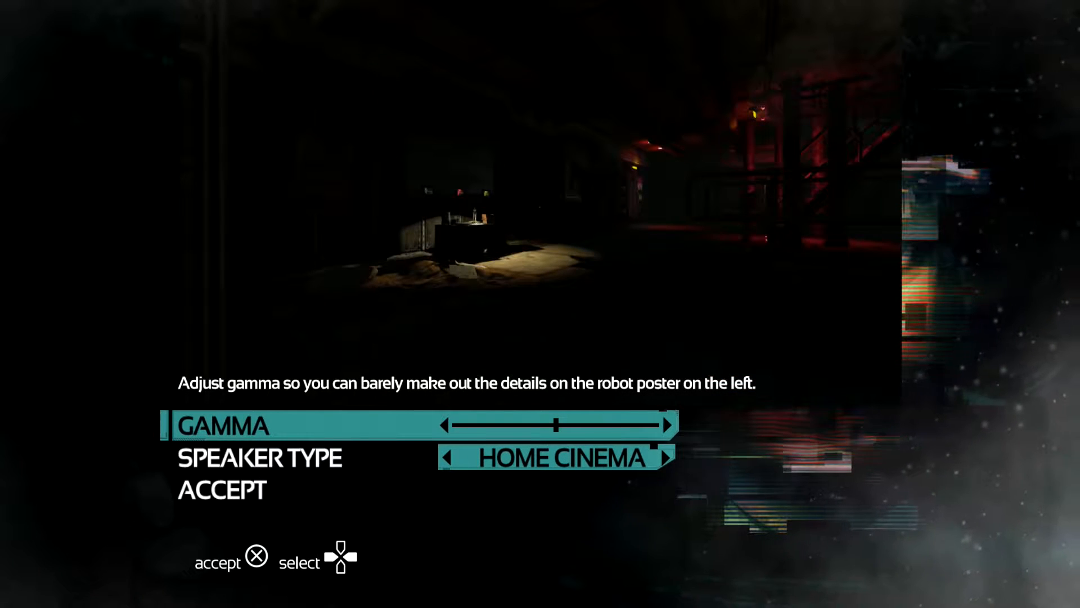
Change SPEAKER TYPE from home cinema to HEADPHONES, then accept the setup screen.
{"action": "key", "text": "down"}
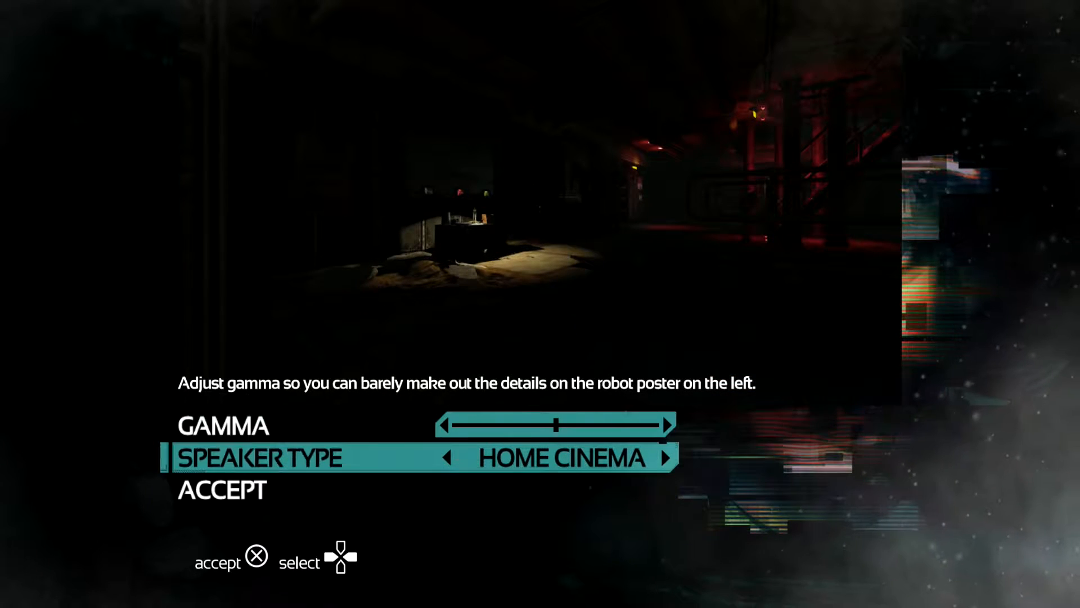
{"action": "left_click", "coordinate": [447, 457]}
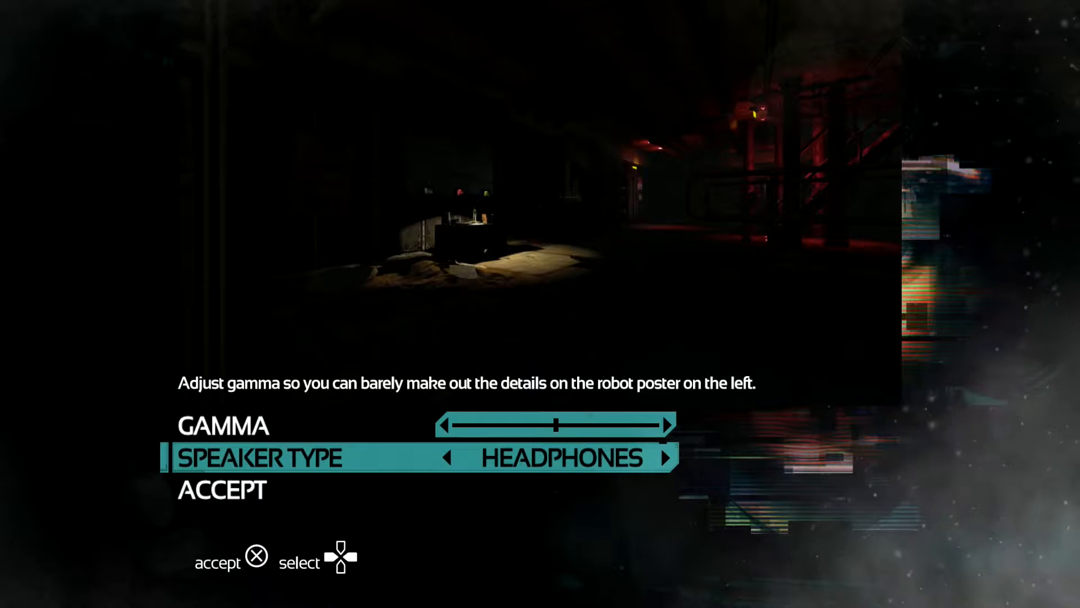
{"action": "key", "text": "Down"}
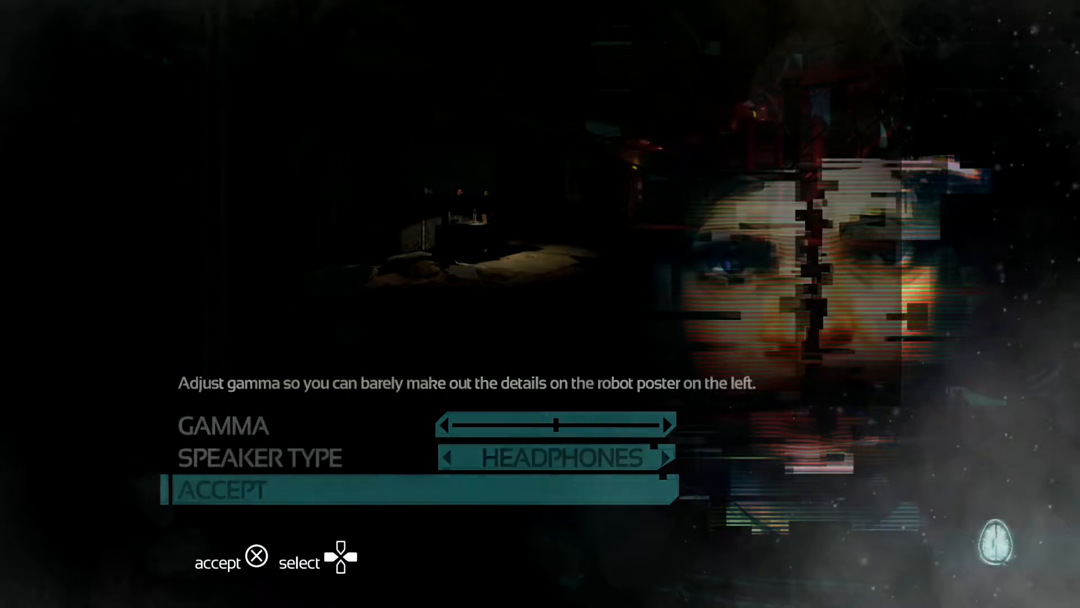
{"action": "left_click", "coordinate": [221, 490]}
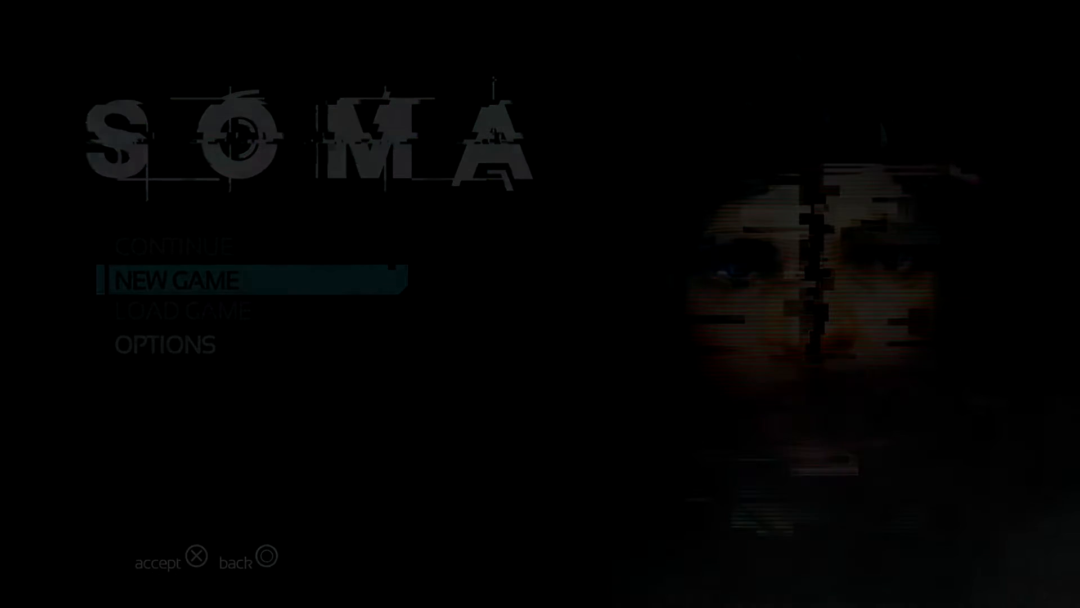
Select NEW GAME on the main menu to start playing.
{"action": "left_click", "coordinate": [177, 279]}
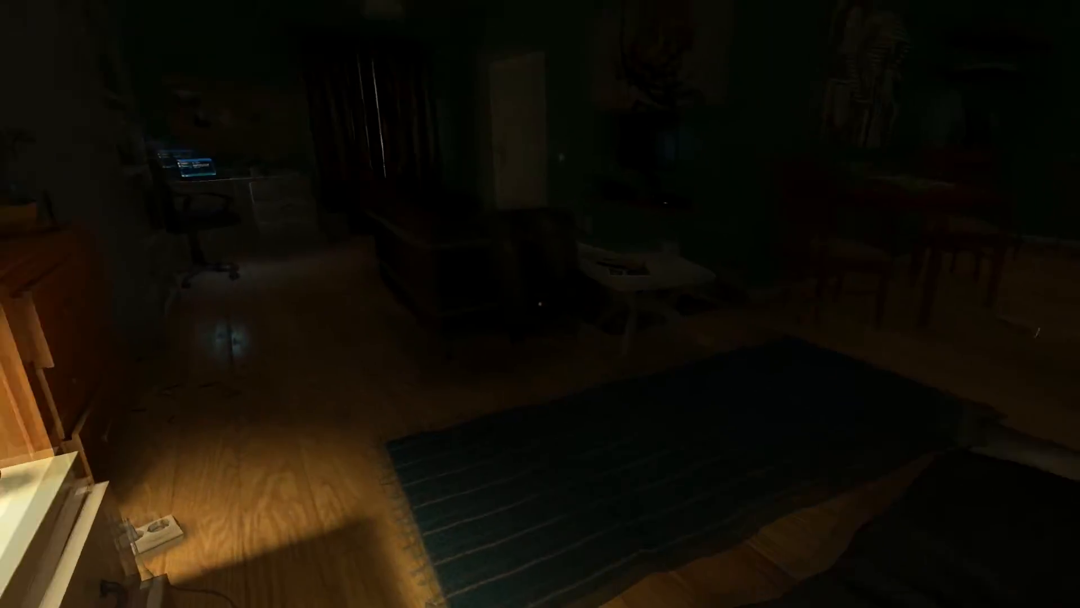
{"action": "mouse_move", "coordinate": [540, 304]}
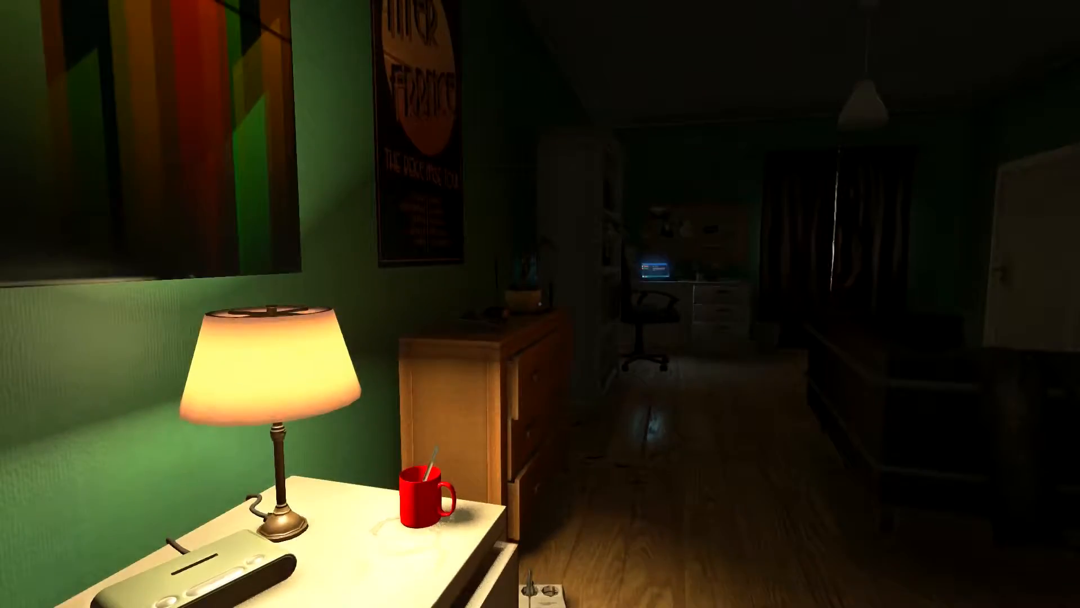
{"action": "mouse_move", "coordinate": [540, 304]}
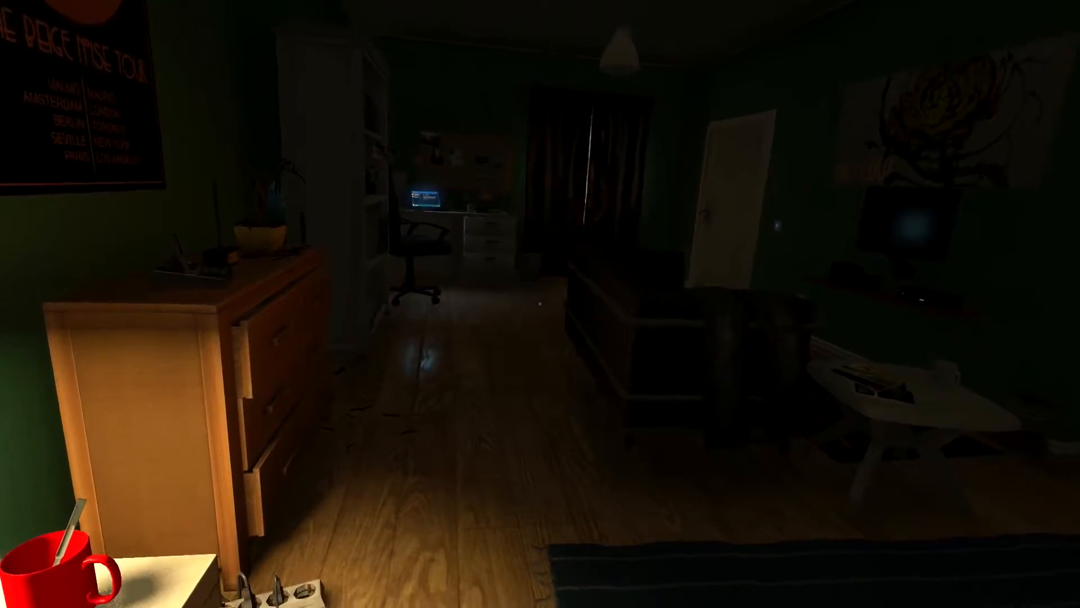
{"action": "mouse_move", "coordinate": [541, 304]}
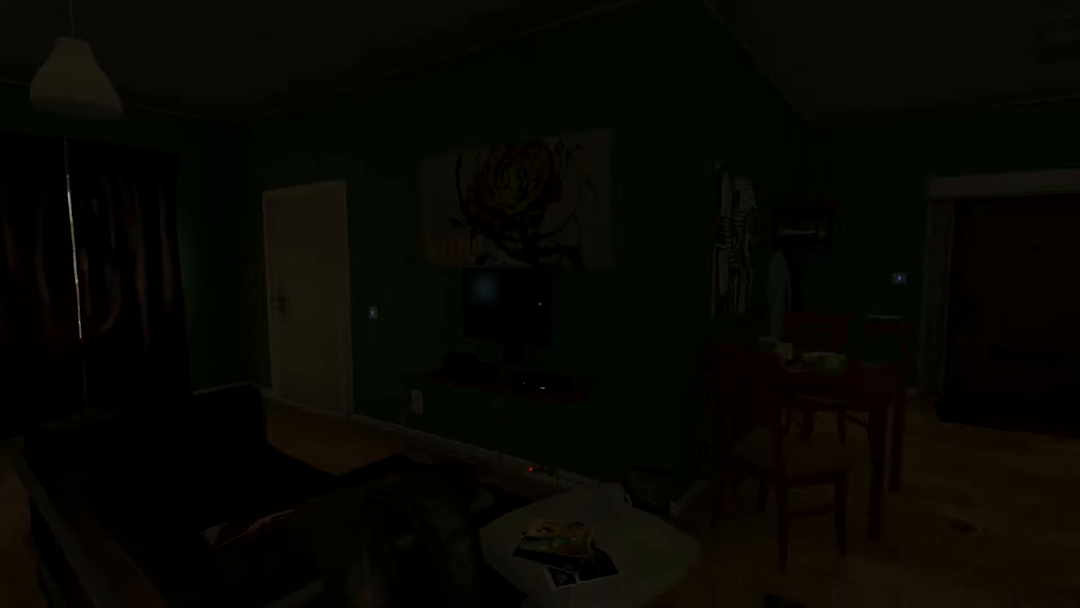
{"action": "mouse_move", "coordinate": [540, 304]}
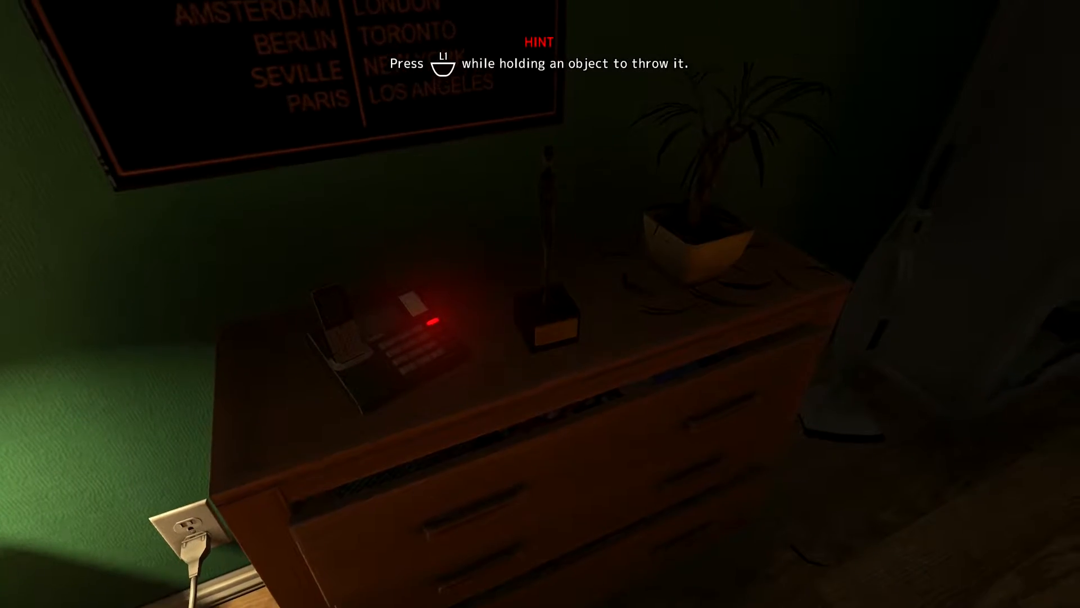
{"action": "mouse_move", "coordinate": [541, 304]}
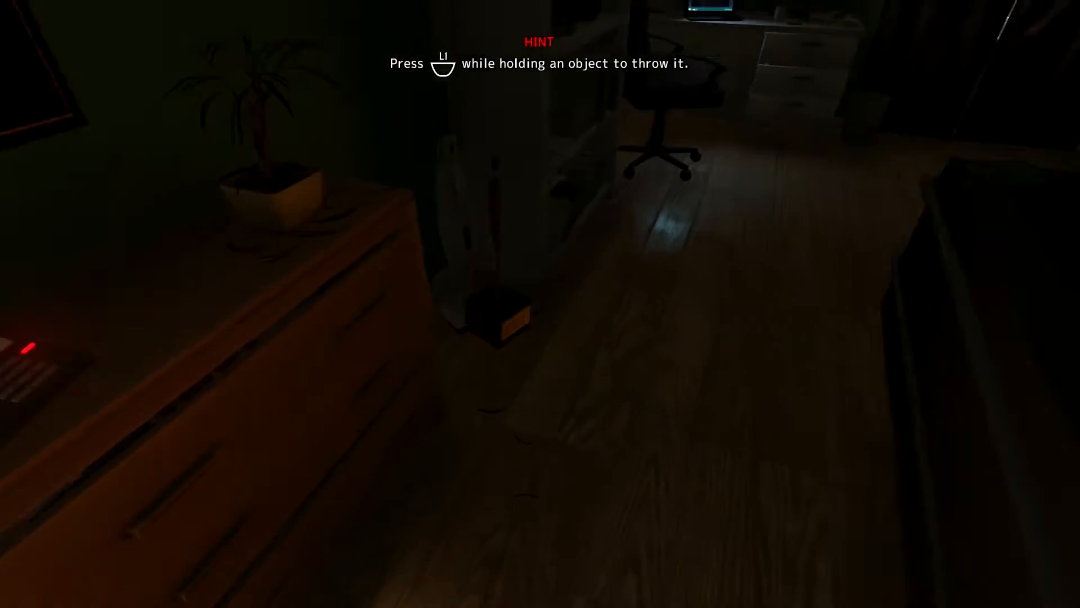
{"action": "mouse_move", "coordinate": [540, 303]}
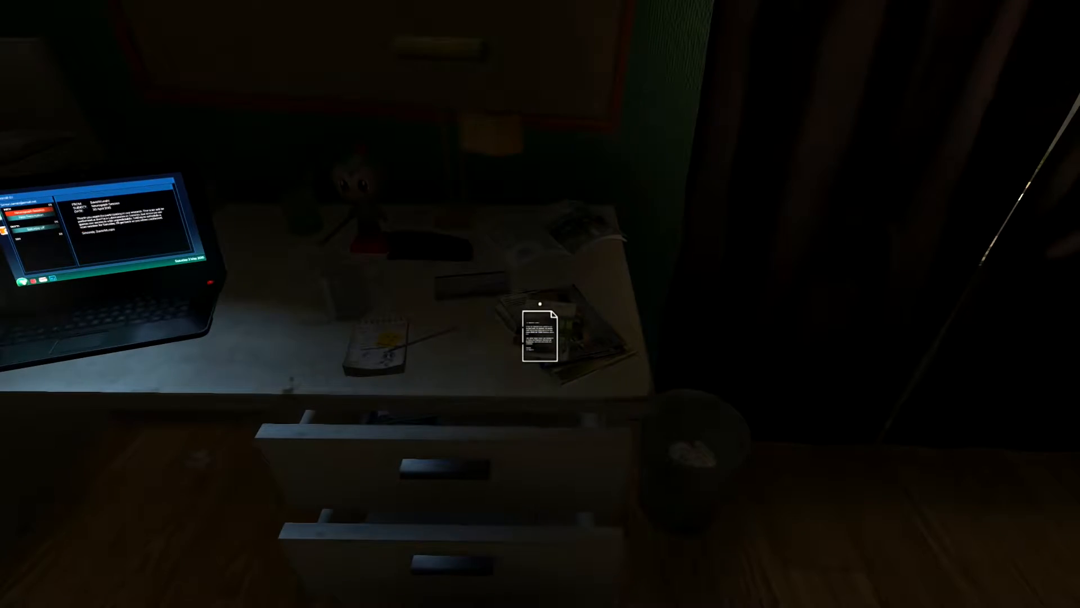
Read the note on the desk and the paper pinned to the corkboard.
{"action": "left_click", "coordinate": [541, 334]}
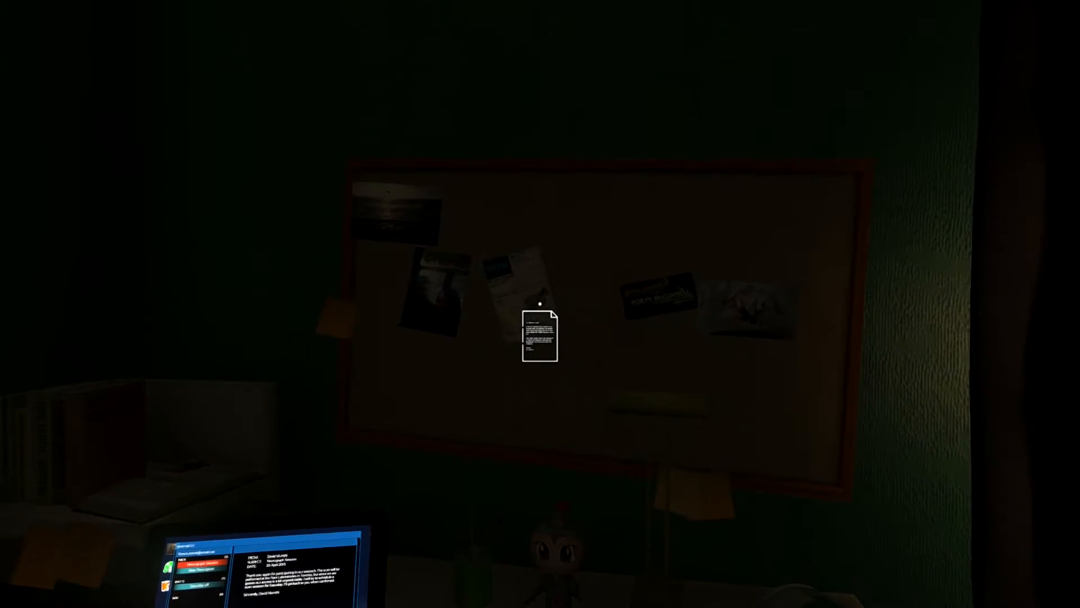
{"action": "left_click", "coordinate": [540, 330]}
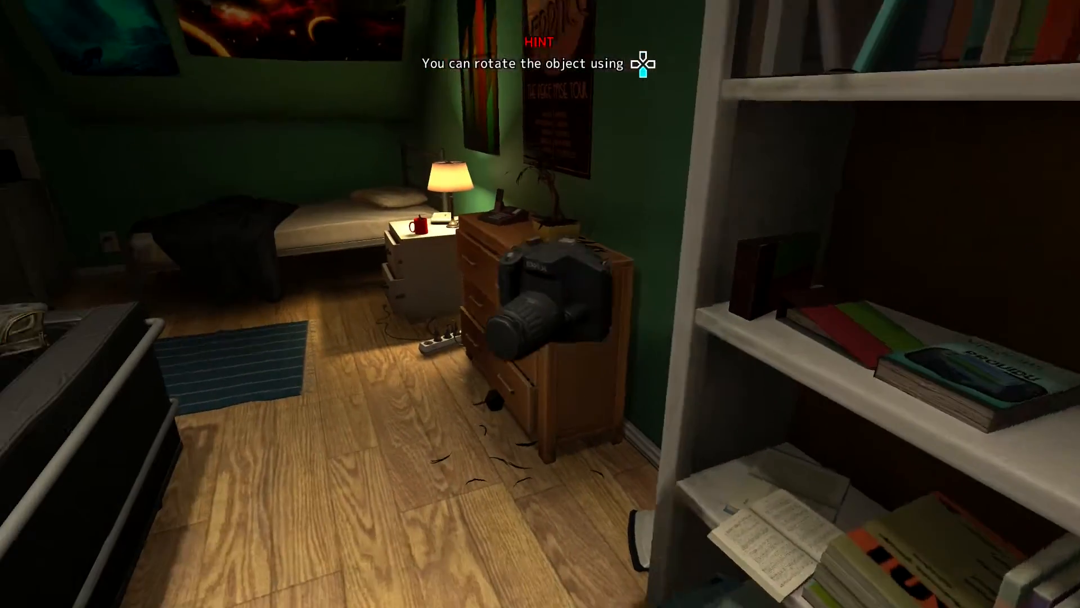
{"action": "mouse_move", "coordinate": [541, 304]}
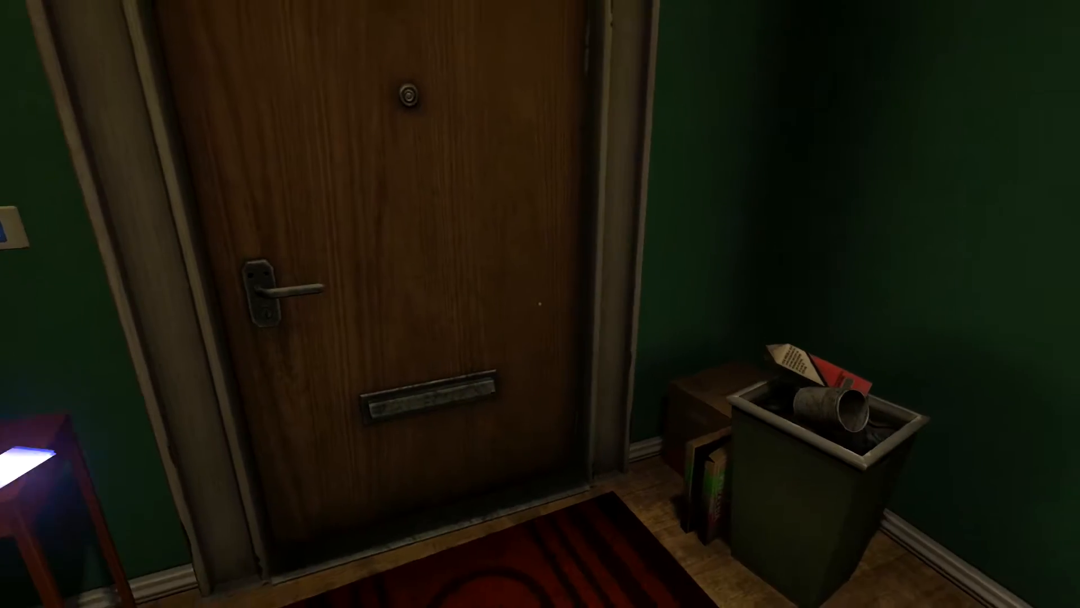
{"action": "mouse_move", "coordinate": [540, 303]}
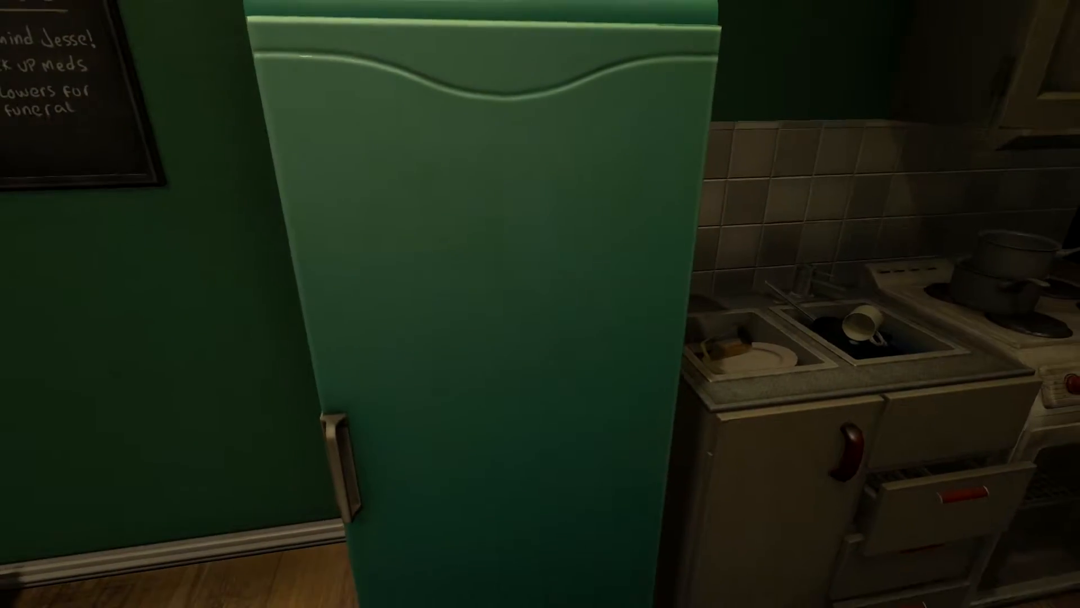
Try opening the green kitchen fridge.
{"action": "left_click", "coordinate": [344, 448]}
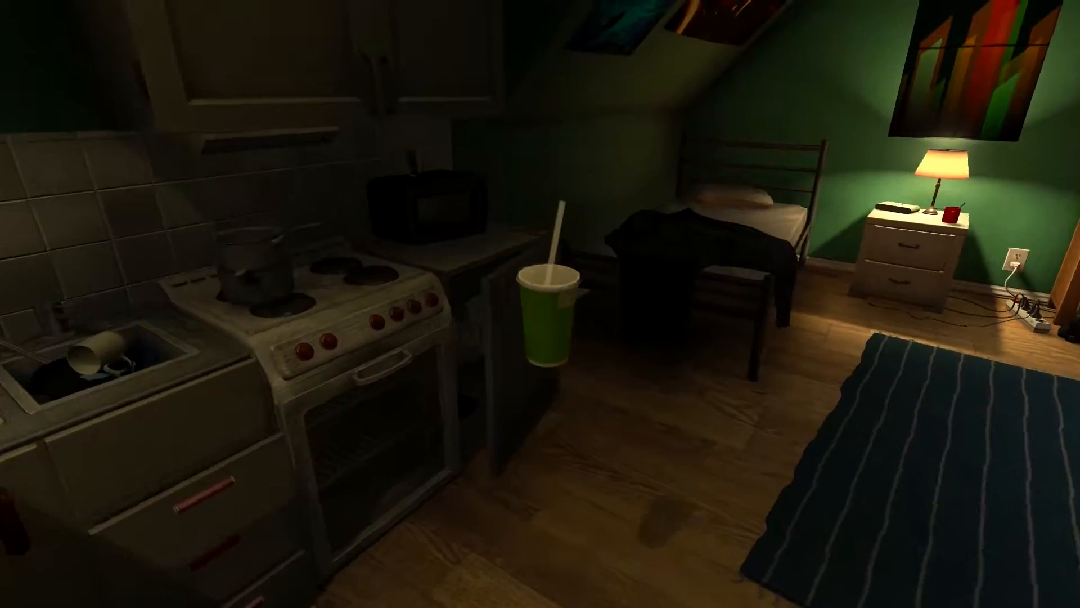
{"action": "mouse_move", "coordinate": [540, 303]}
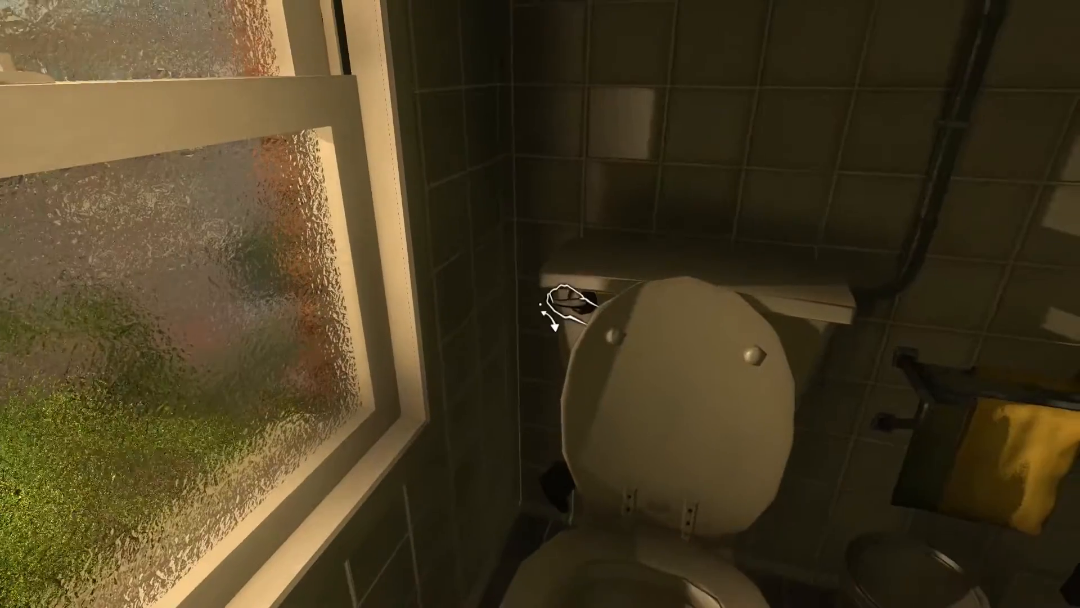
{"action": "mouse_move", "coordinate": [559, 303]}
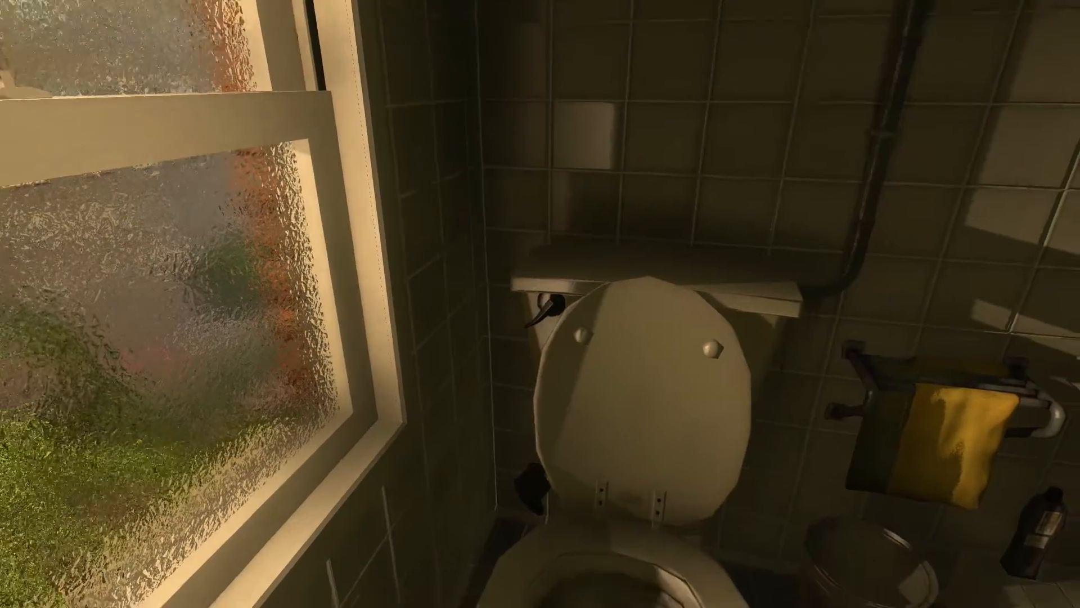
{"action": "mouse_move", "coordinate": [541, 304]}
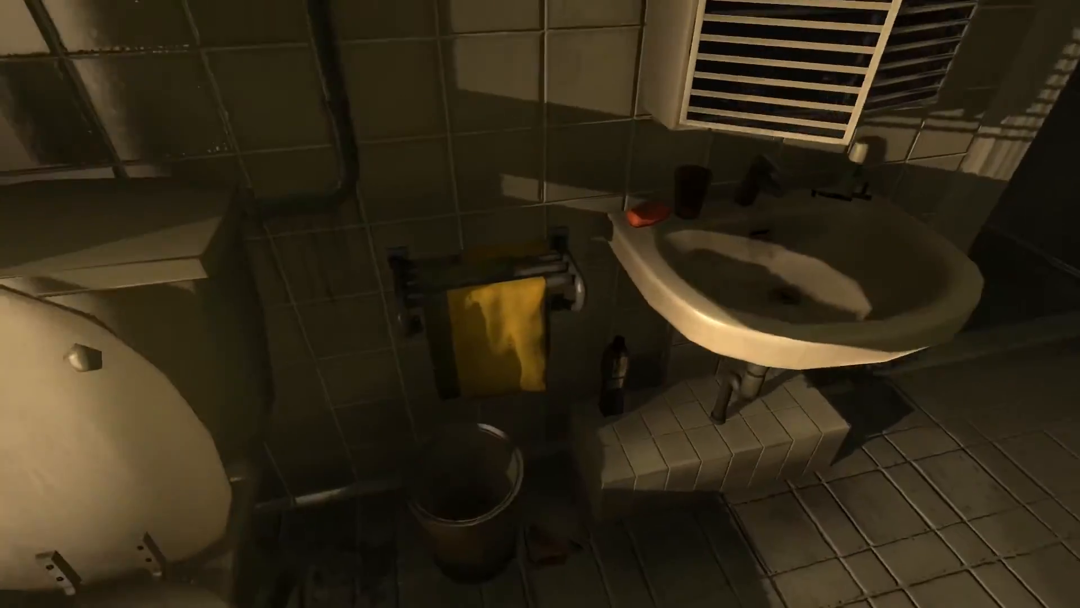
{"action": "mouse_move", "coordinate": [541, 303]}
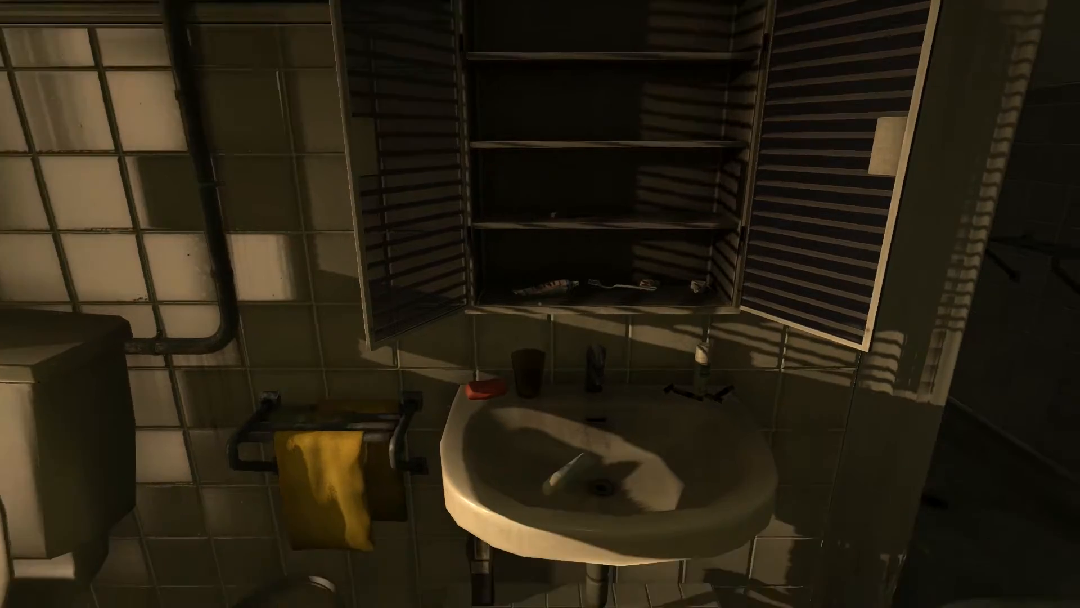
{"action": "mouse_move", "coordinate": [541, 303]}
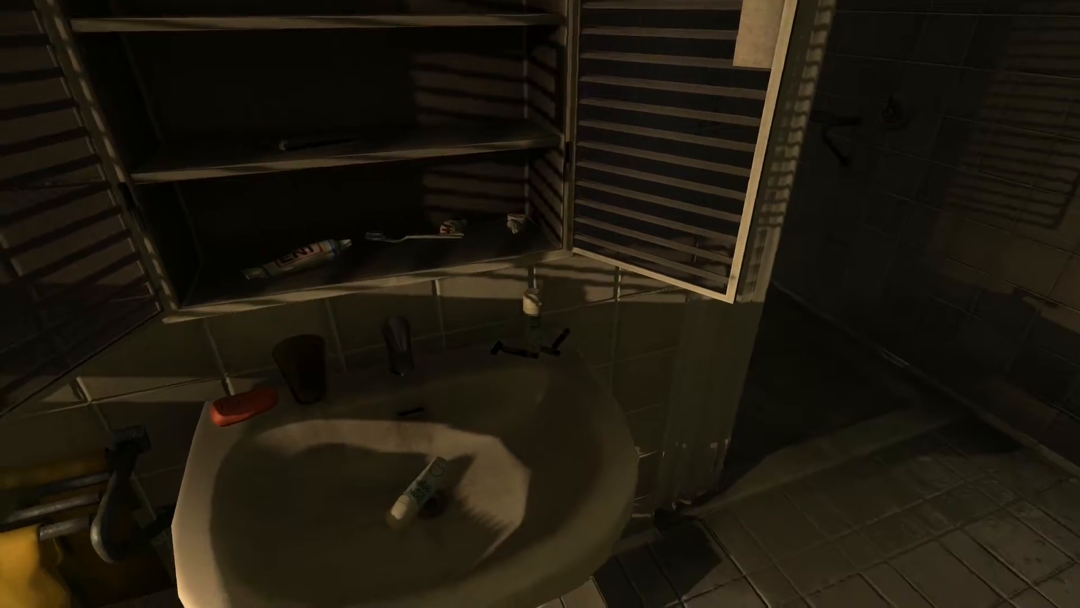
{"action": "mouse_move", "coordinate": [541, 304]}
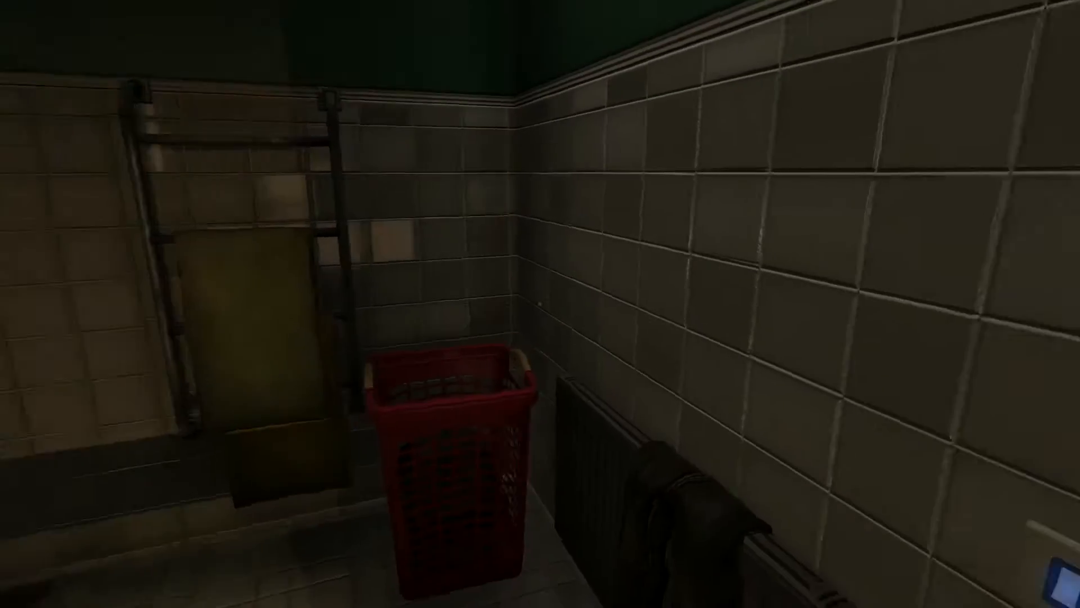
{"action": "mouse_move", "coordinate": [540, 304]}
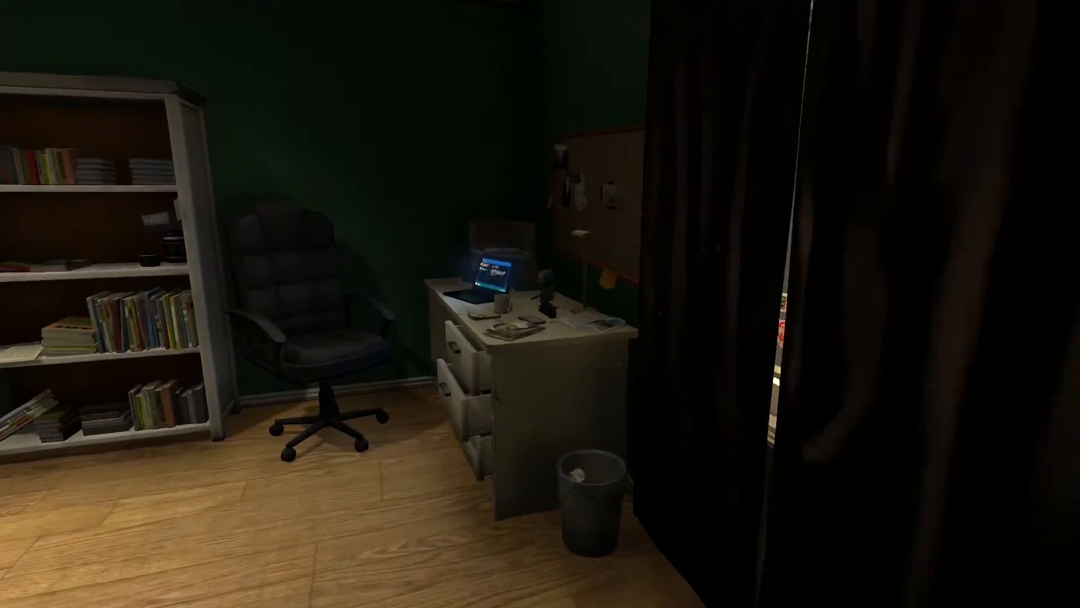
{"action": "mouse_move", "coordinate": [540, 304]}
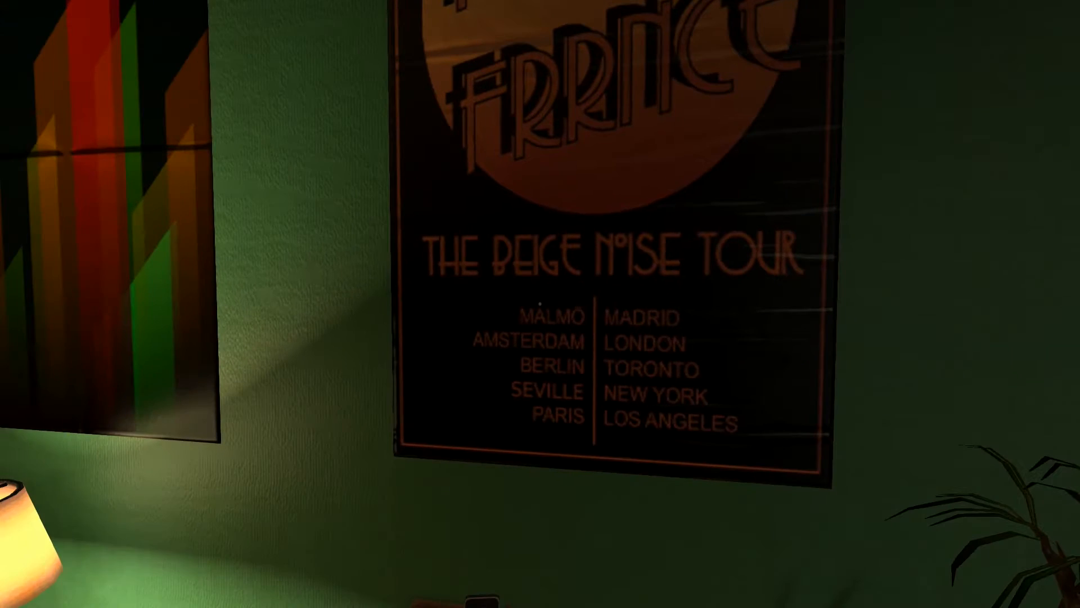
{"action": "mouse_move", "coordinate": [540, 304]}
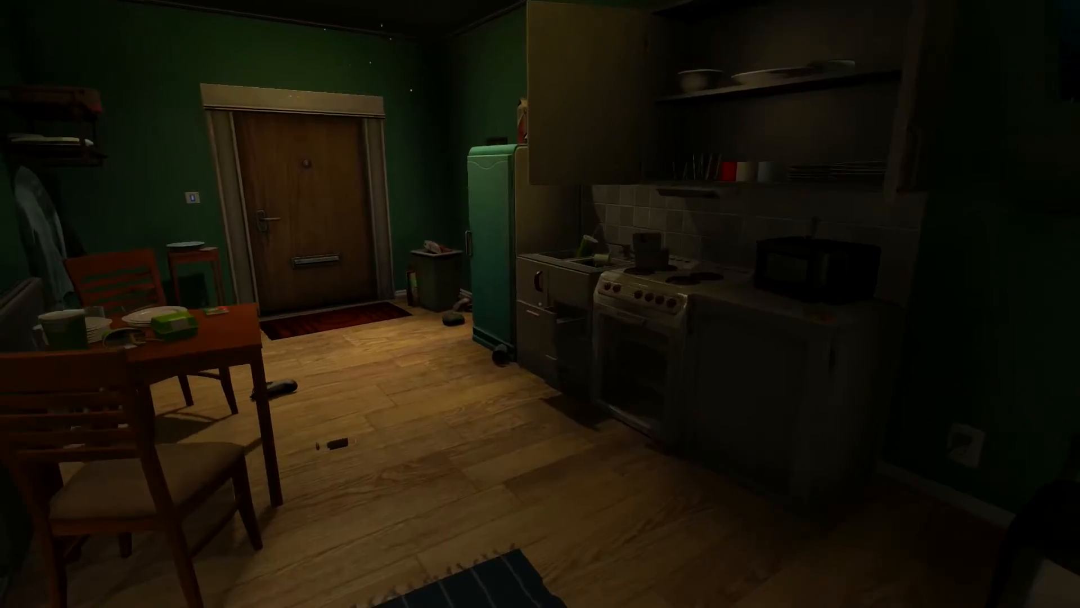
{"action": "mouse_move", "coordinate": [541, 304]}
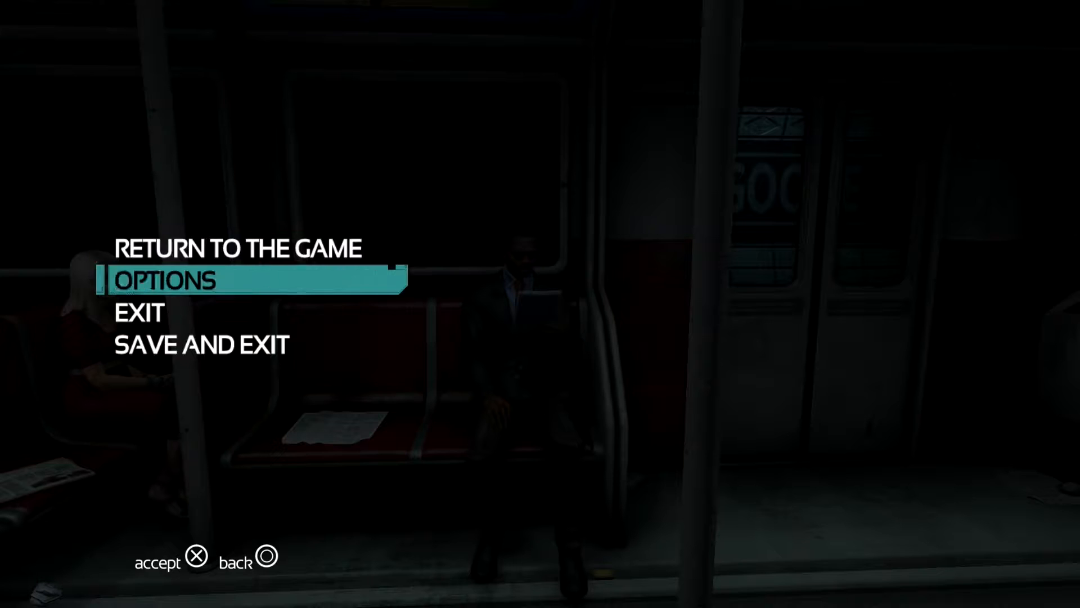
{"action": "left_click", "coordinate": [166, 280]}
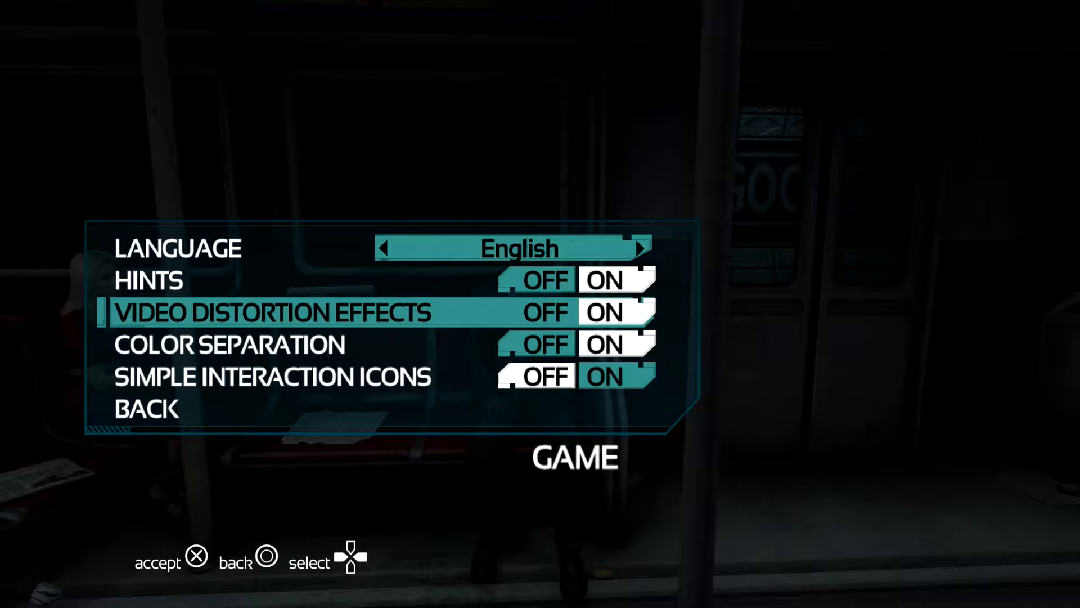
{"action": "key", "text": "Circle"}
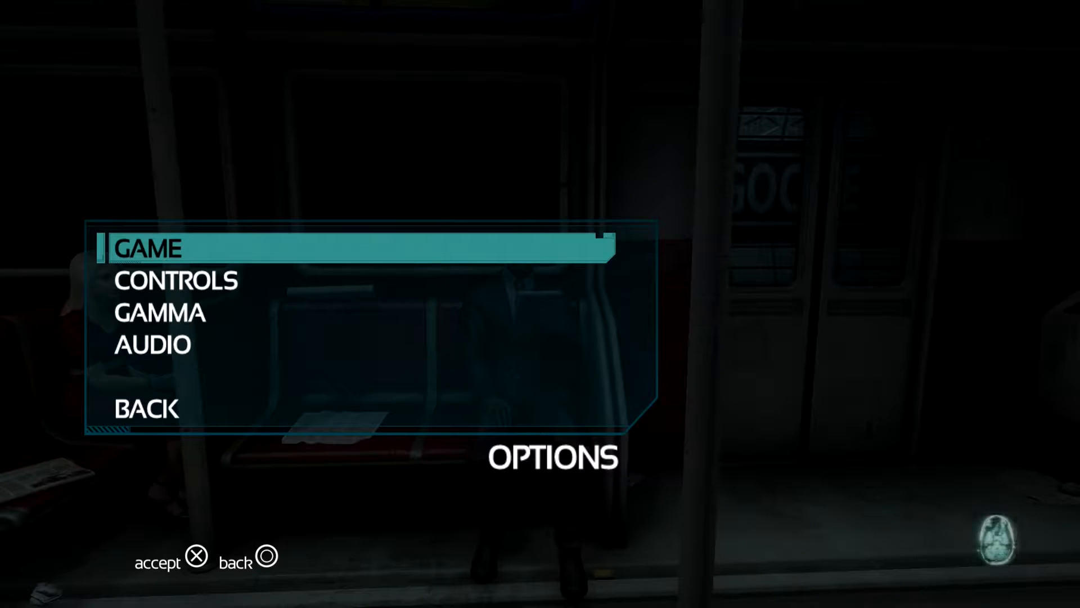
{"action": "left_click", "coordinate": [153, 344]}
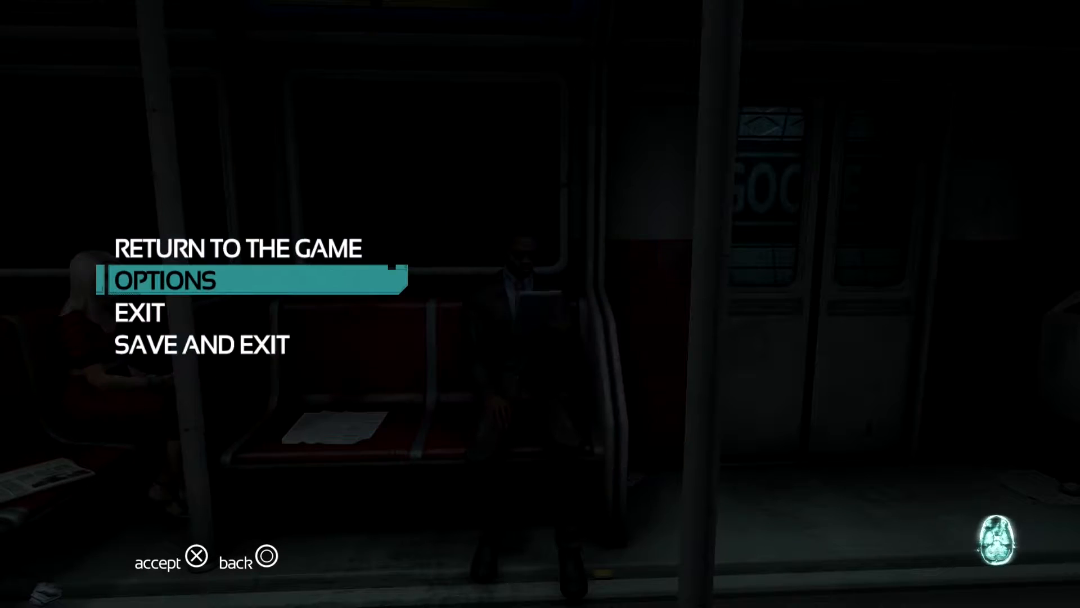
{"action": "key", "text": "Down"}
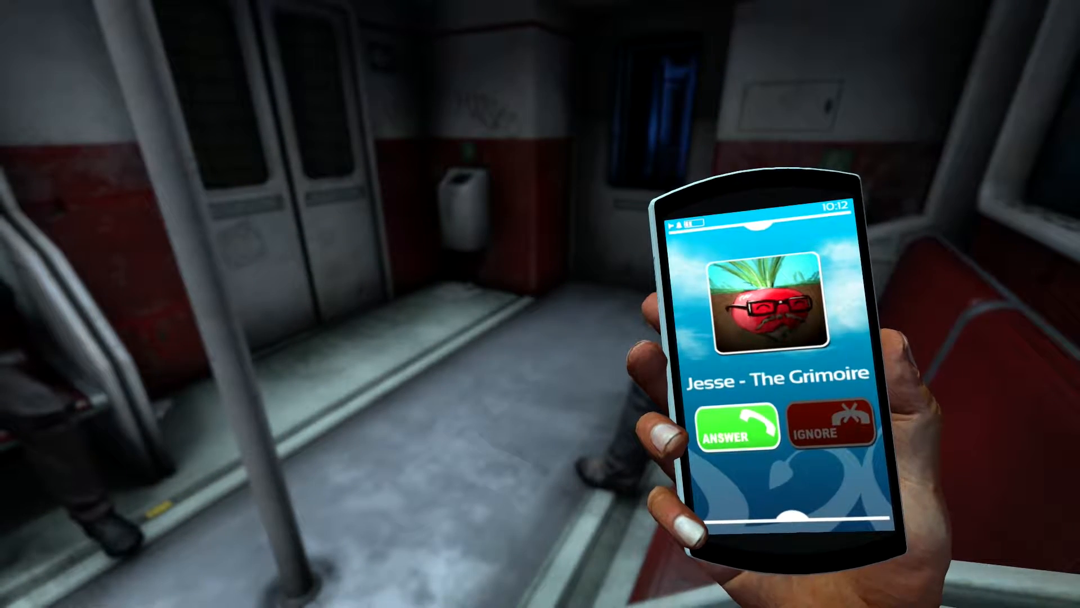
Answer the incoming call on the phone screen aboard the subway train.
{"action": "left_click", "coordinate": [733, 427]}
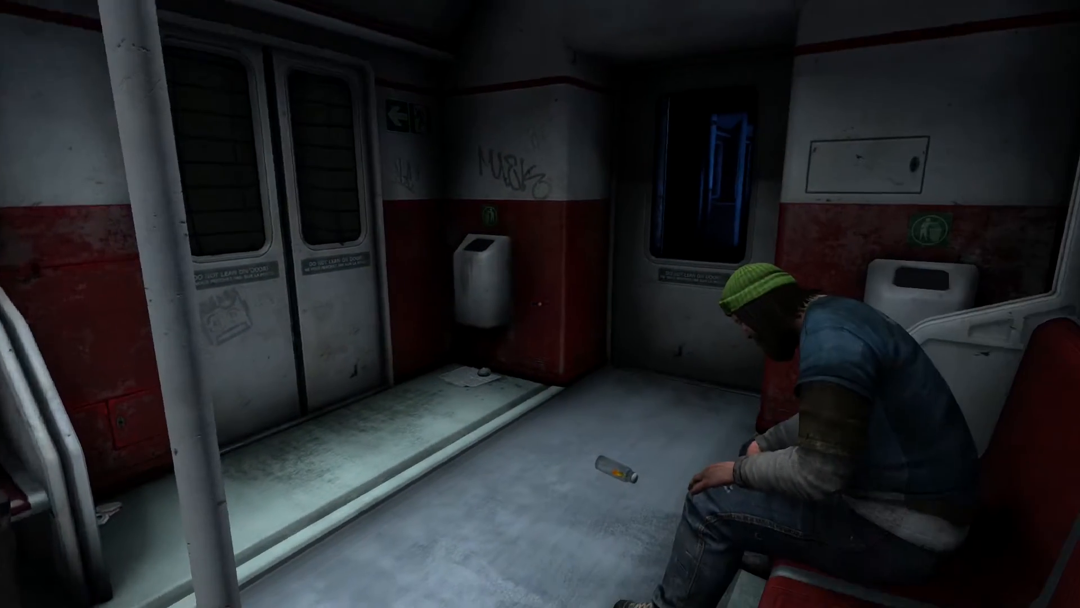
{"action": "mouse_move", "coordinate": [540, 304]}
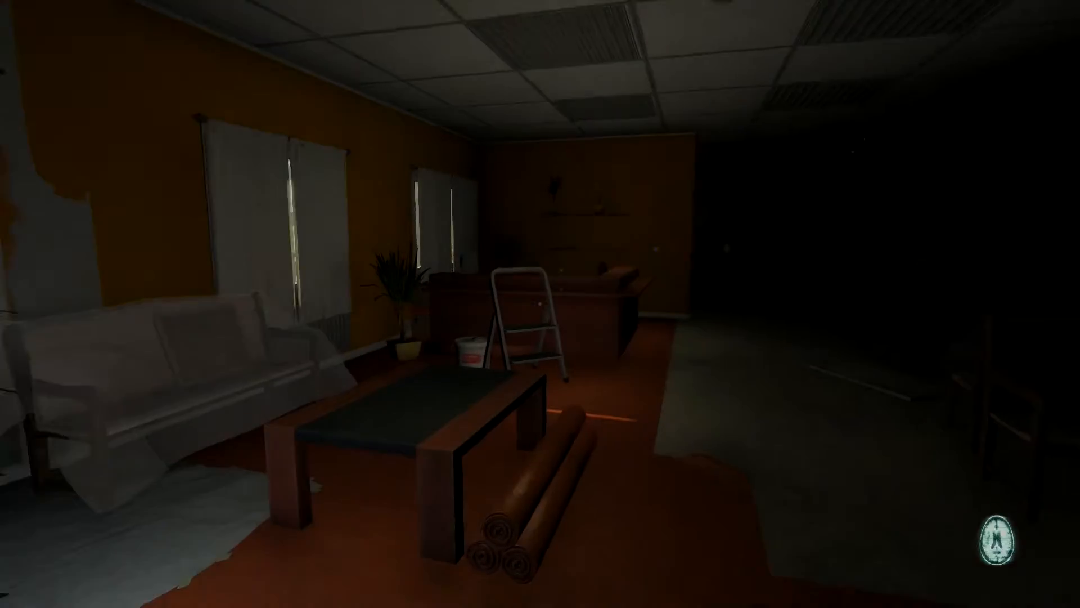
{"action": "mouse_move", "coordinate": [540, 304]}
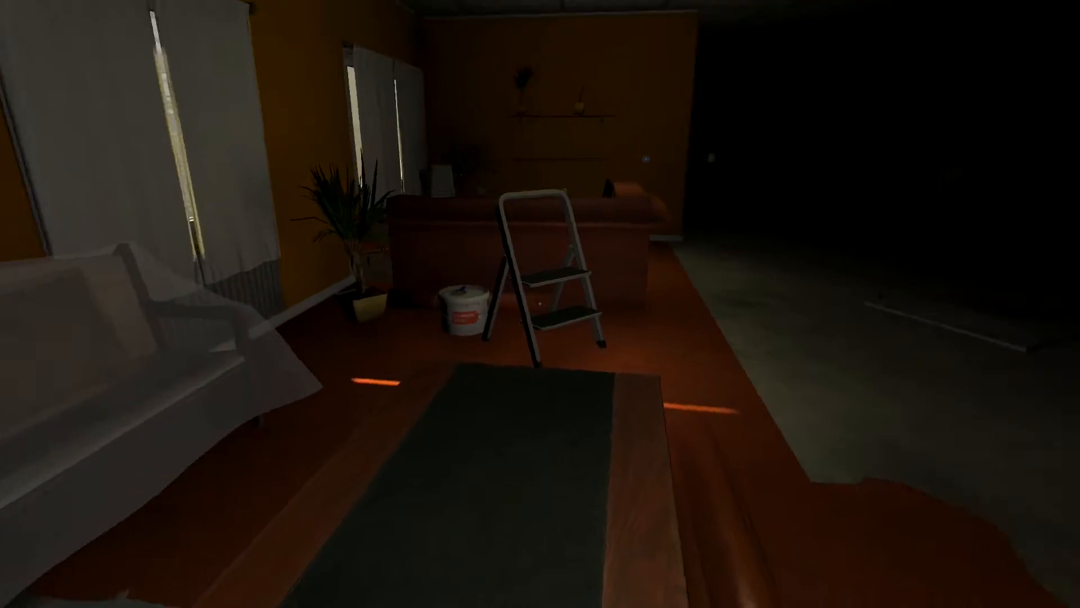
{"action": "mouse_move", "coordinate": [540, 304]}
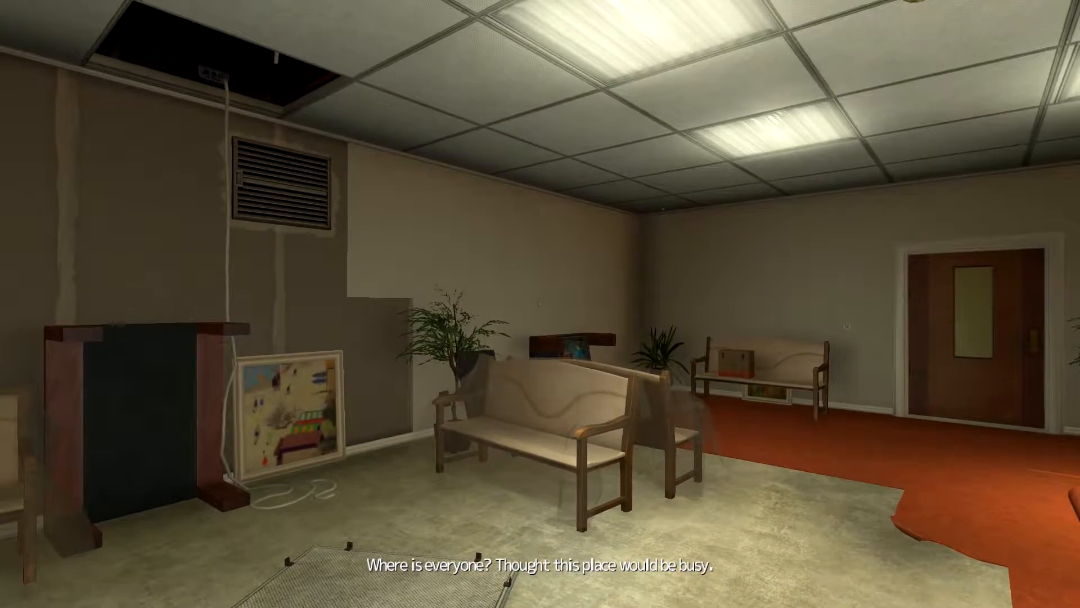
{"action": "mouse_move", "coordinate": [540, 304]}
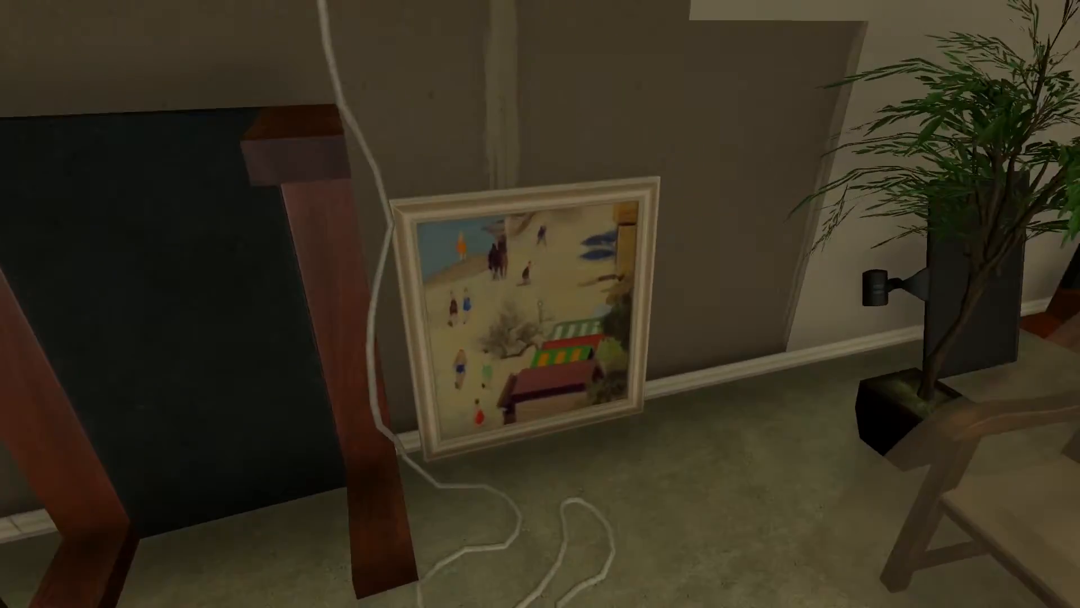
{"action": "mouse_move", "coordinate": [540, 304]}
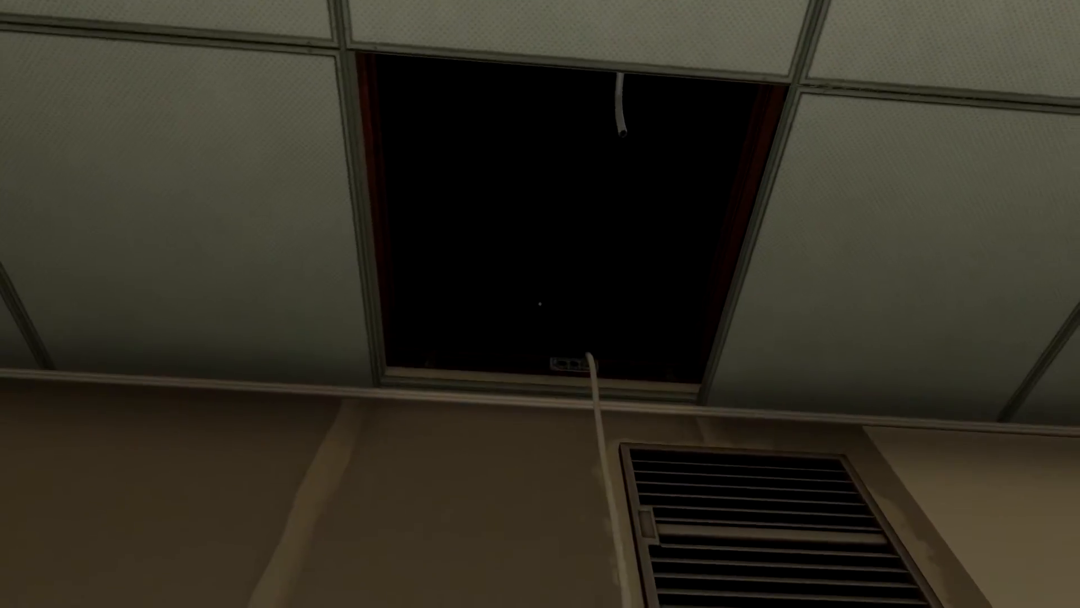
{"action": "mouse_move", "coordinate": [540, 304]}
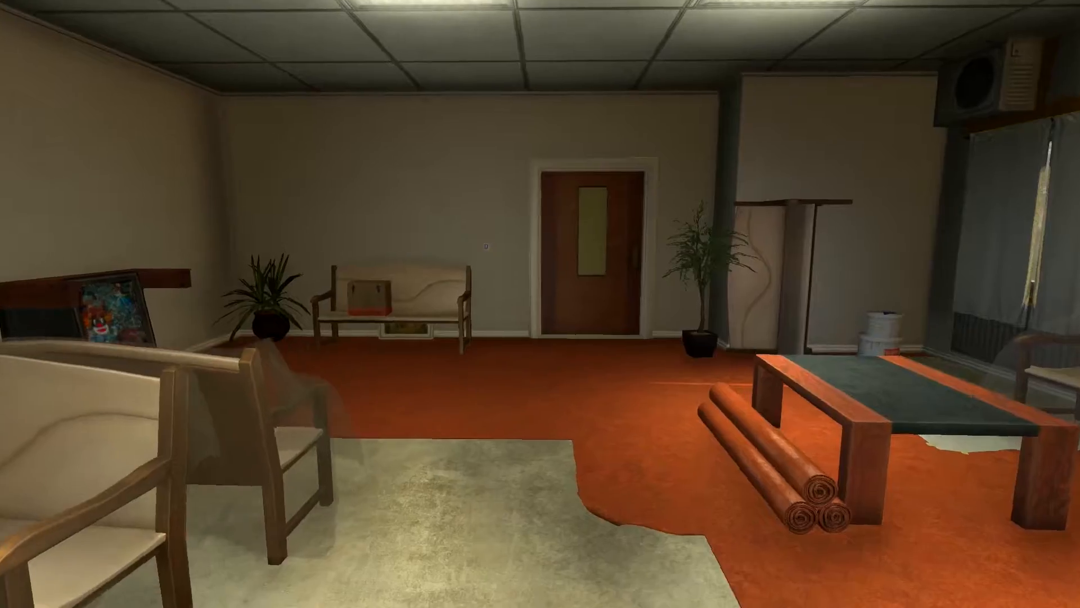
{"action": "mouse_move", "coordinate": [540, 304]}
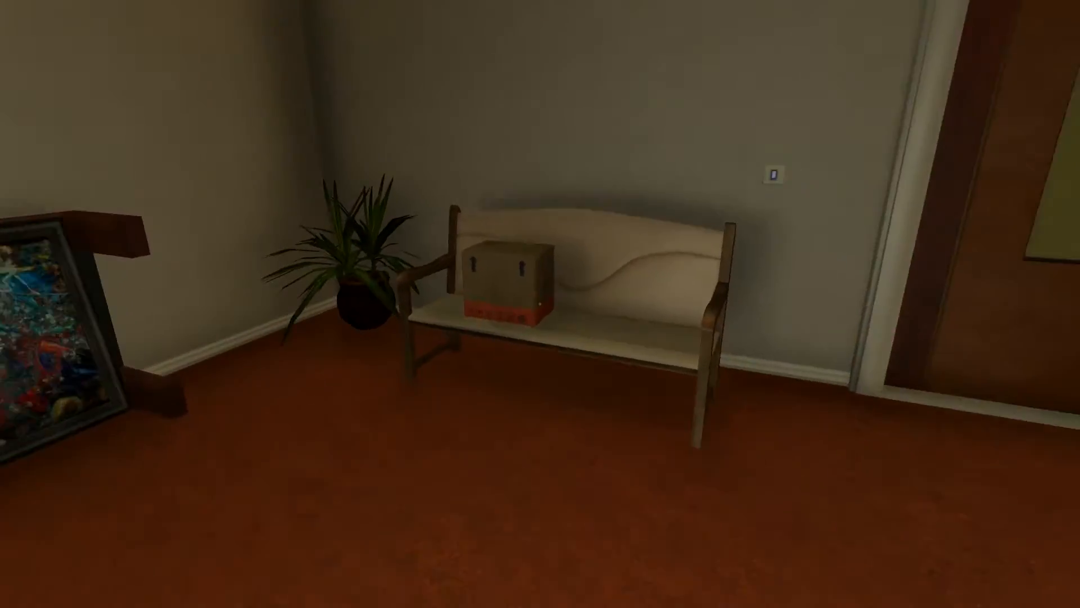
{"action": "mouse_move", "coordinate": [541, 304]}
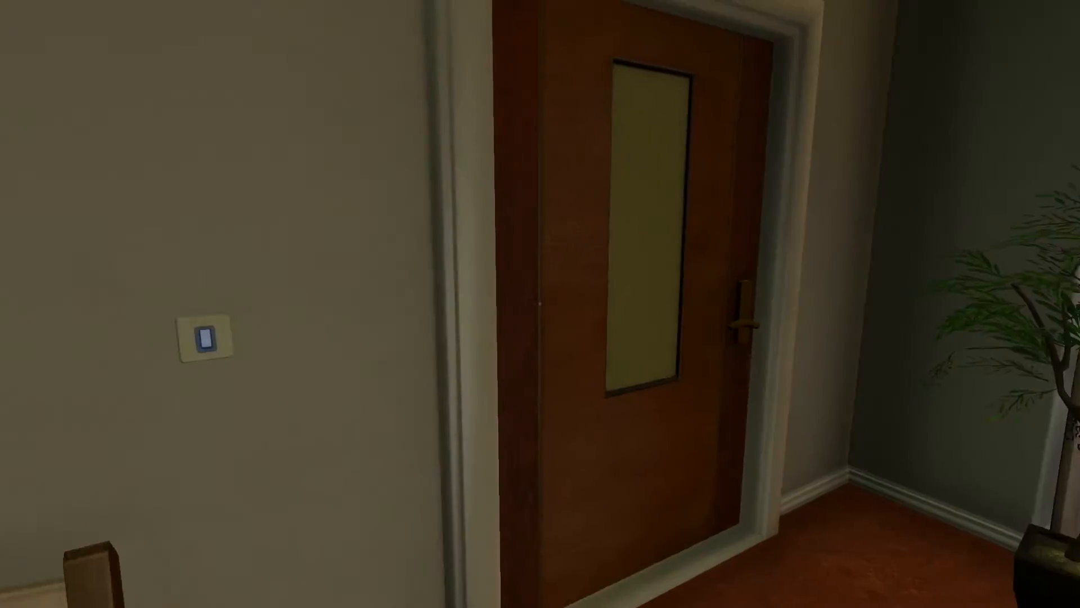
{"action": "mouse_move", "coordinate": [541, 304]}
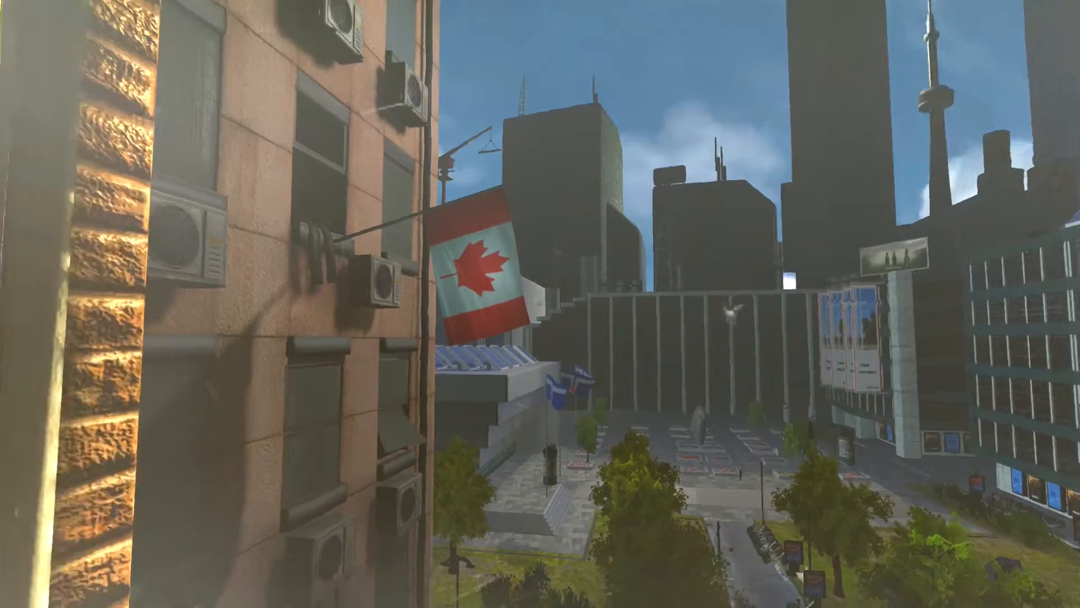
{"action": "mouse_move", "coordinate": [540, 304]}
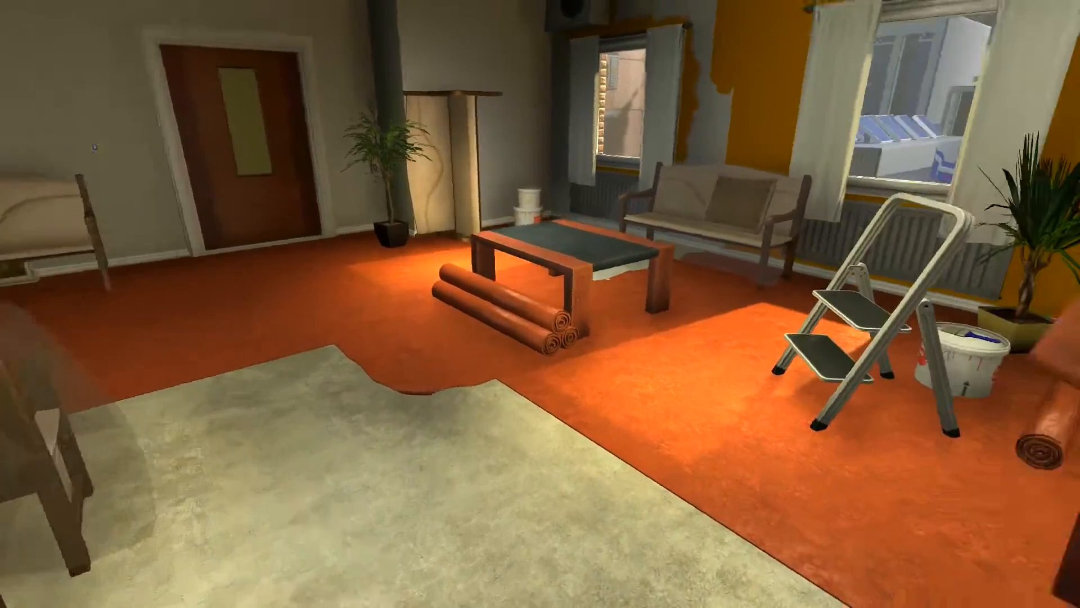
{"action": "mouse_move", "coordinate": [540, 304]}
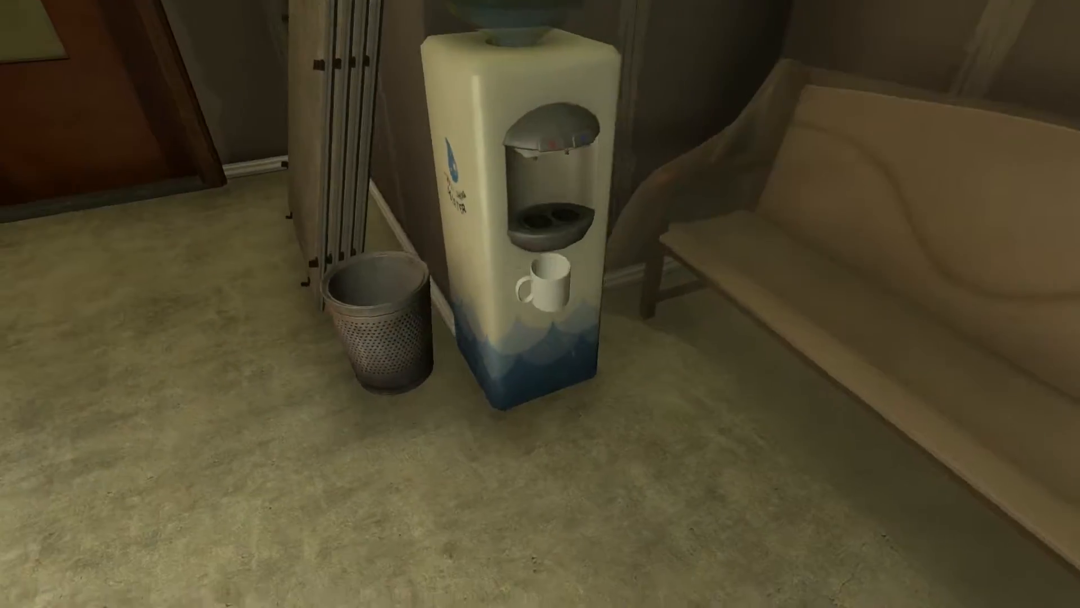
{"action": "mouse_move", "coordinate": [540, 304]}
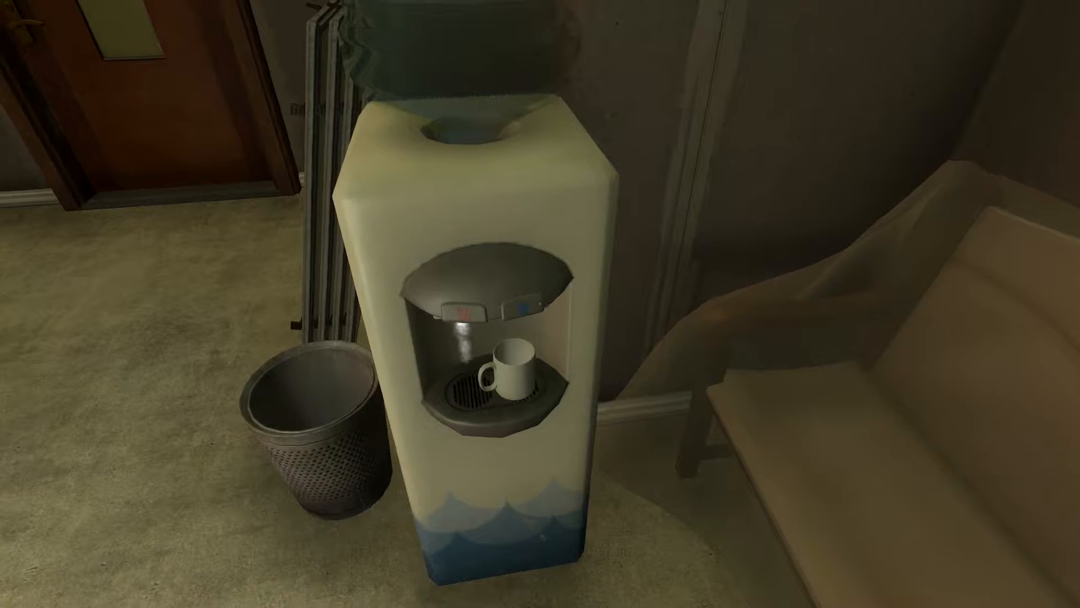
{"action": "mouse_move", "coordinate": [540, 304]}
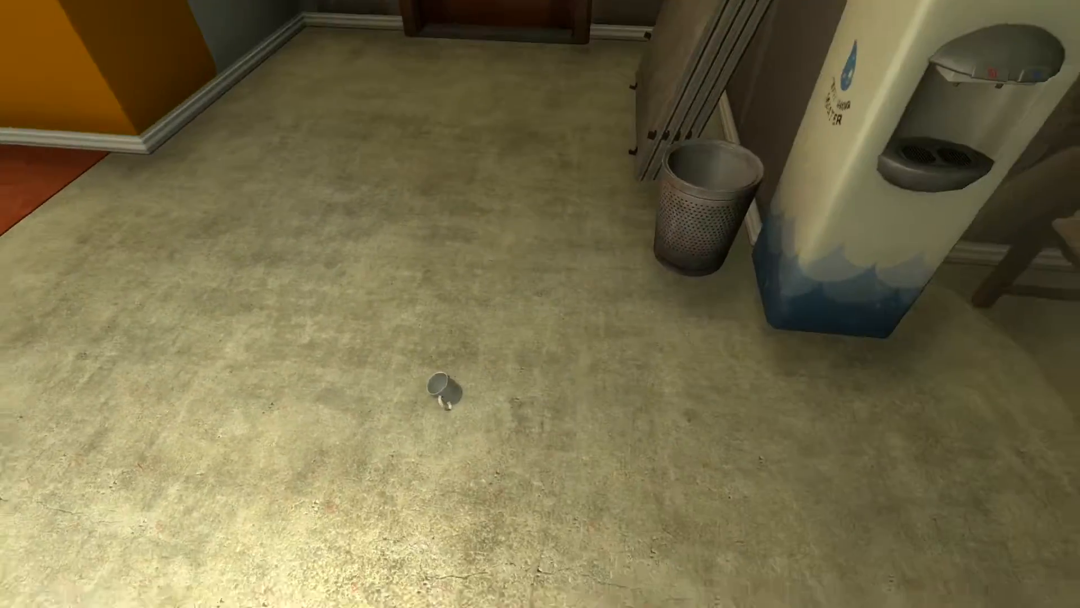
{"action": "mouse_move", "coordinate": [540, 304]}
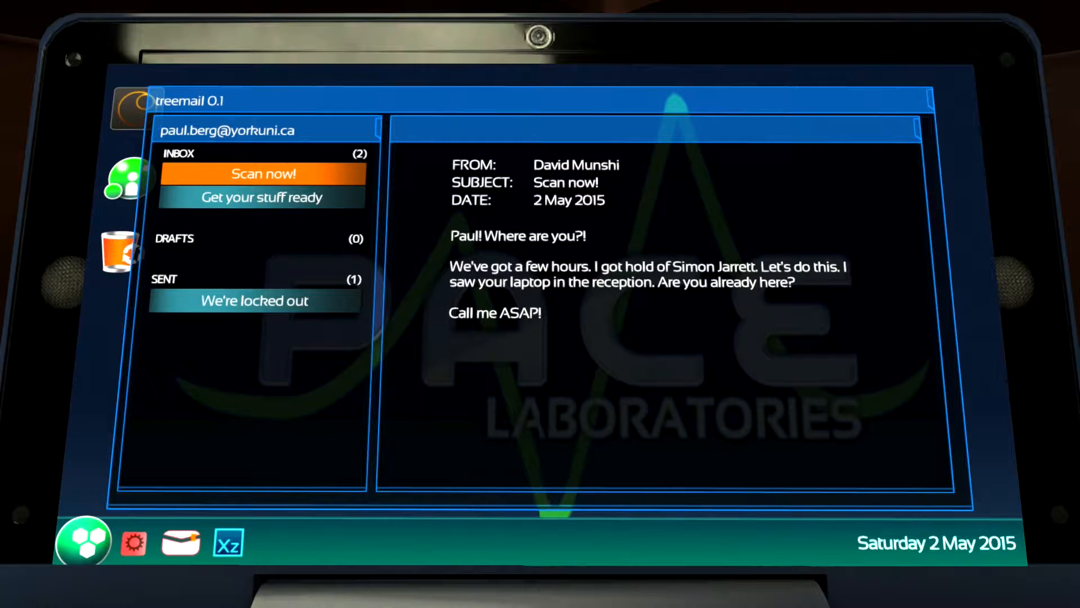
Read the 'Scan now!' and 'Get your stuff ready' emails in treemail.
{"action": "left_click", "coordinate": [261, 197]}
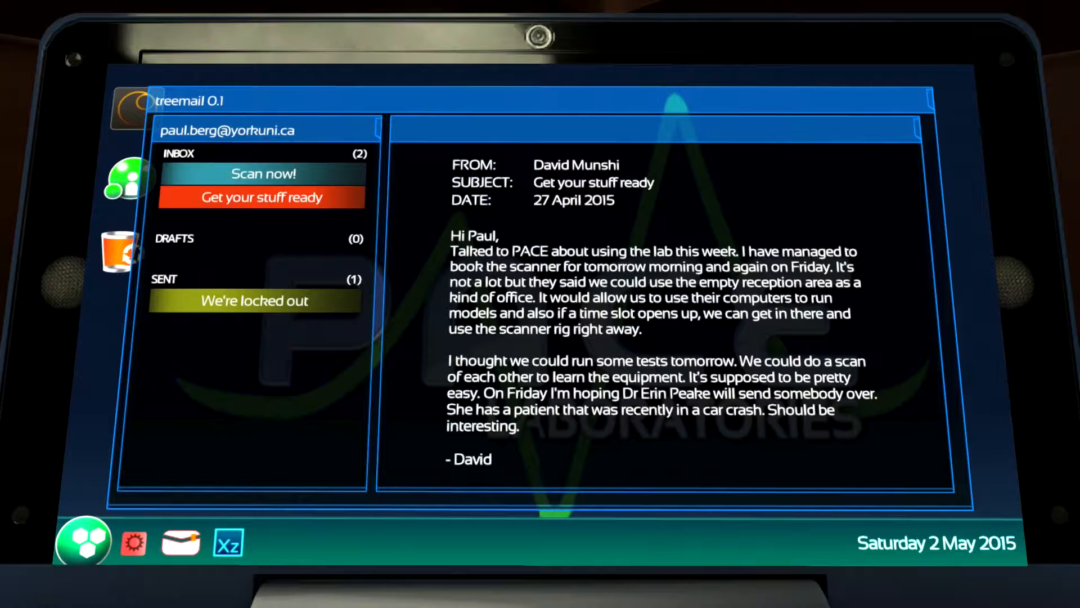
{"action": "left_click", "coordinate": [254, 300]}
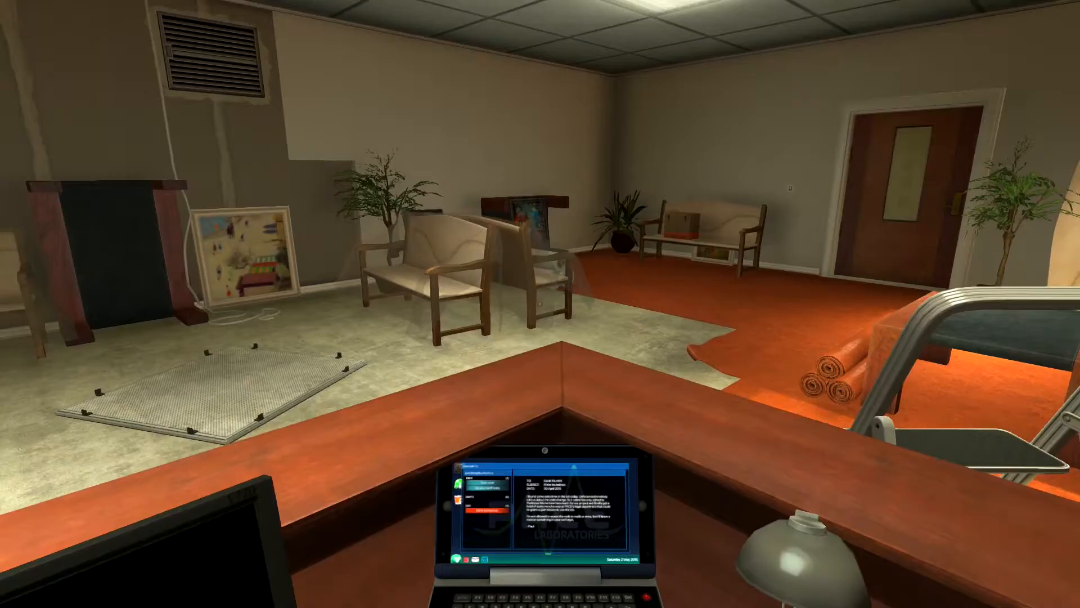
{"action": "mouse_move", "coordinate": [541, 303]}
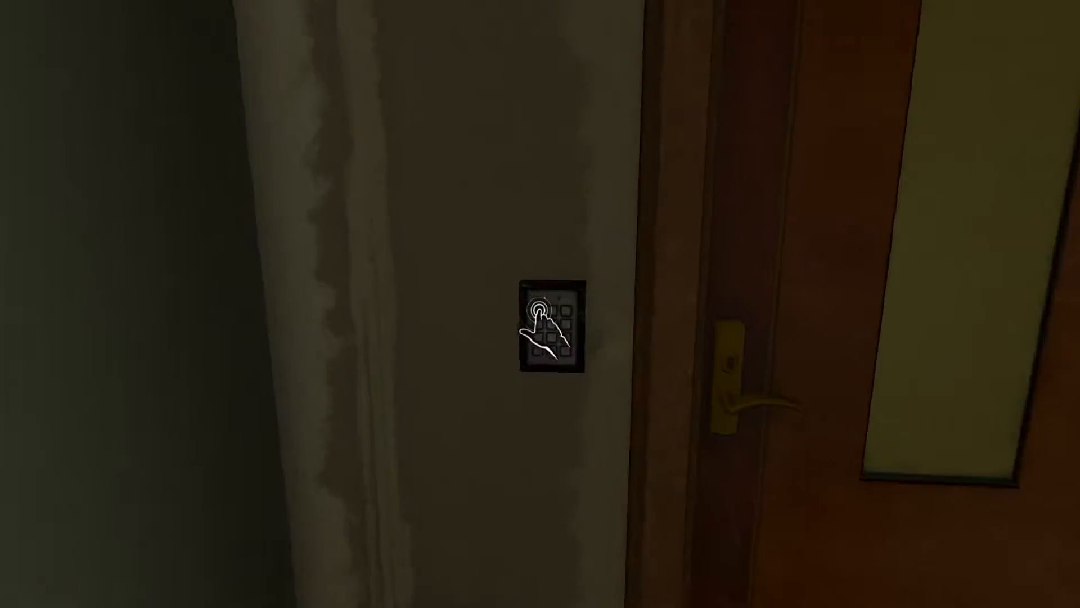
Use the wall keypad and open the reception door onto the corridor.
{"action": "left_click", "coordinate": [549, 324]}
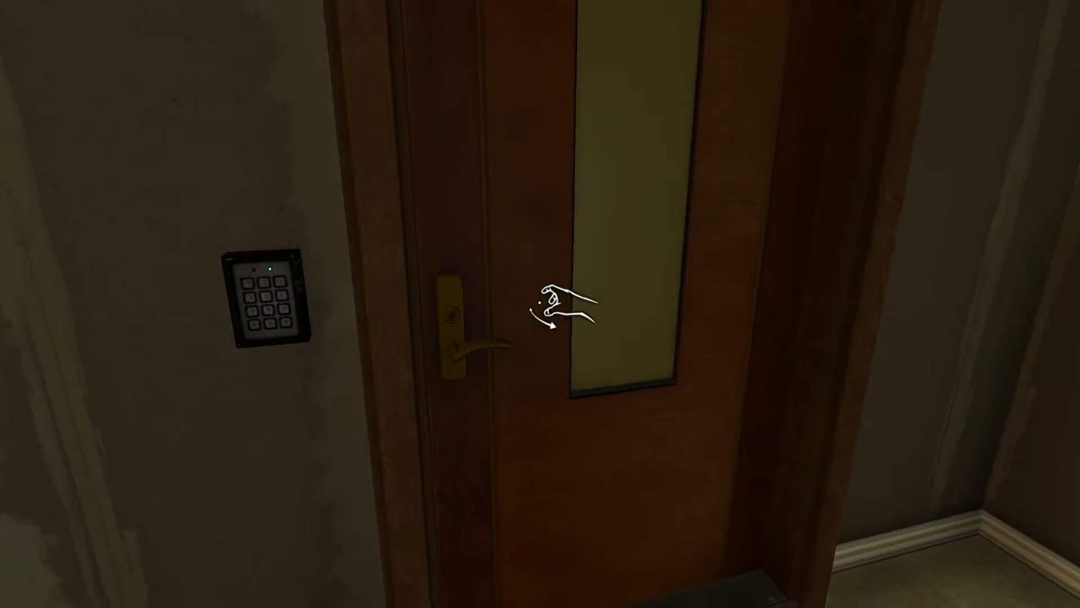
{"action": "left_click", "coordinate": [480, 345]}
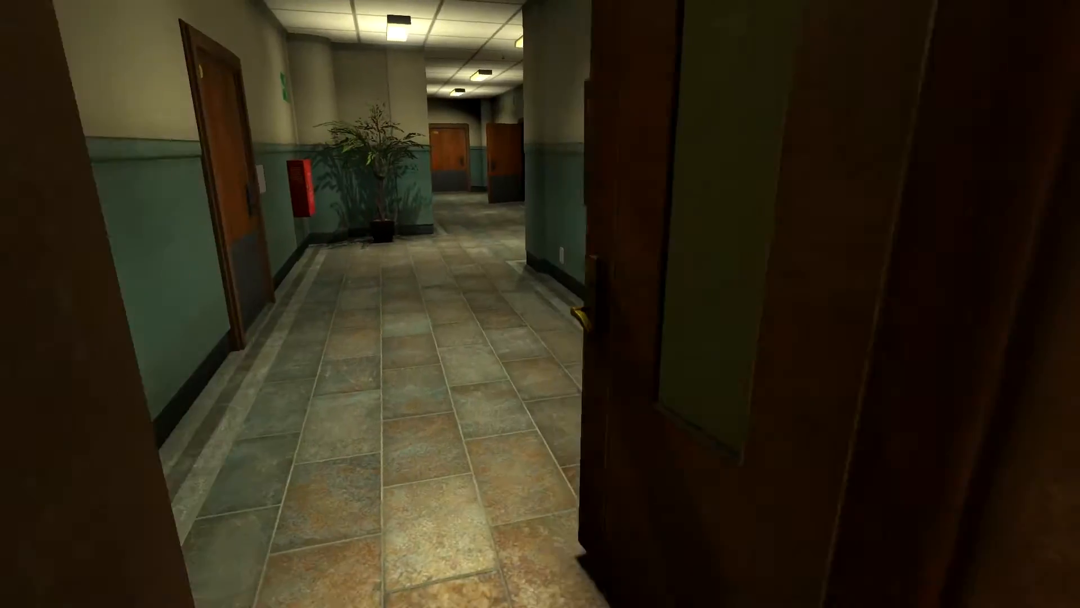
Walk down the tiled corridor and grab the wooden door's handle.
{"action": "key", "text": "w"}
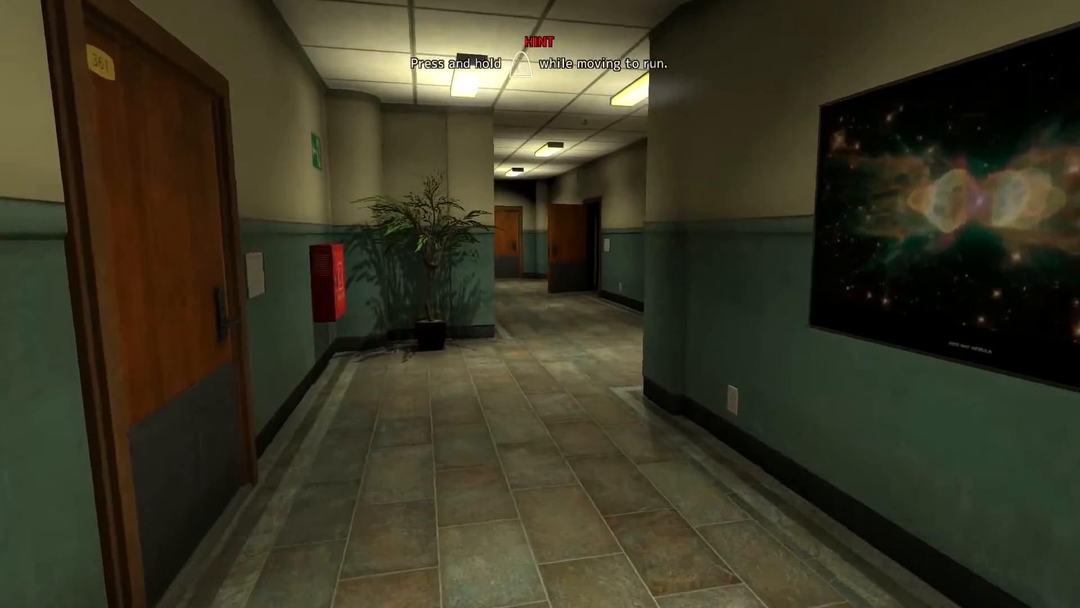
{"action": "mouse_move", "coordinate": [276, 303]}
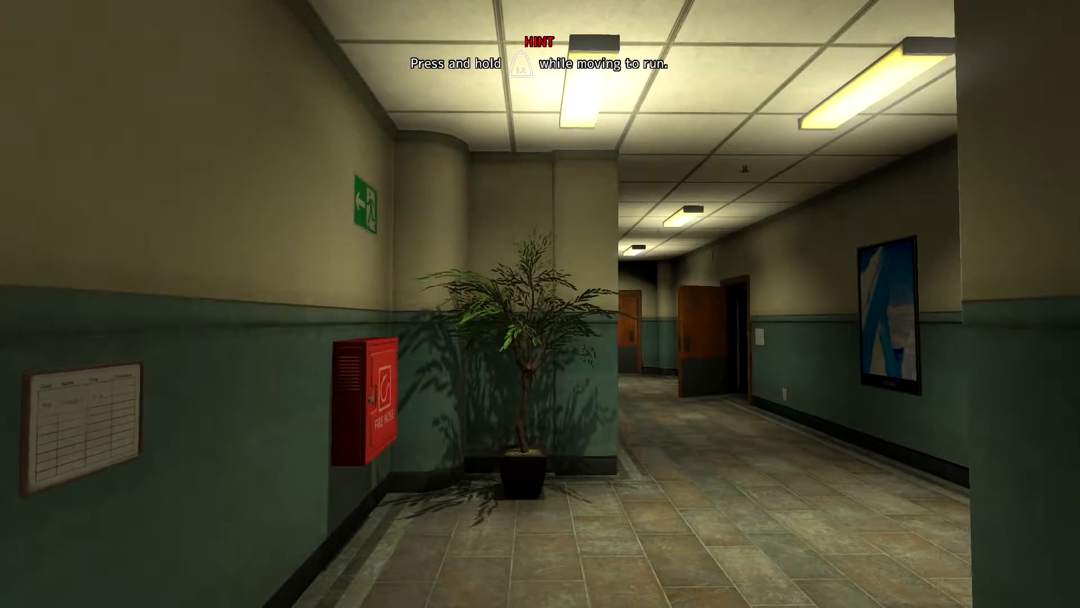
{"action": "mouse_move", "coordinate": [541, 303]}
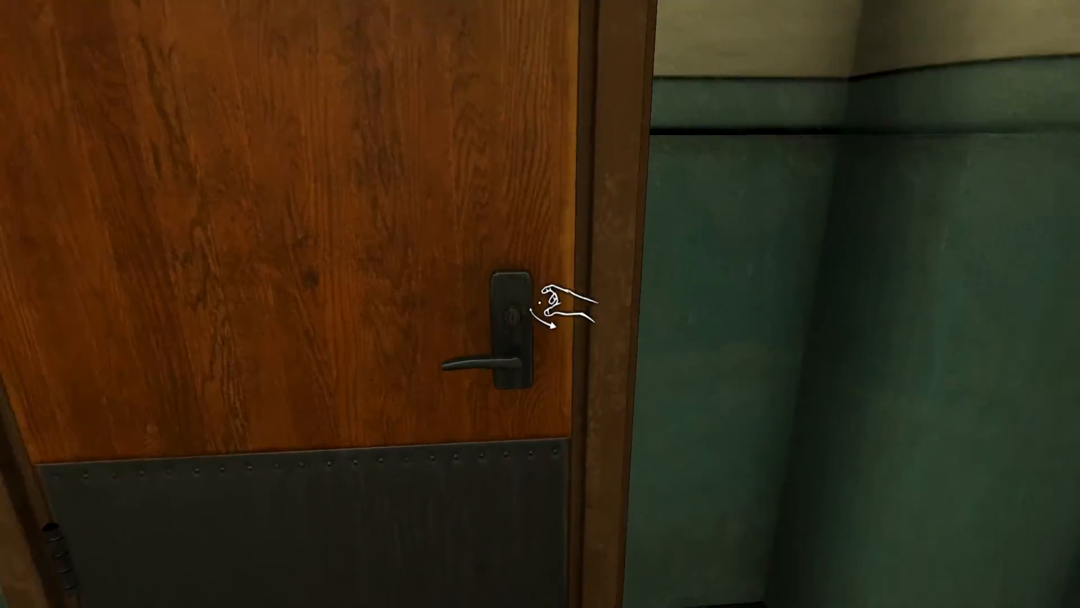
{"action": "left_click", "coordinate": [513, 314]}
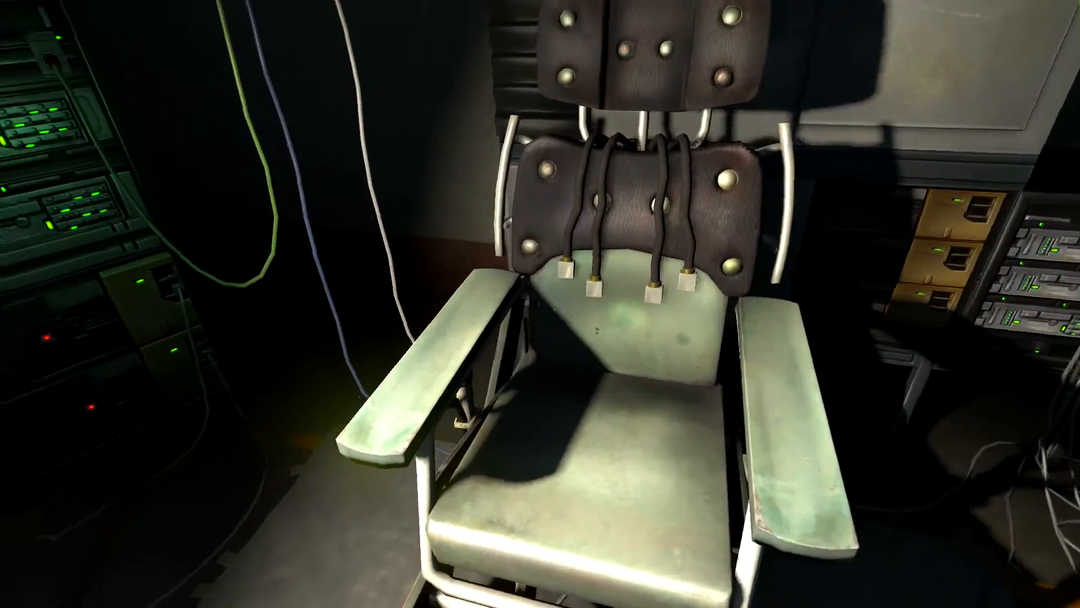
{"action": "mouse_move", "coordinate": [540, 304]}
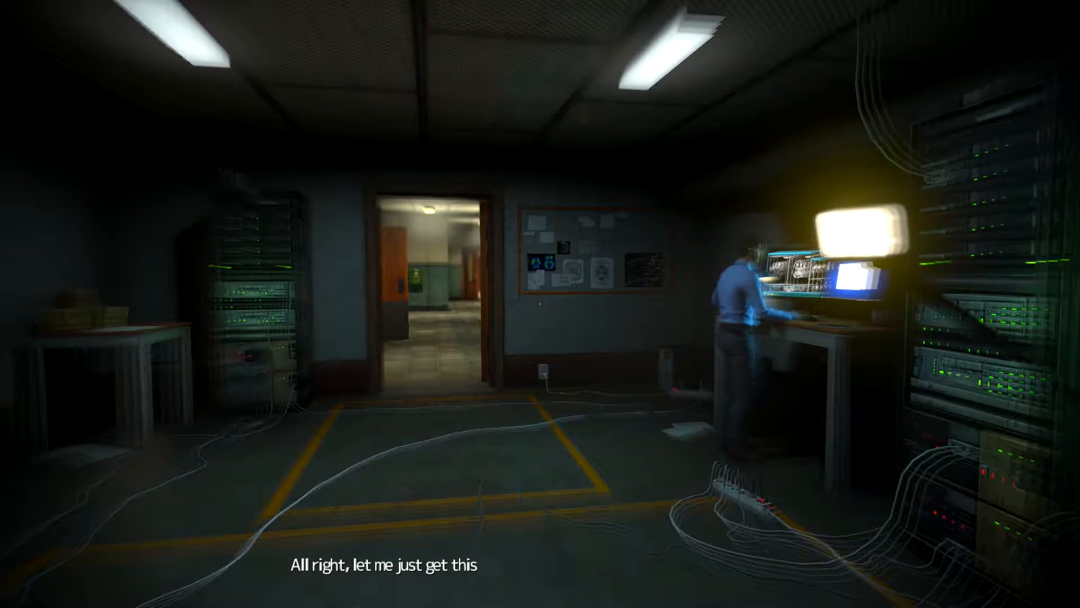
{"action": "mouse_move", "coordinate": [541, 304]}
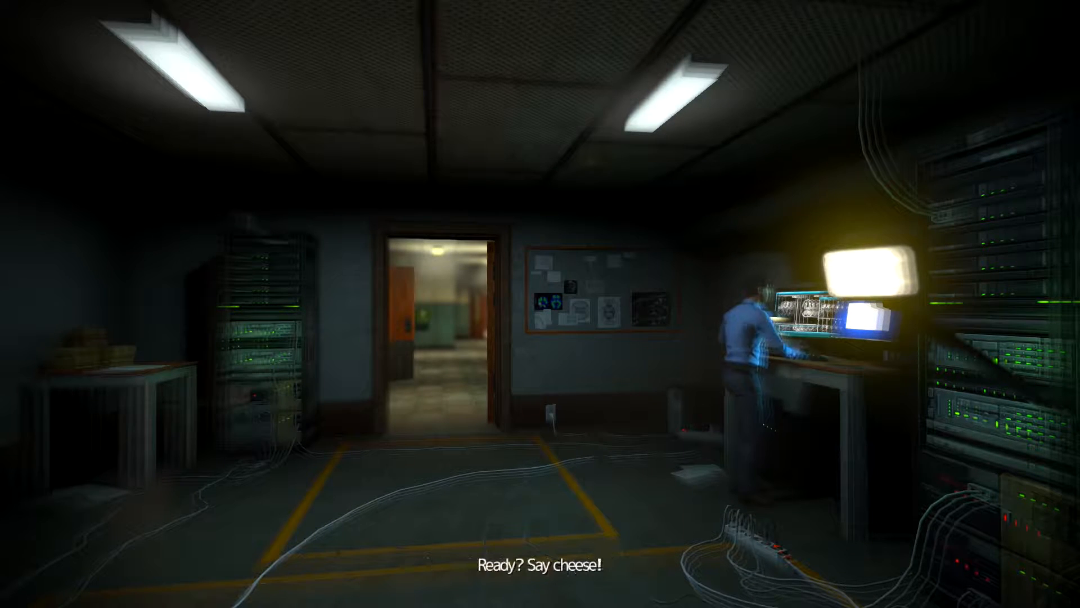
{"action": "mouse_move", "coordinate": [540, 303]}
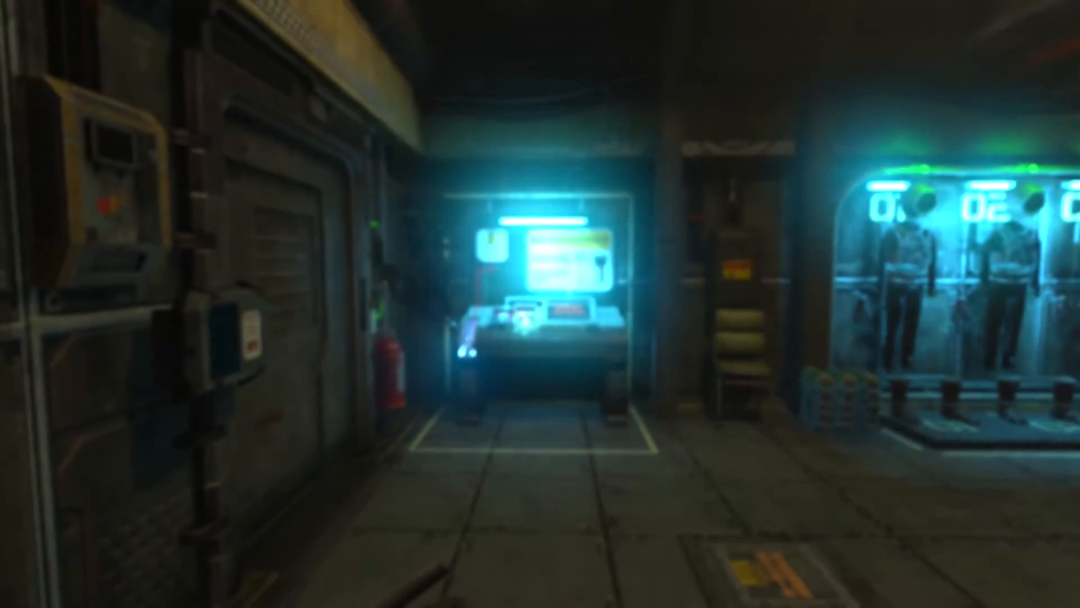
{"action": "mouse_move", "coordinate": [540, 304]}
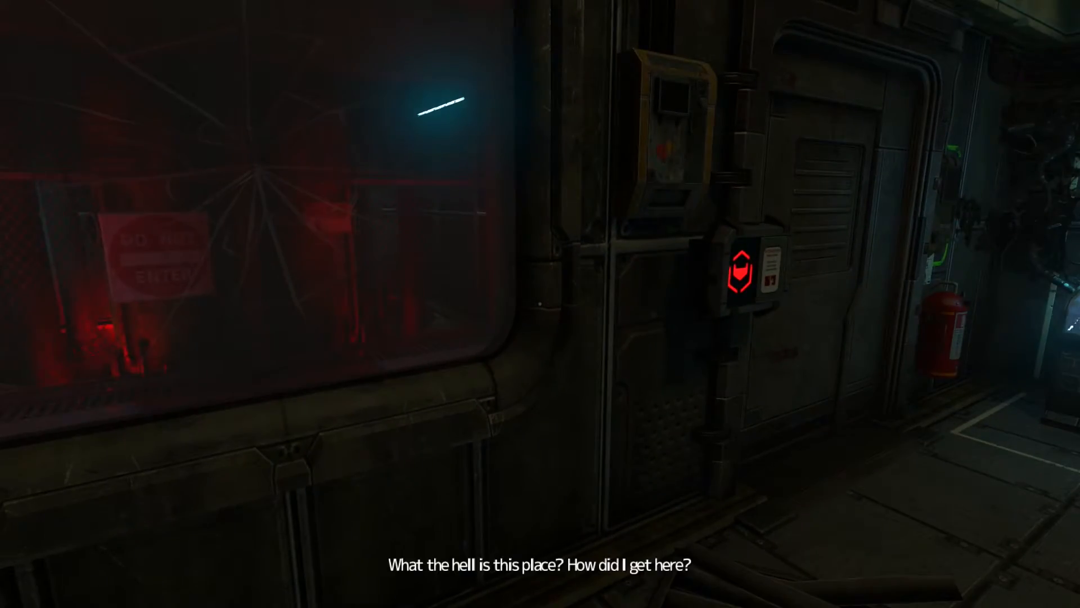
{"action": "mouse_move", "coordinate": [540, 304]}
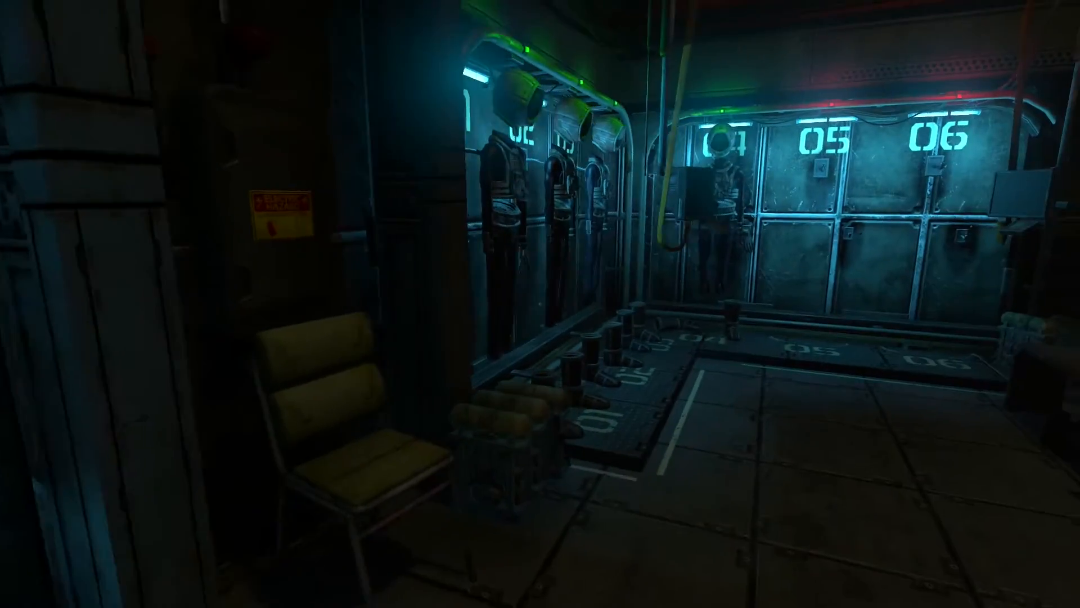
{"action": "mouse_move", "coordinate": [540, 304]}
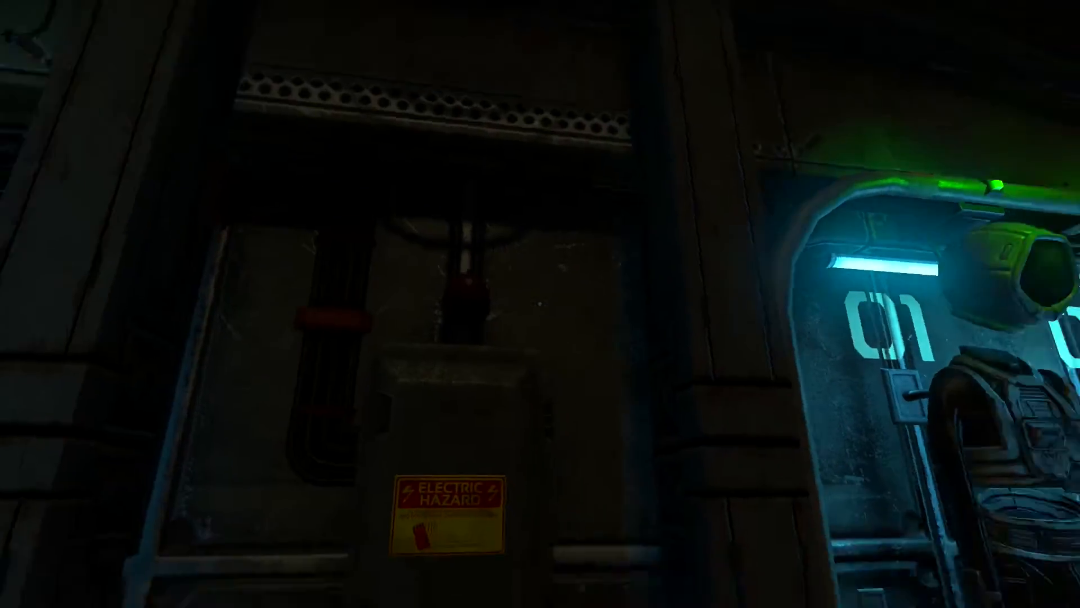
{"action": "mouse_move", "coordinate": [540, 303]}
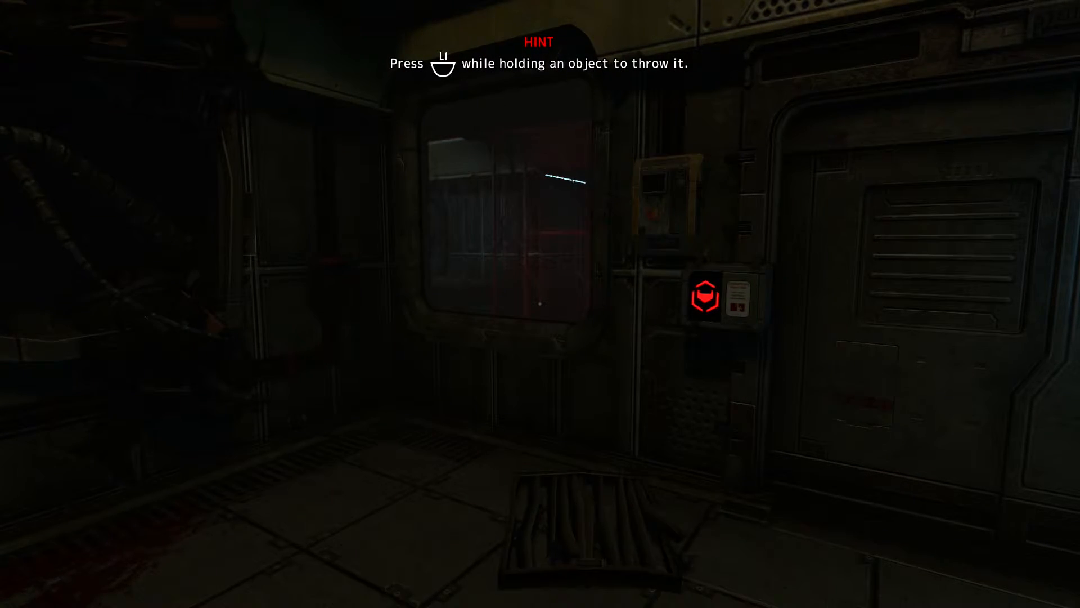
{"action": "mouse_move", "coordinate": [540, 304]}
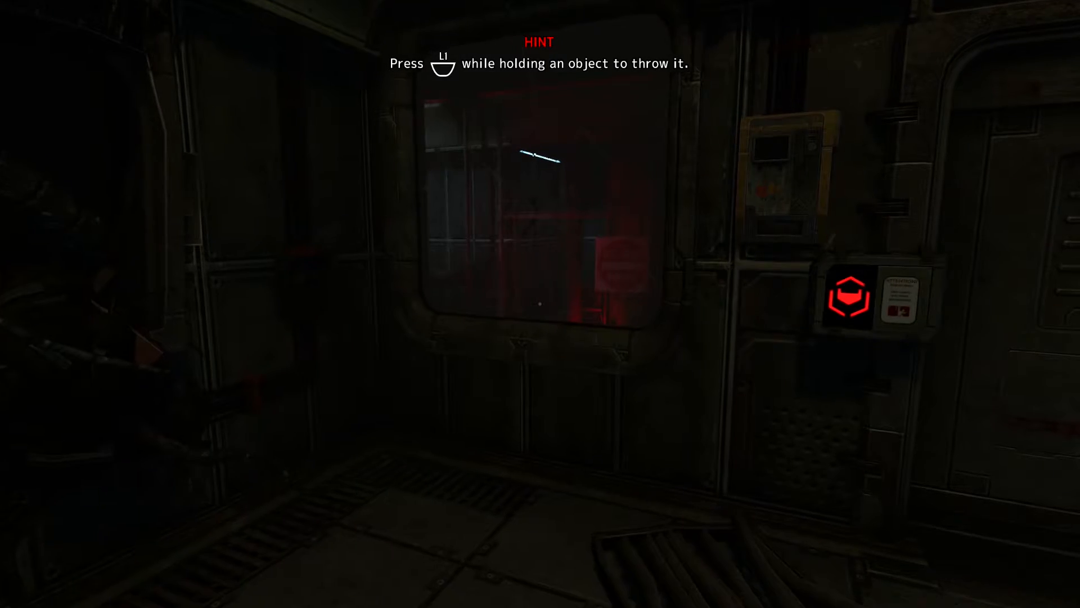
{"action": "mouse_move", "coordinate": [540, 304]}
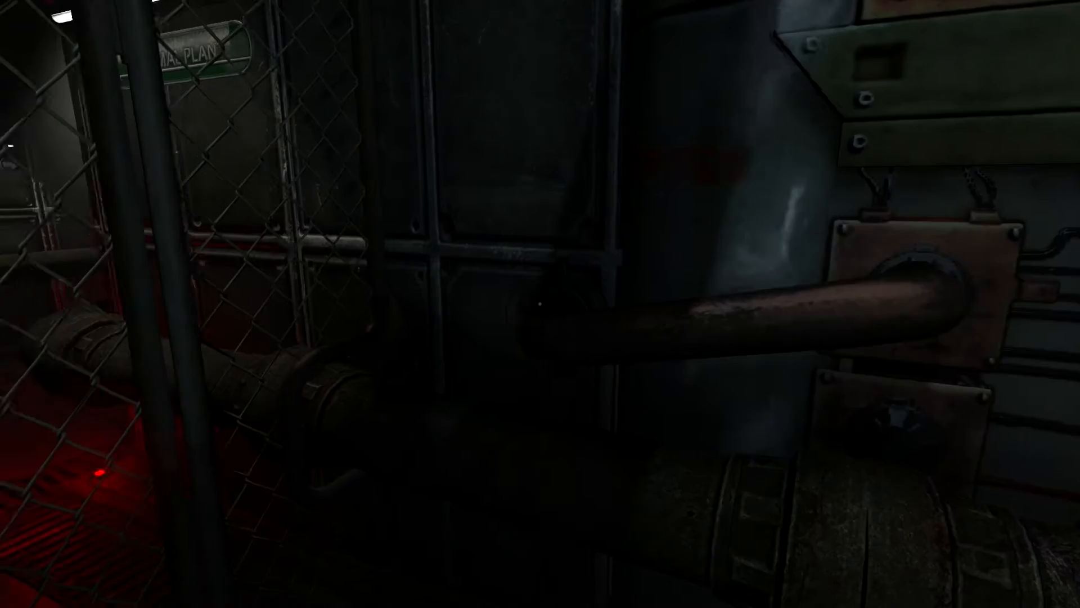
{"action": "mouse_move", "coordinate": [540, 304]}
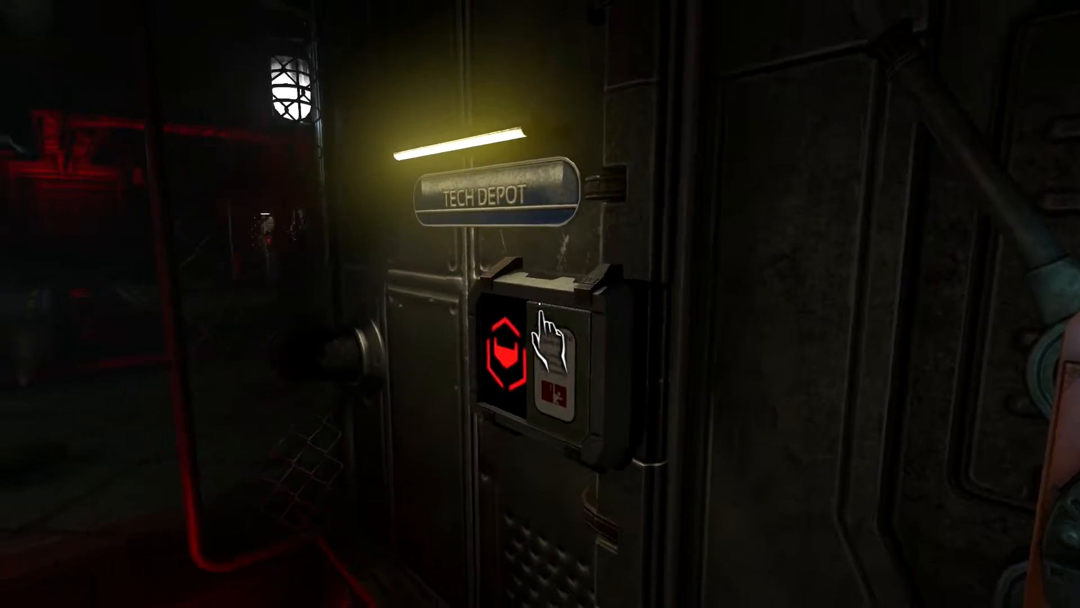
{"action": "mouse_move", "coordinate": [540, 304]}
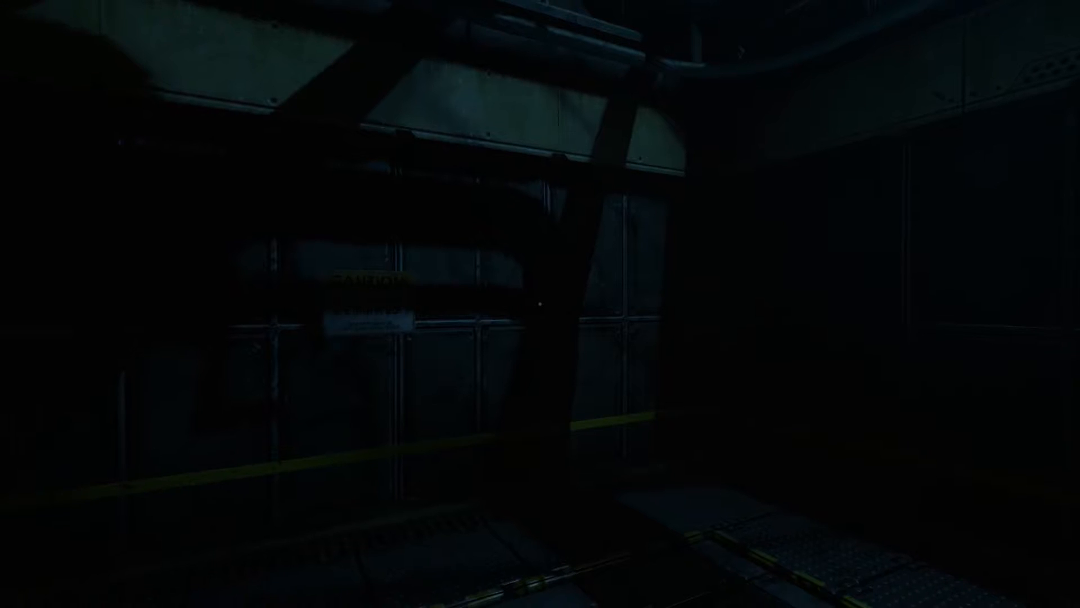
{"action": "mouse_move", "coordinate": [540, 304]}
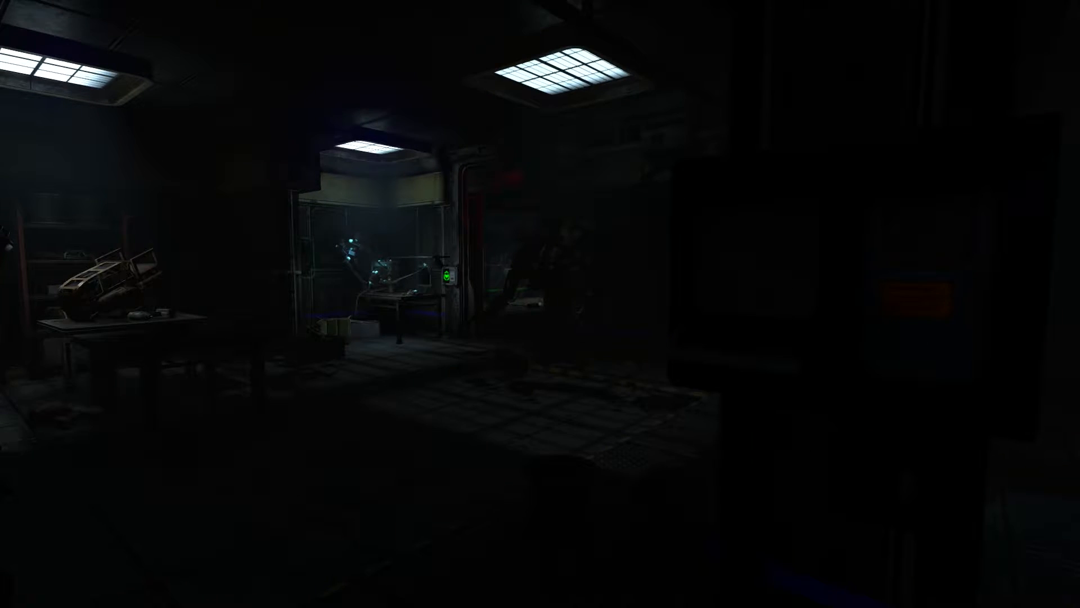
{"action": "mouse_move", "coordinate": [541, 304]}
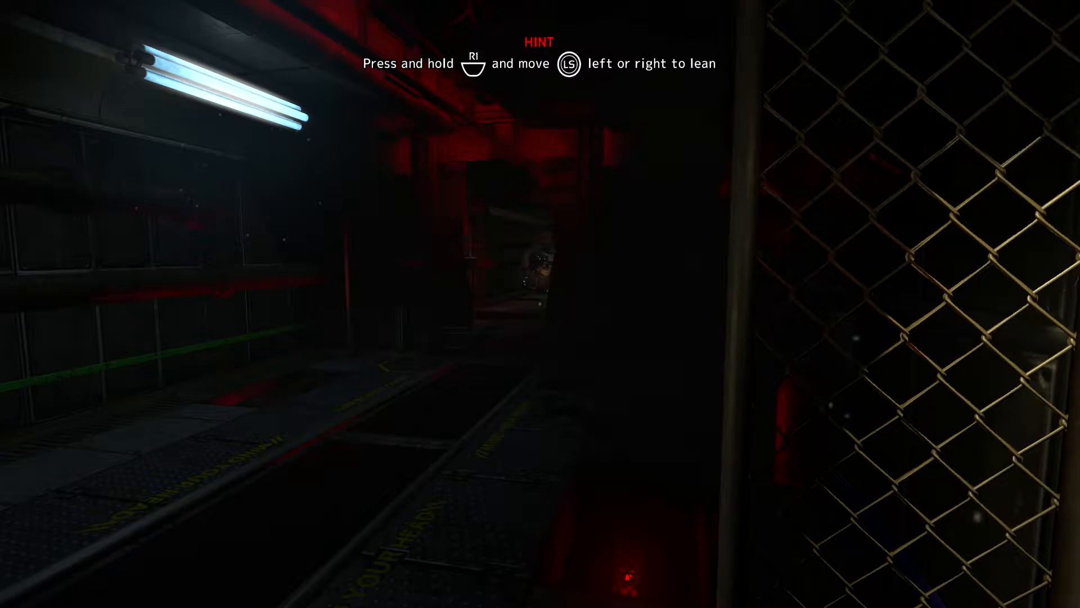
{"action": "mouse_move", "coordinate": [540, 303]}
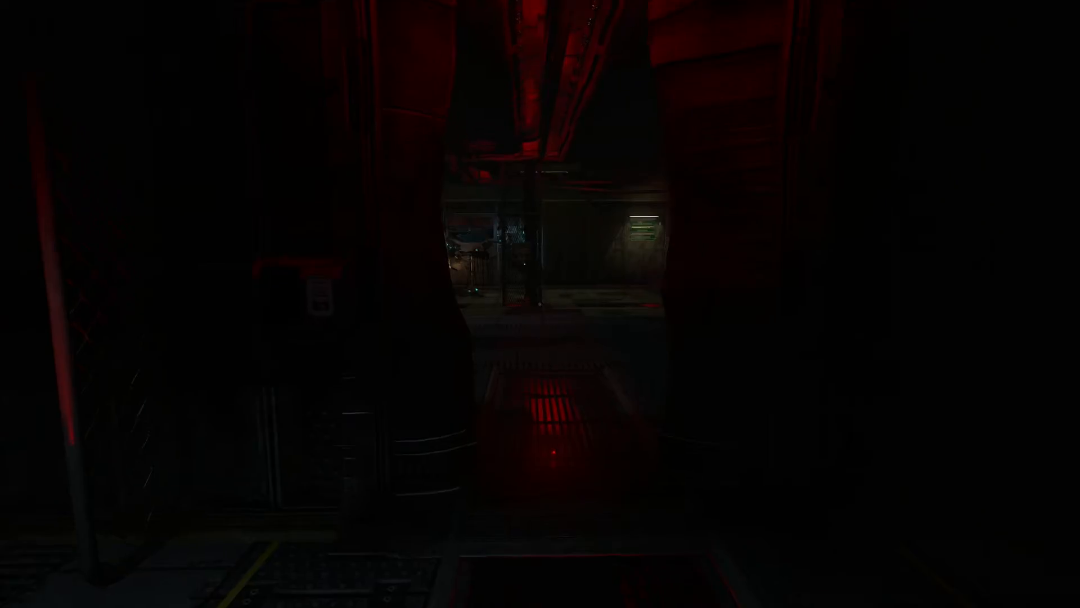
{"action": "mouse_move", "coordinate": [540, 304]}
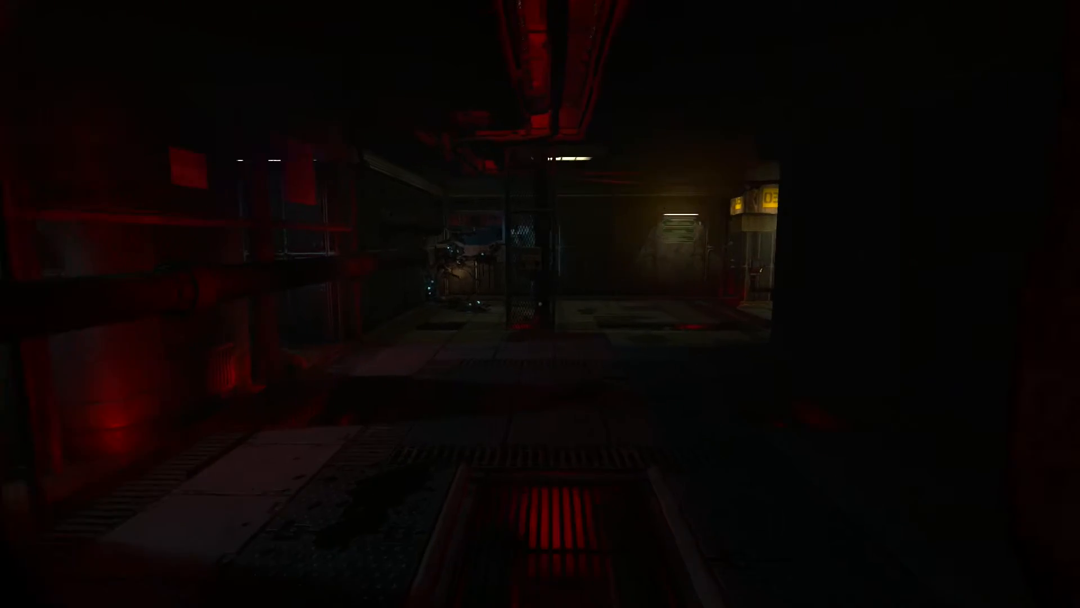
{"action": "mouse_move", "coordinate": [540, 304]}
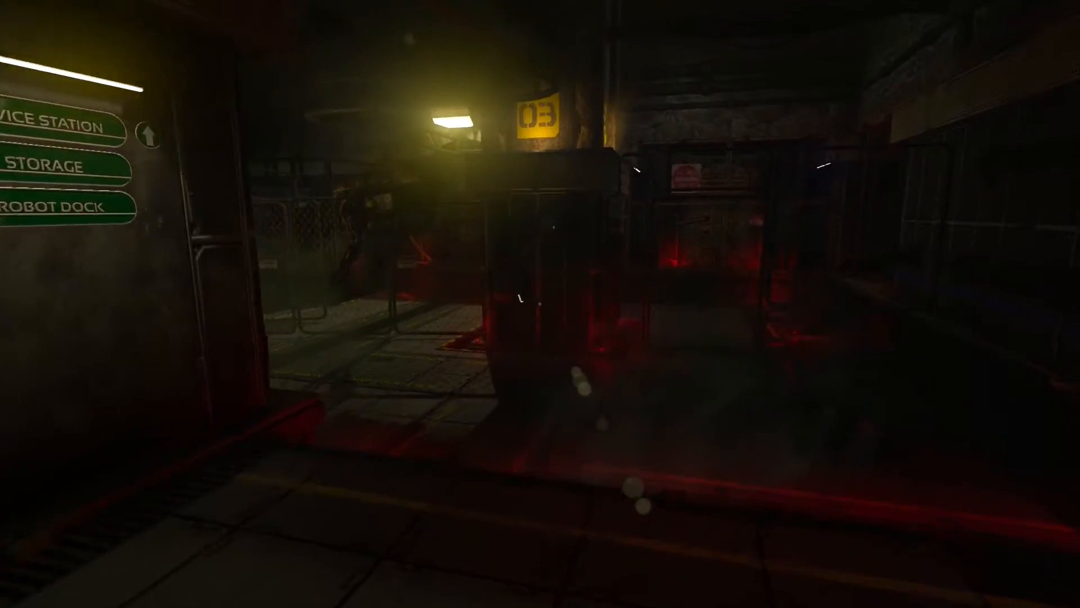
{"action": "mouse_move", "coordinate": [540, 304]}
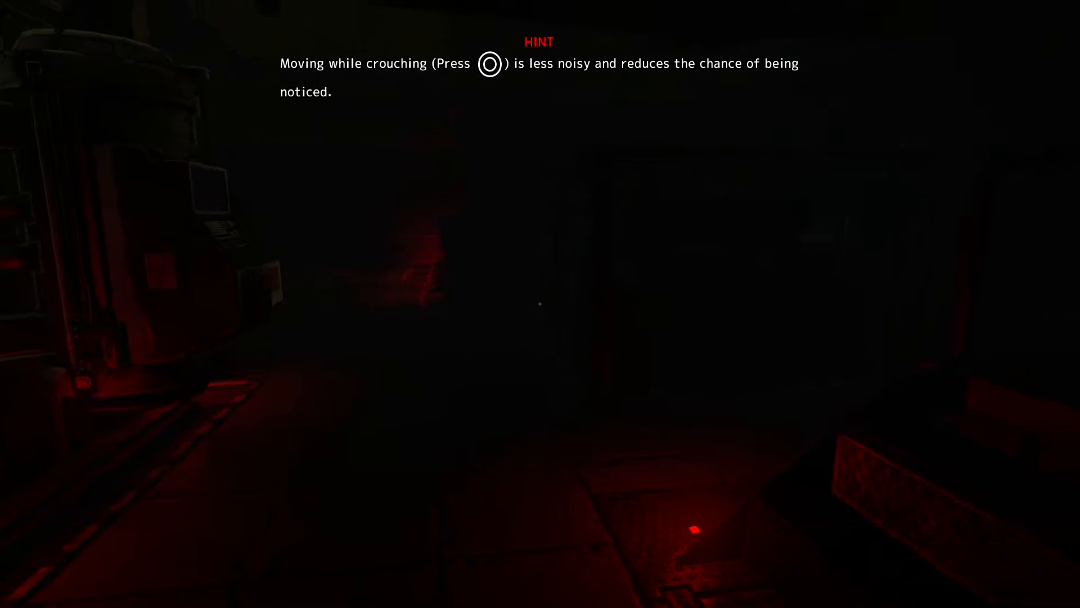
{"action": "mouse_move", "coordinate": [540, 304]}
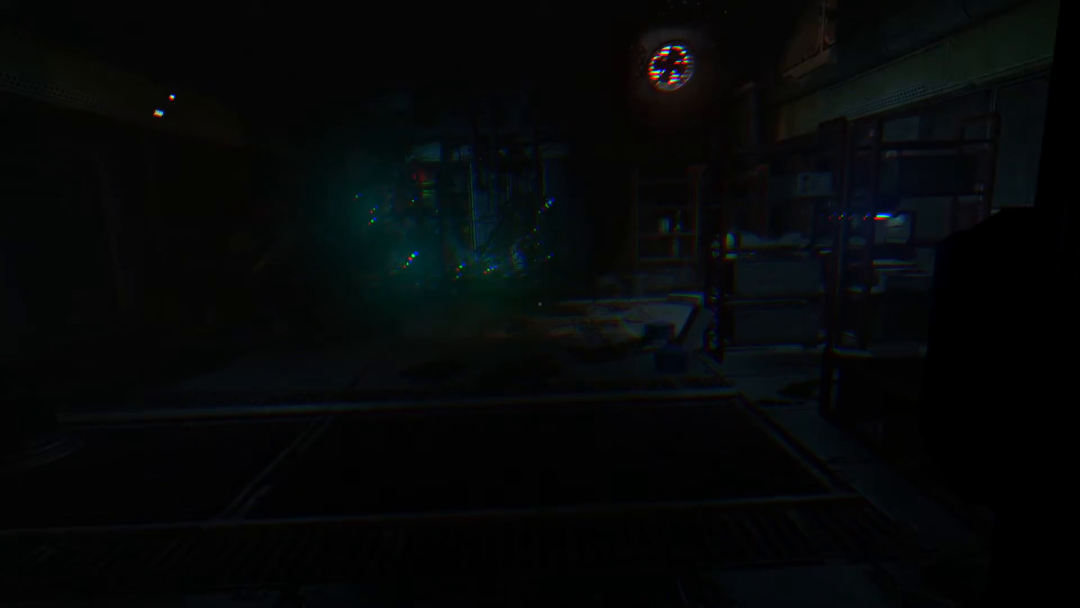
{"action": "mouse_move", "coordinate": [540, 304]}
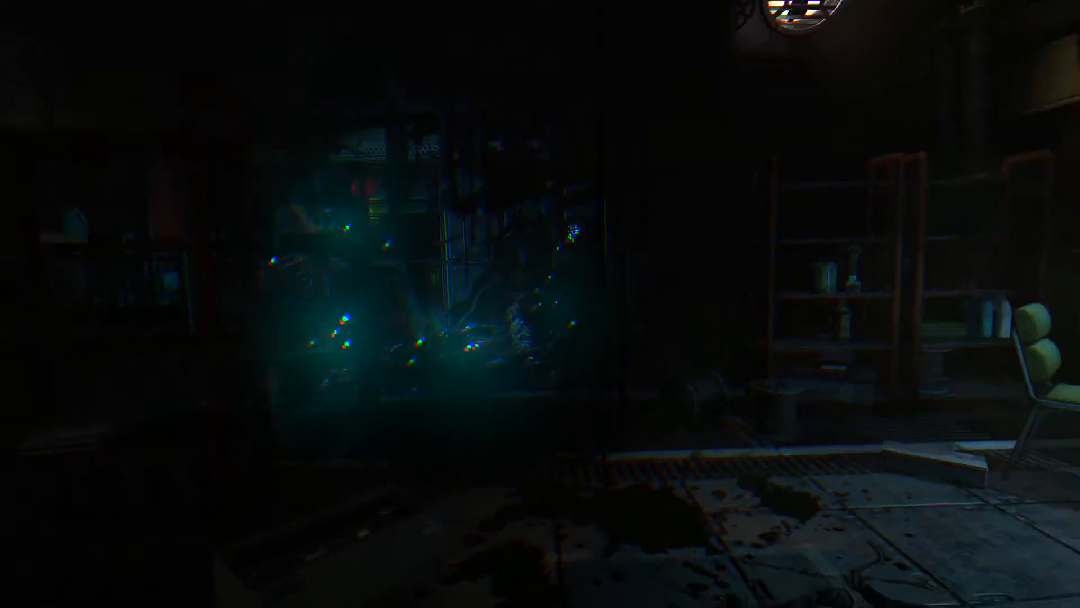
{"action": "mouse_move", "coordinate": [540, 304]}
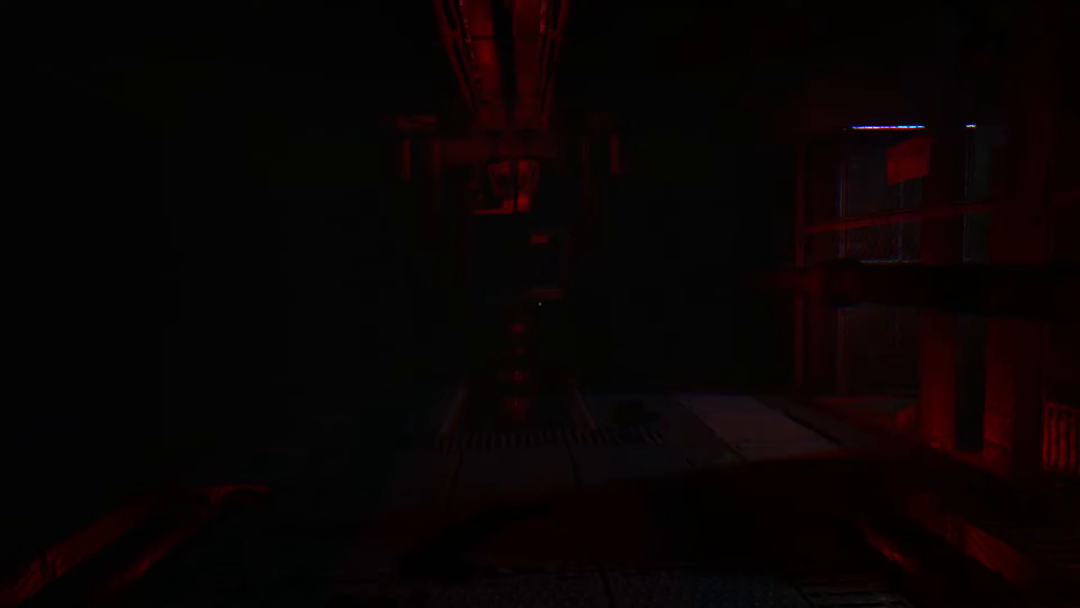
{"action": "mouse_move", "coordinate": [541, 304]}
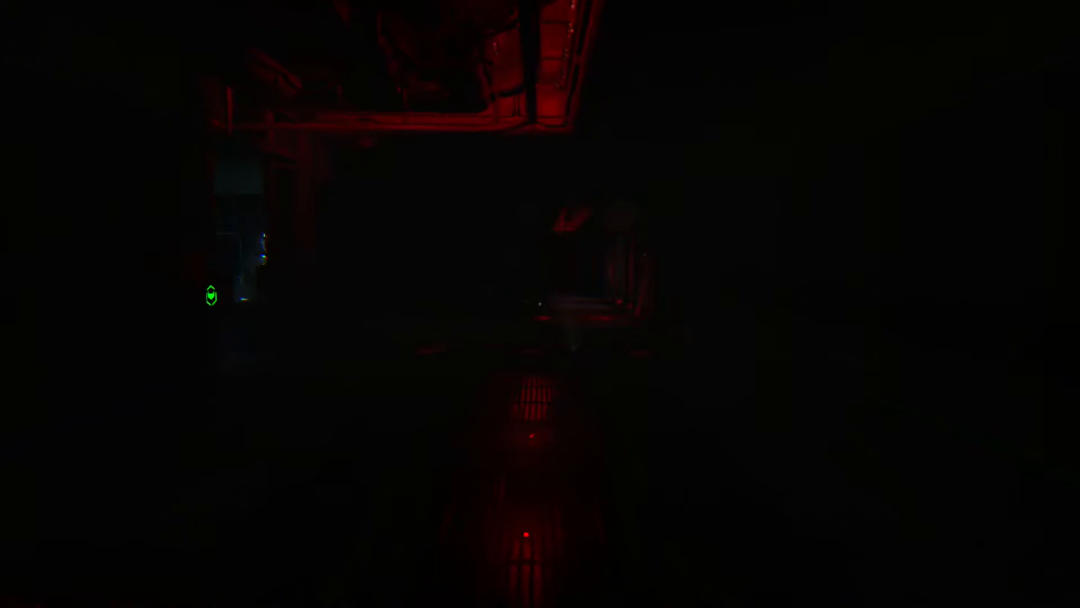
{"action": "mouse_move", "coordinate": [541, 304]}
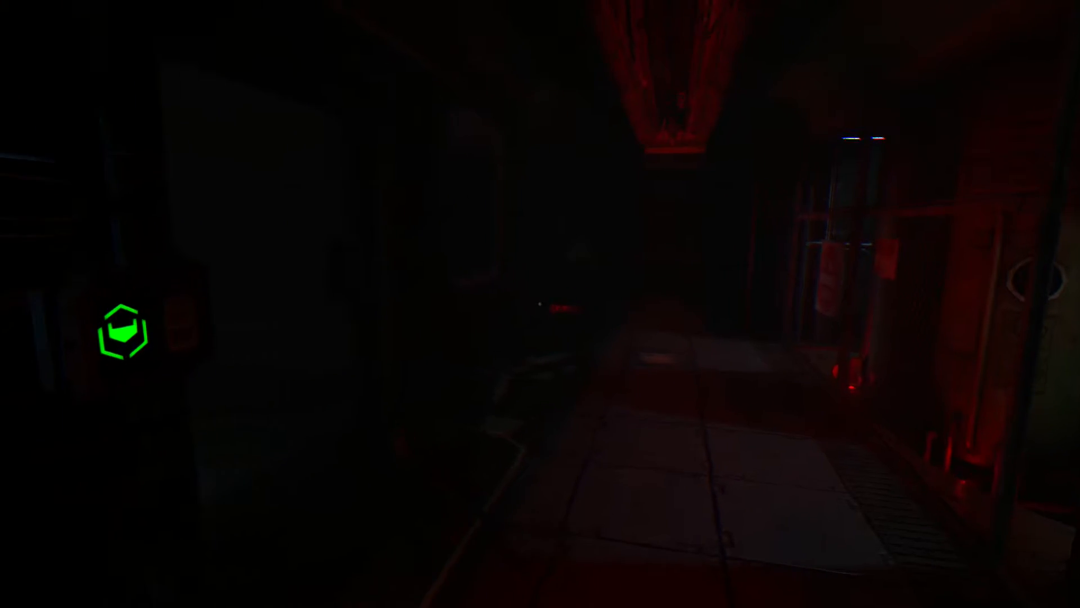
{"action": "mouse_move", "coordinate": [540, 304]}
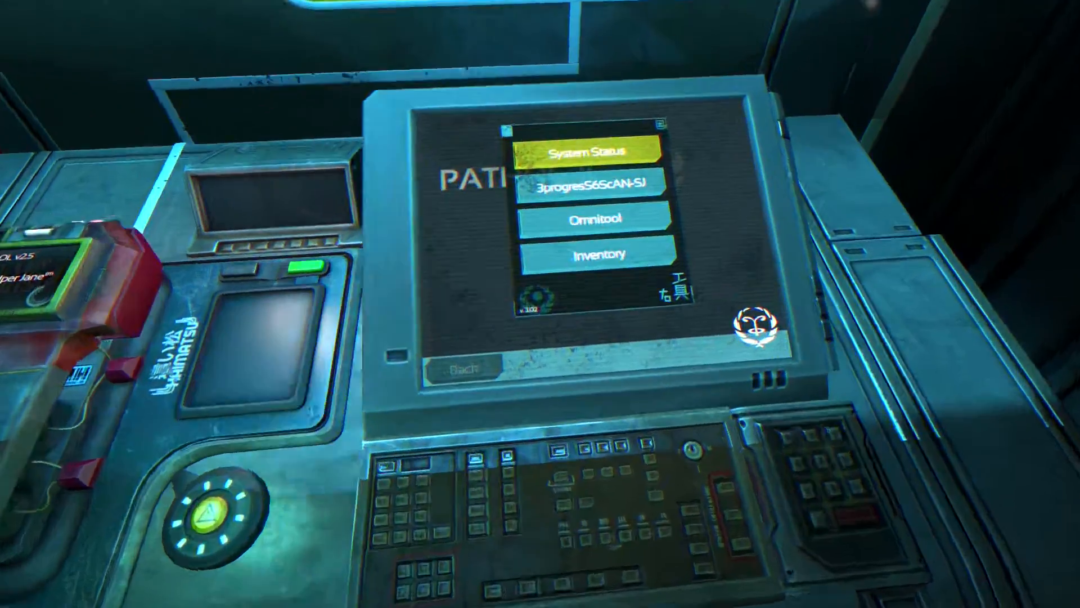
Read the System Status and scan logs, then unlock the Omnitool box.
{"action": "left_click", "coordinate": [596, 152]}
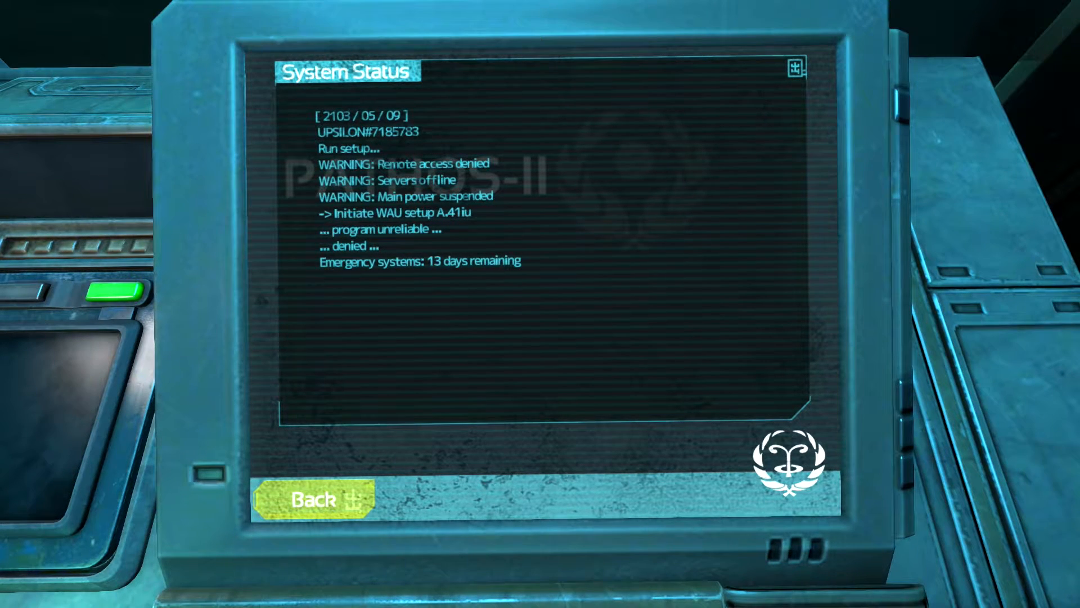
{"action": "left_click", "coordinate": [316, 498]}
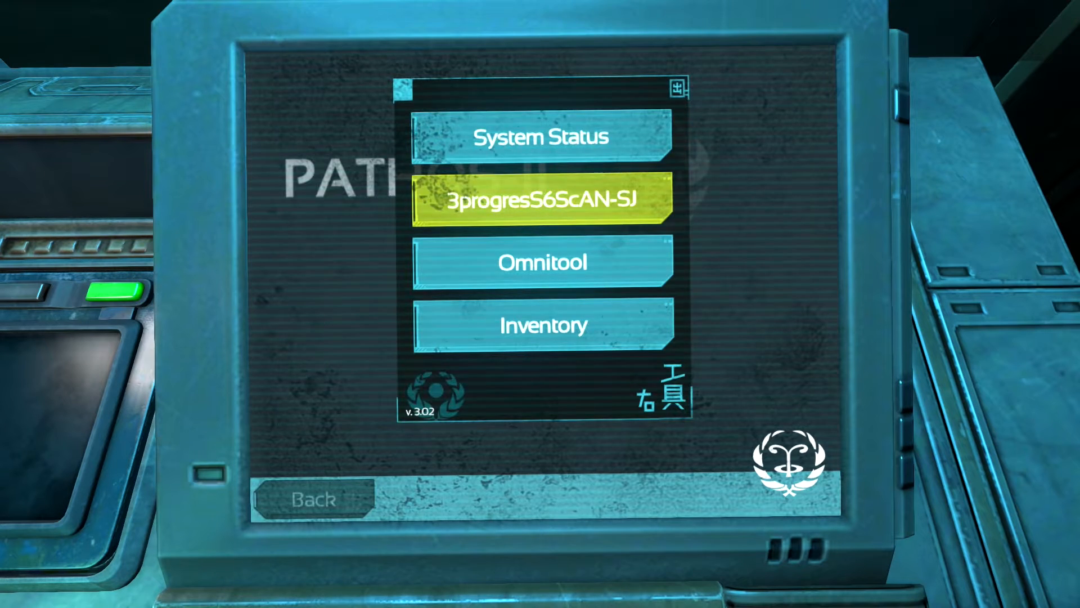
{"action": "left_click", "coordinate": [543, 199]}
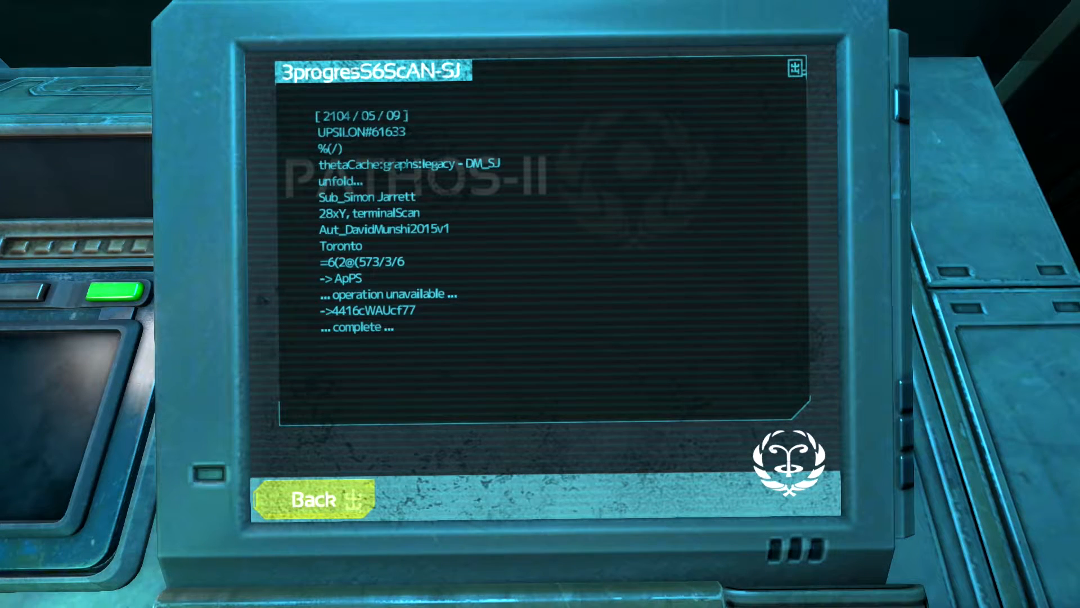
{"action": "left_click", "coordinate": [317, 498]}
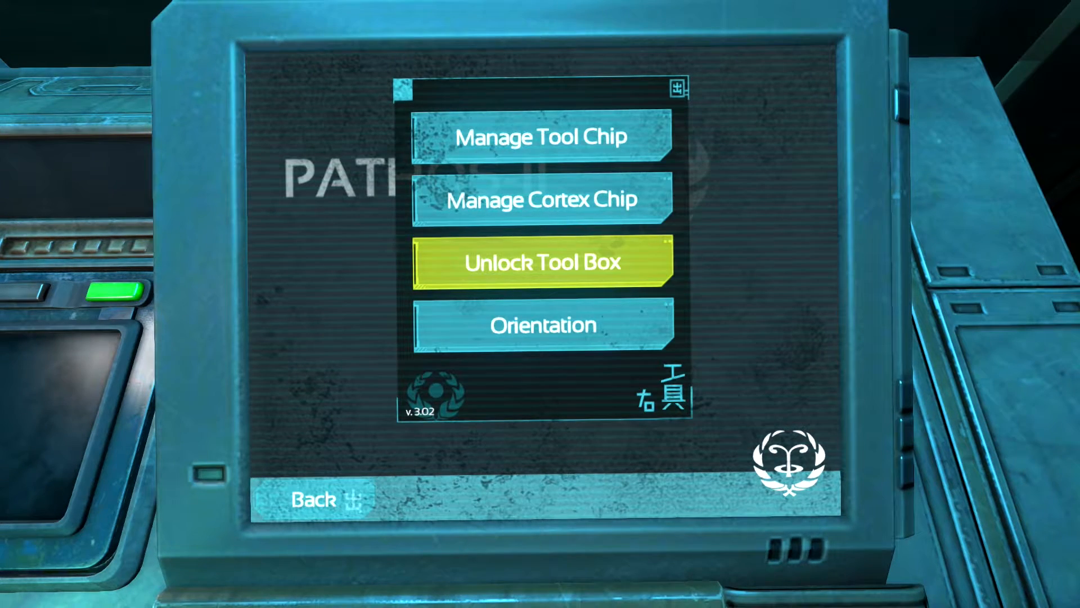
{"action": "left_click", "coordinate": [539, 136]}
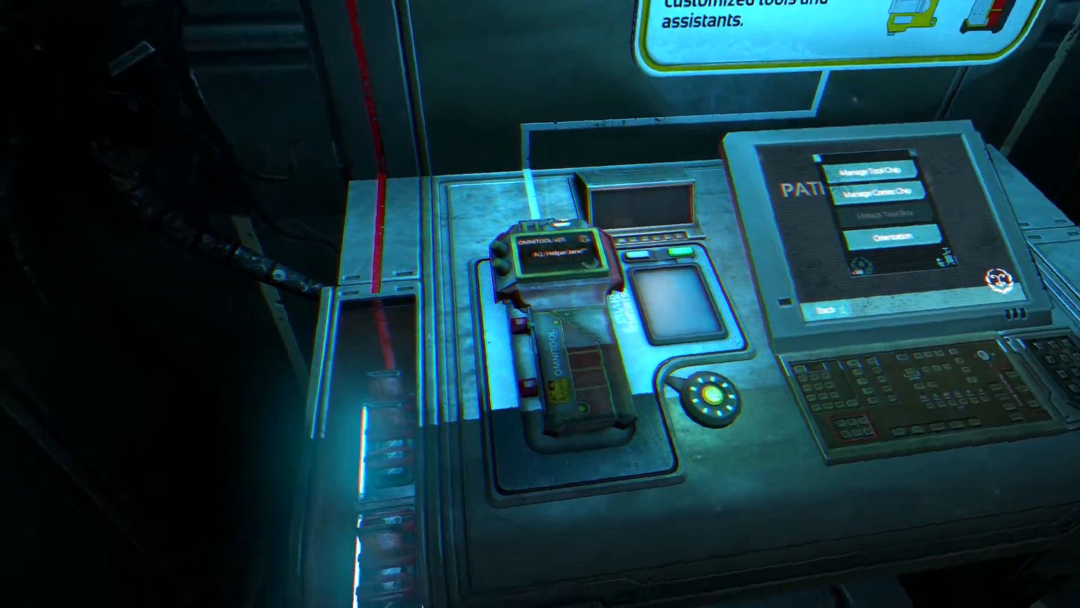
{"action": "mouse_move", "coordinate": [540, 304]}
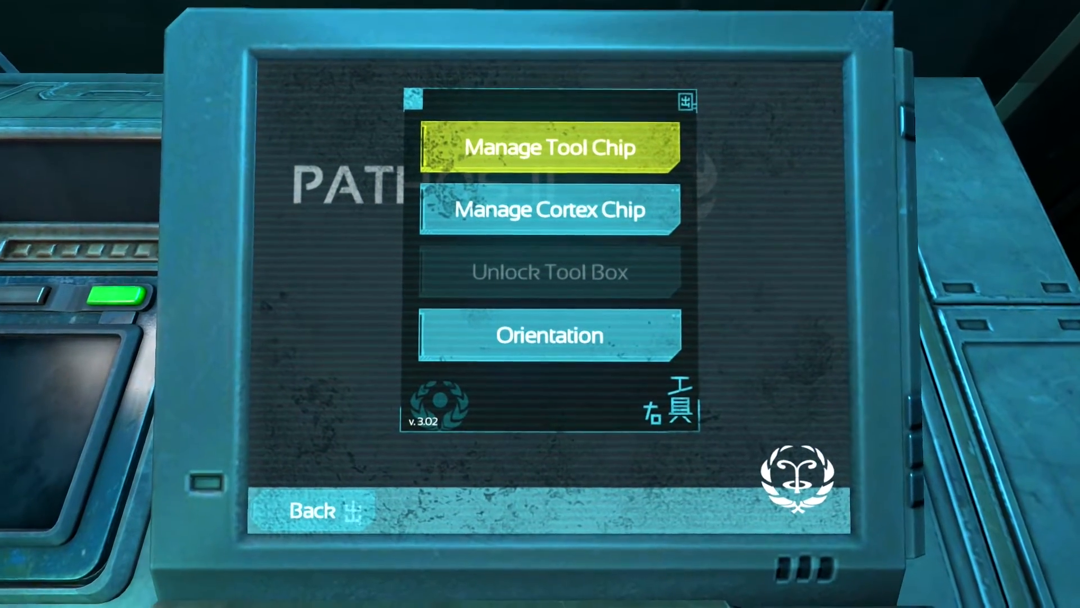
Open Manage Tool Chip and run the required tool chip update.
{"action": "left_click", "coordinate": [549, 148]}
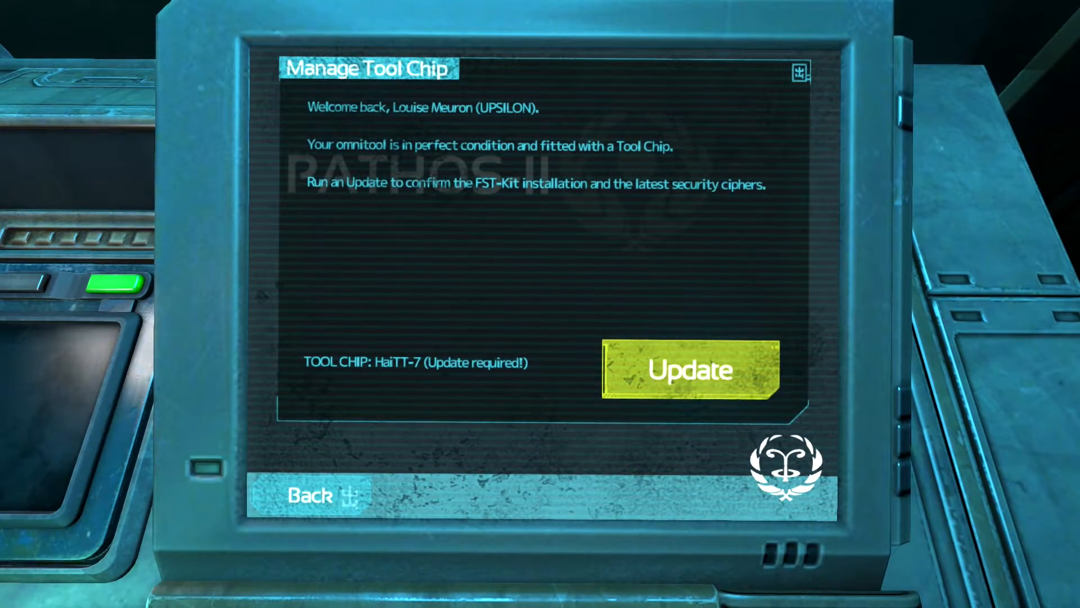
{"action": "left_click", "coordinate": [690, 369]}
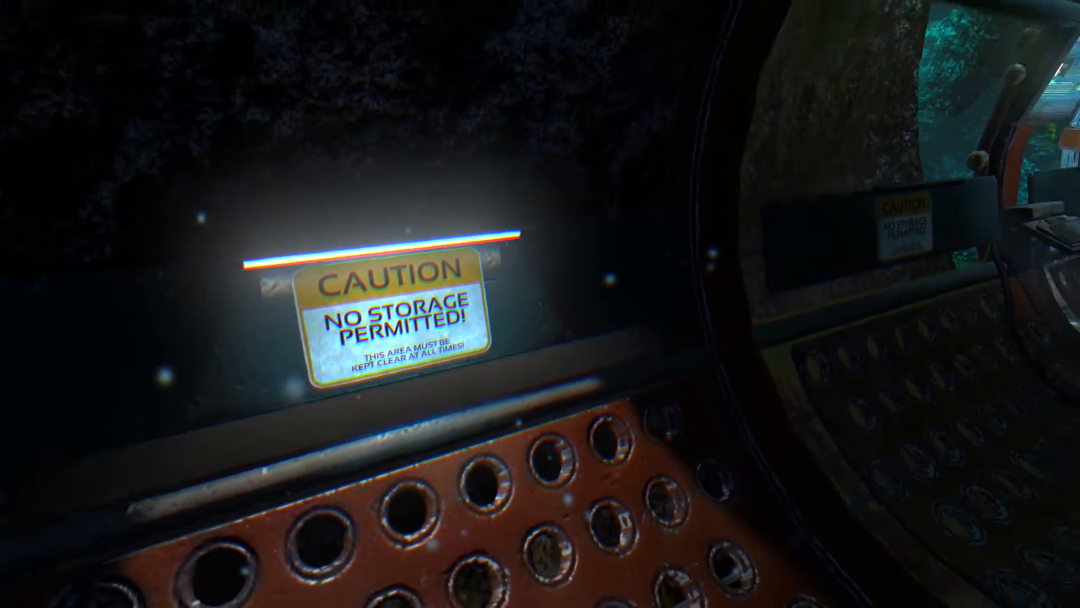
{"action": "mouse_move", "coordinate": [541, 304]}
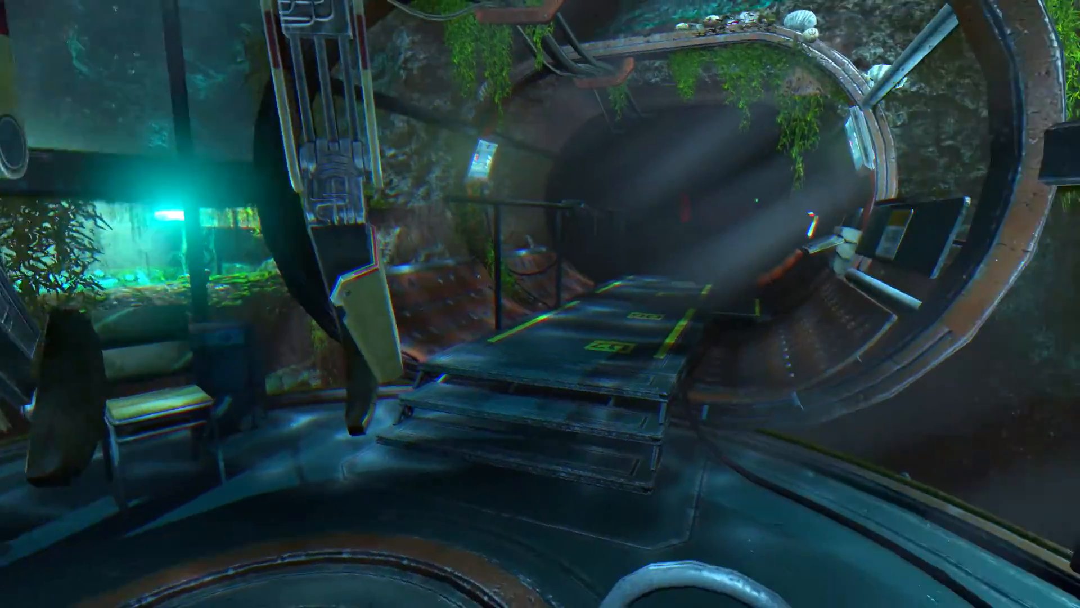
{"action": "mouse_move", "coordinate": [540, 304]}
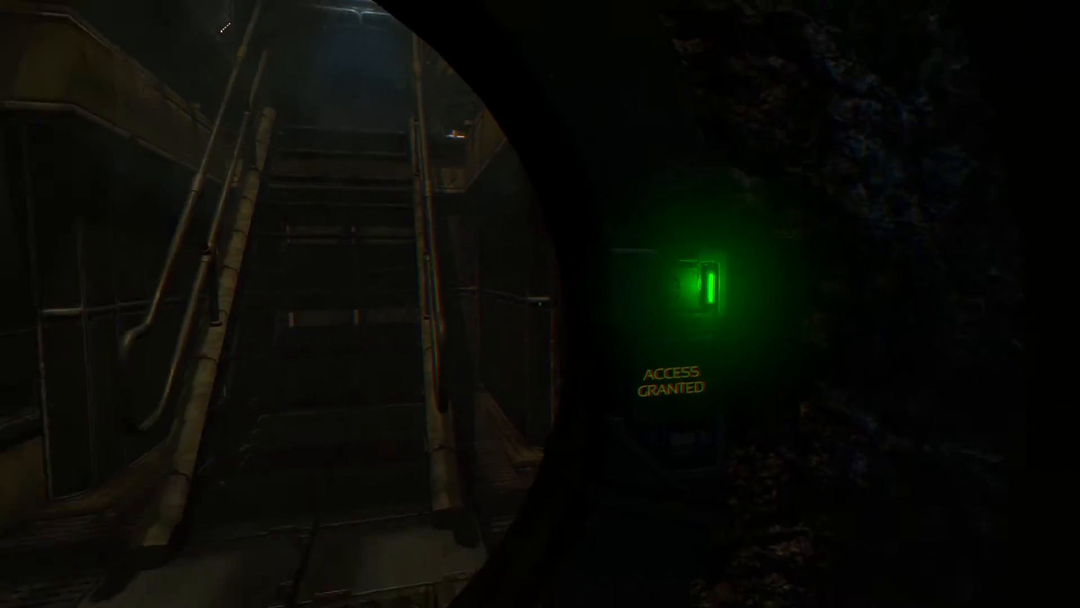
{"action": "mouse_move", "coordinate": [540, 304]}
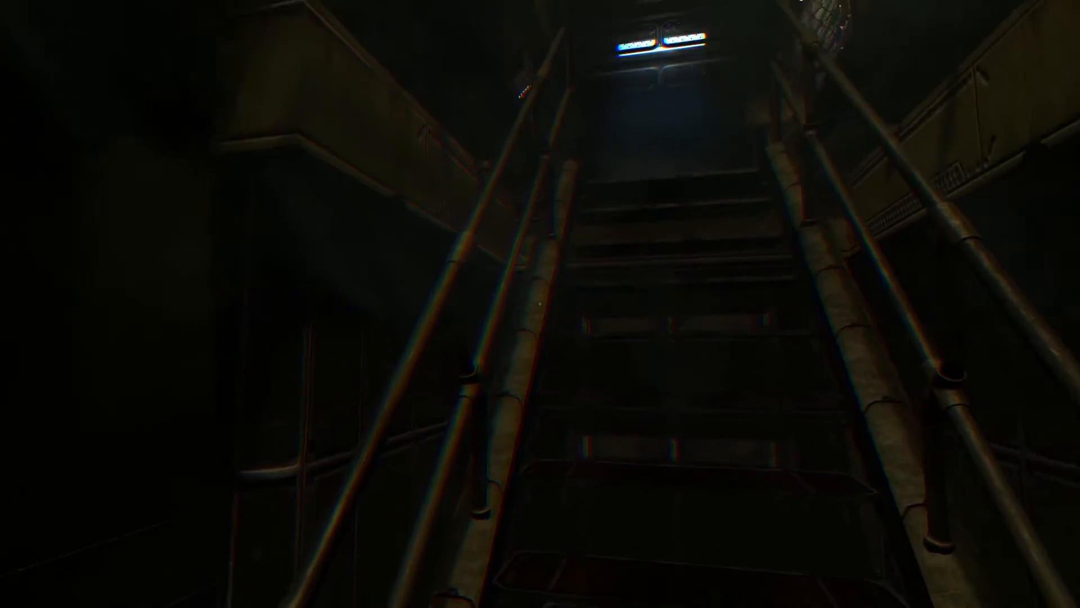
{"action": "mouse_move", "coordinate": [541, 304]}
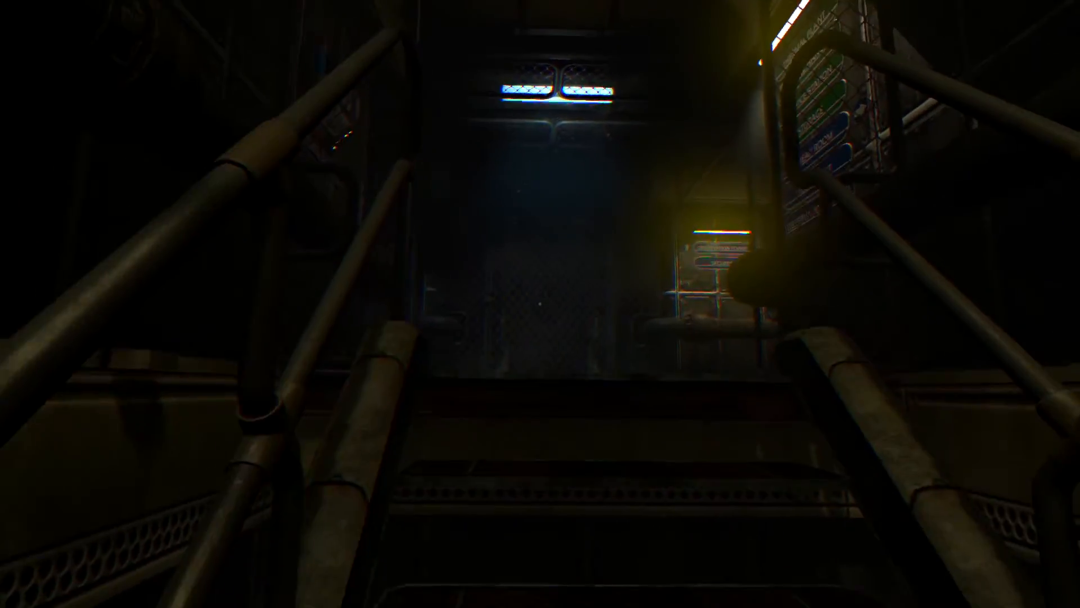
{"action": "mouse_move", "coordinate": [540, 304]}
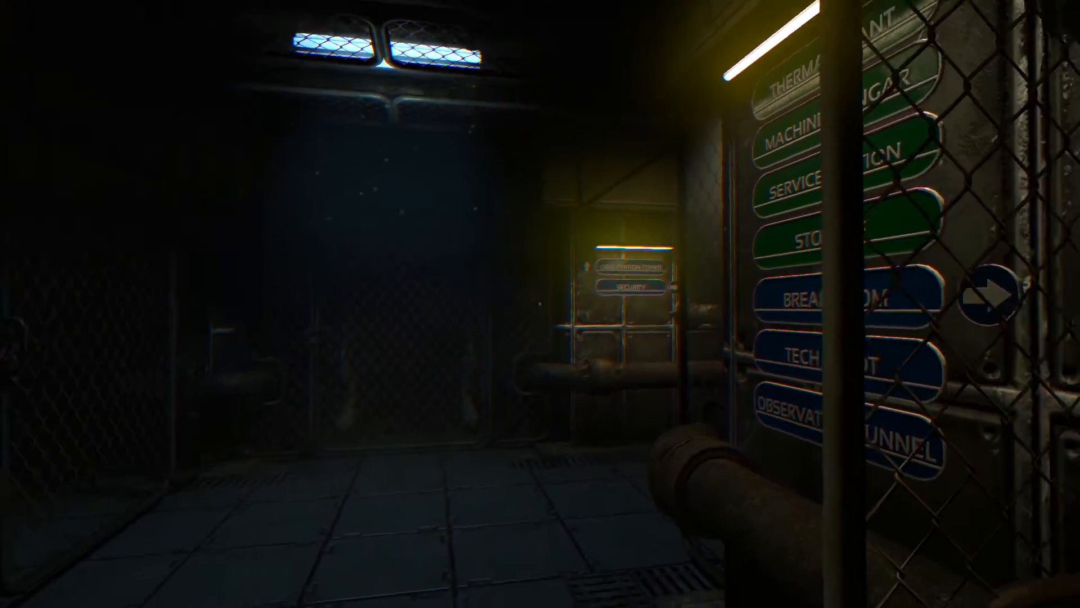
{"action": "mouse_move", "coordinate": [540, 304]}
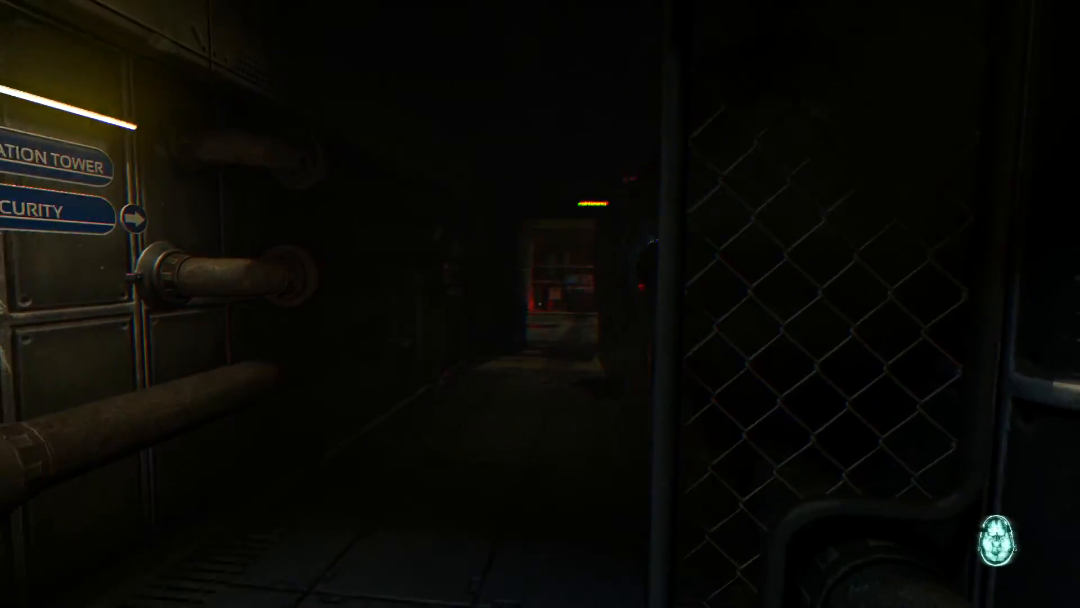
{"action": "mouse_move", "coordinate": [540, 304]}
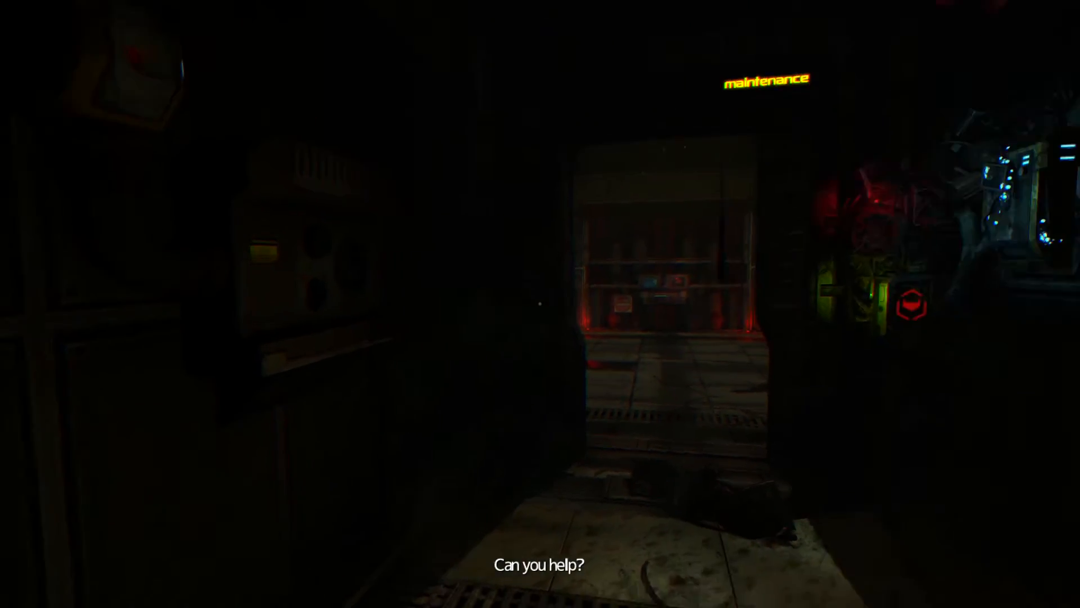
{"action": "mouse_move", "coordinate": [540, 304]}
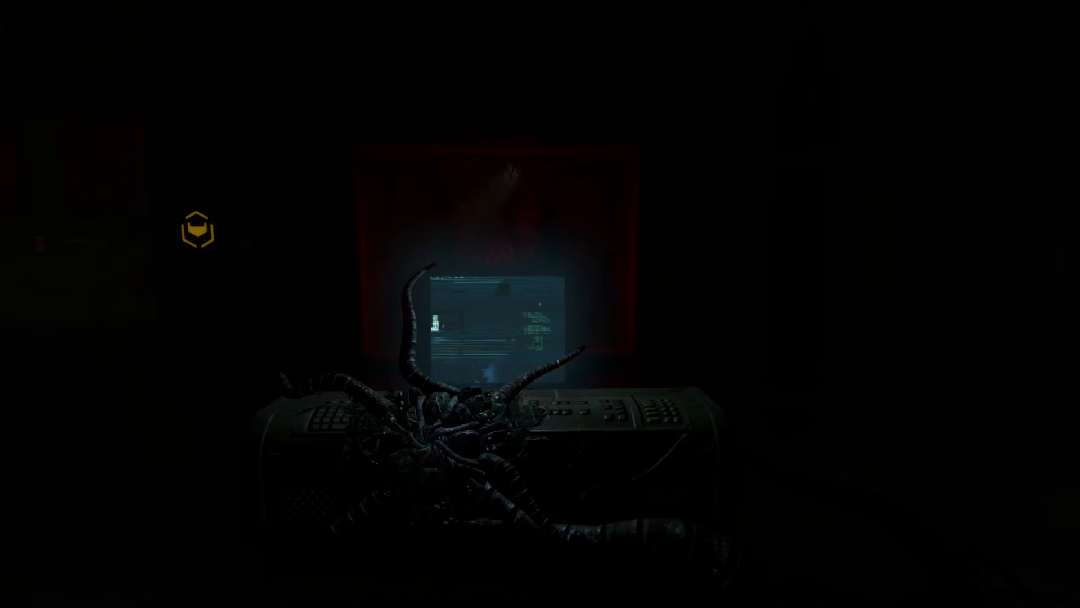
{"action": "mouse_move", "coordinate": [541, 304]}
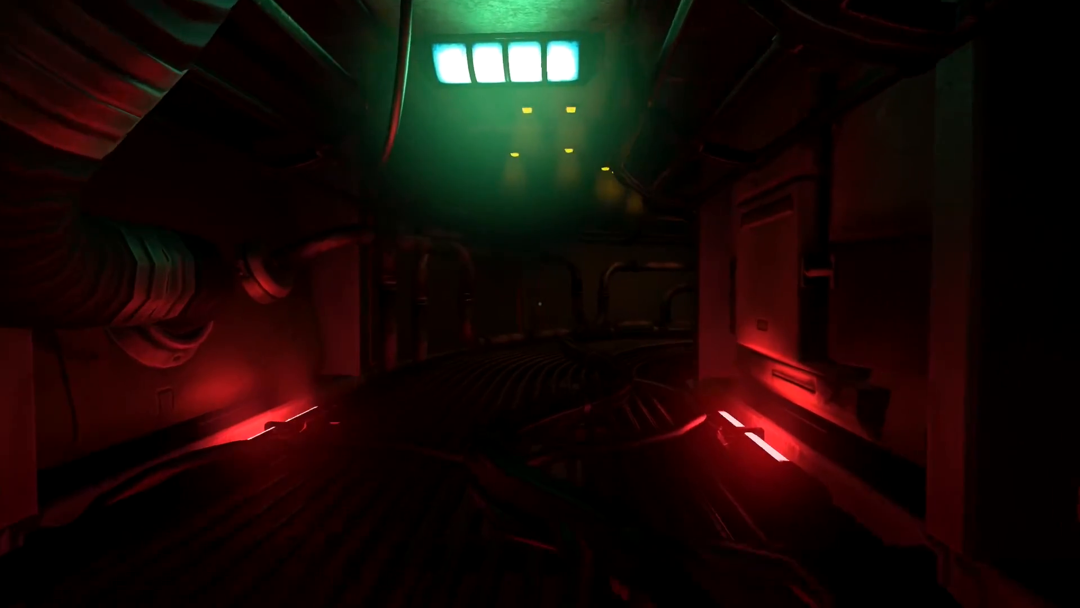
{"action": "mouse_move", "coordinate": [540, 304]}
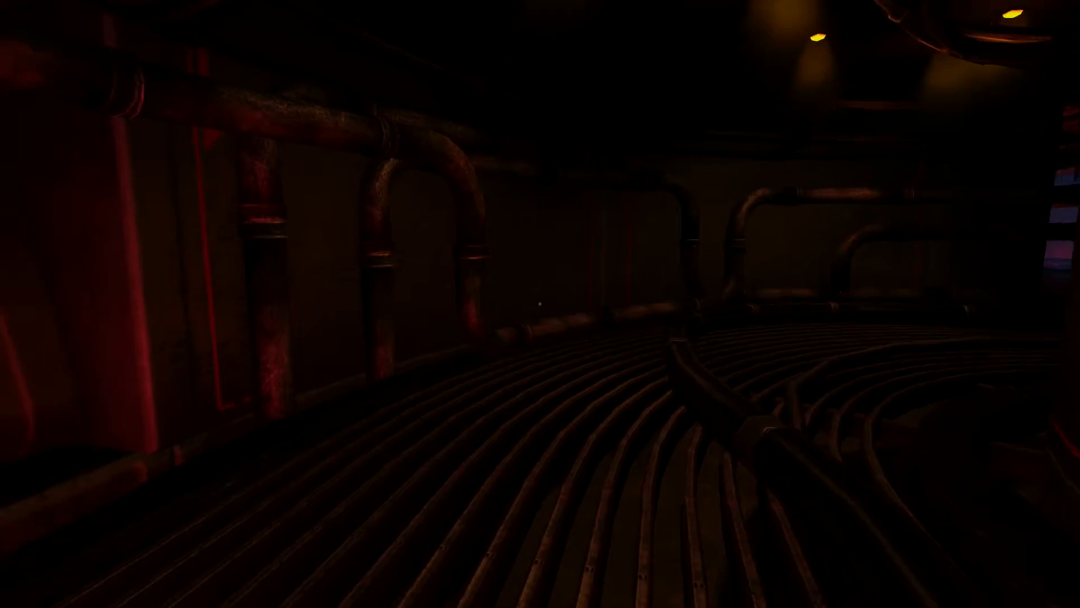
{"action": "mouse_move", "coordinate": [540, 304]}
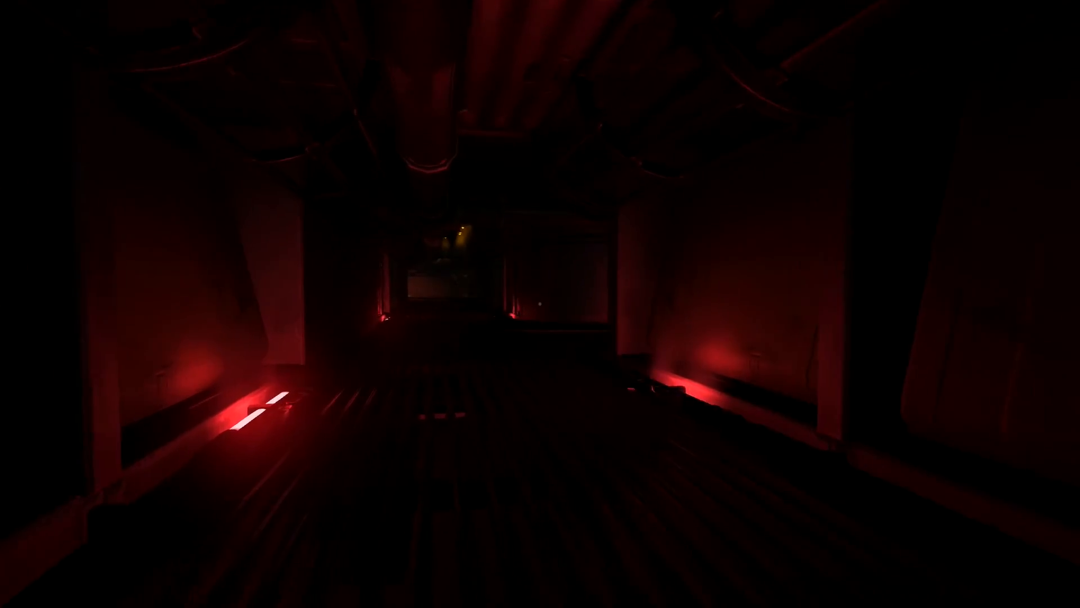
{"action": "mouse_move", "coordinate": [540, 303]}
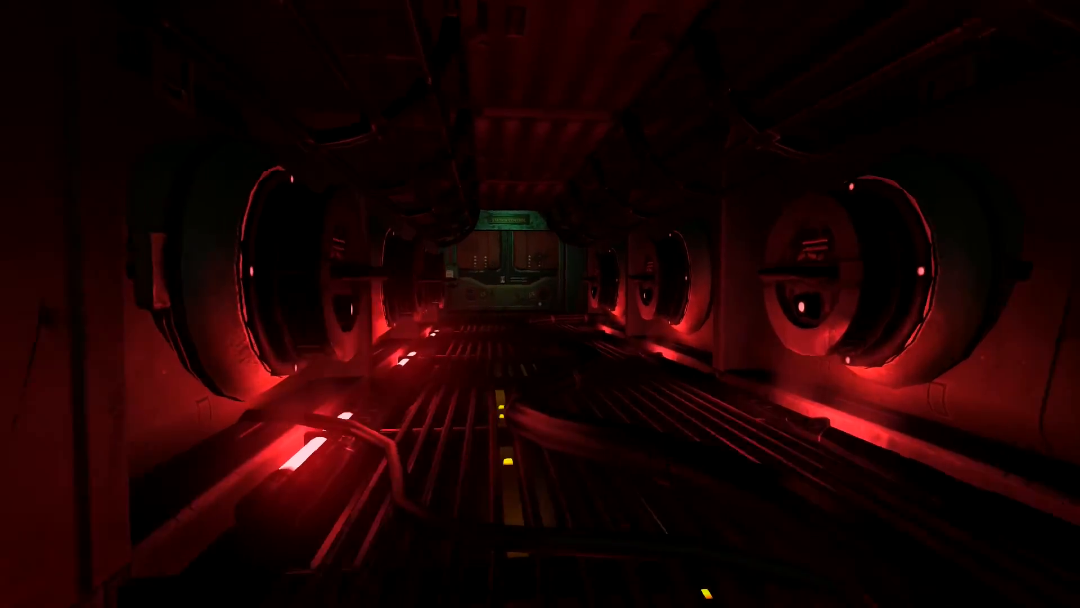
Walk to the Station Control door, open it, and enter the red-lit control room.
{"action": "key", "text": "w"}
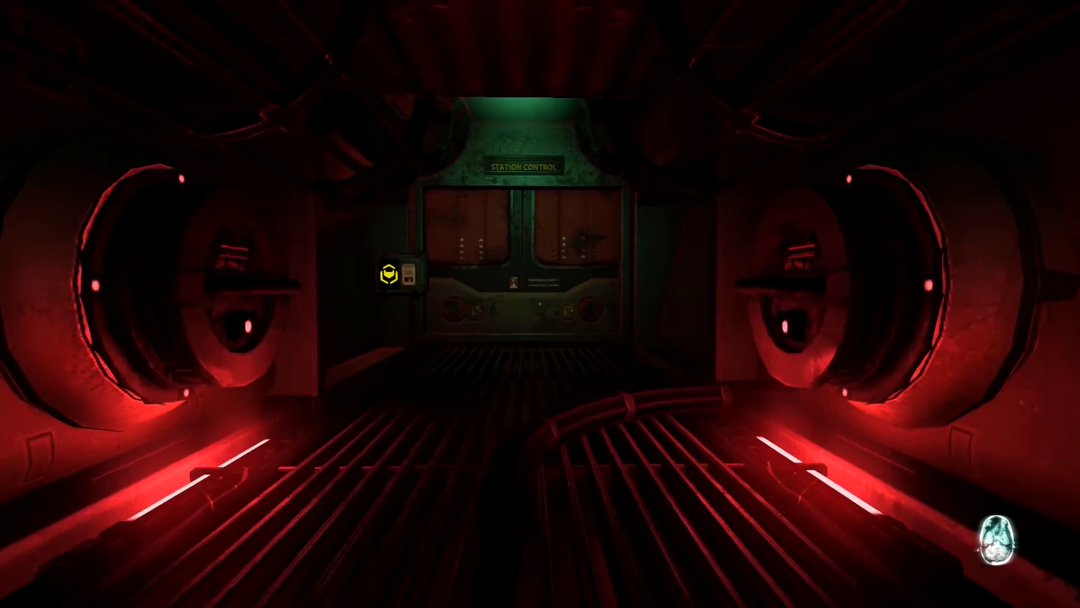
{"action": "key", "text": "w"}
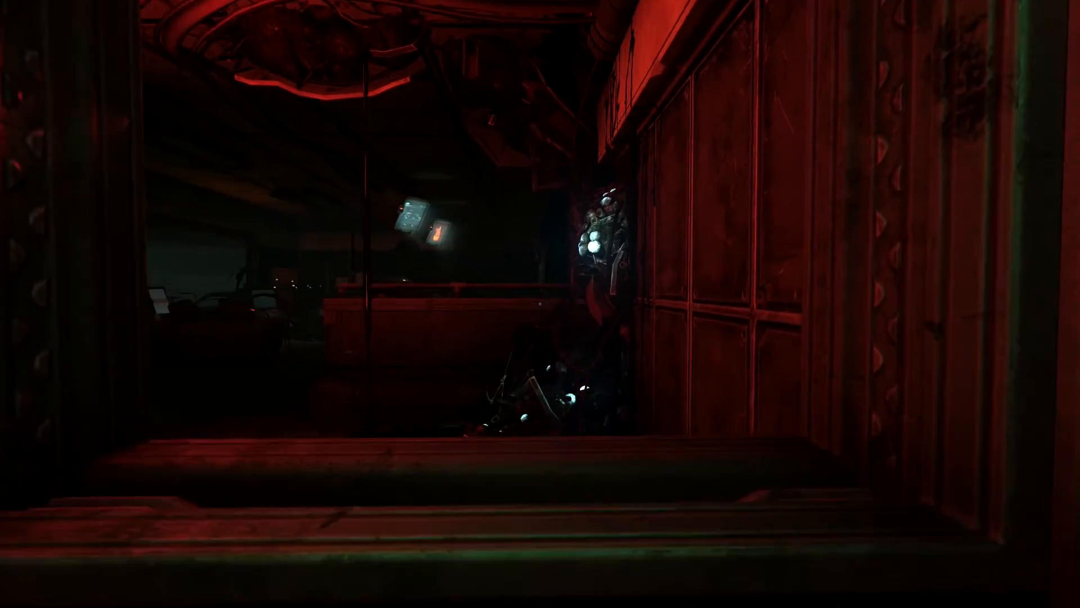
{"action": "mouse_move", "coordinate": [540, 304]}
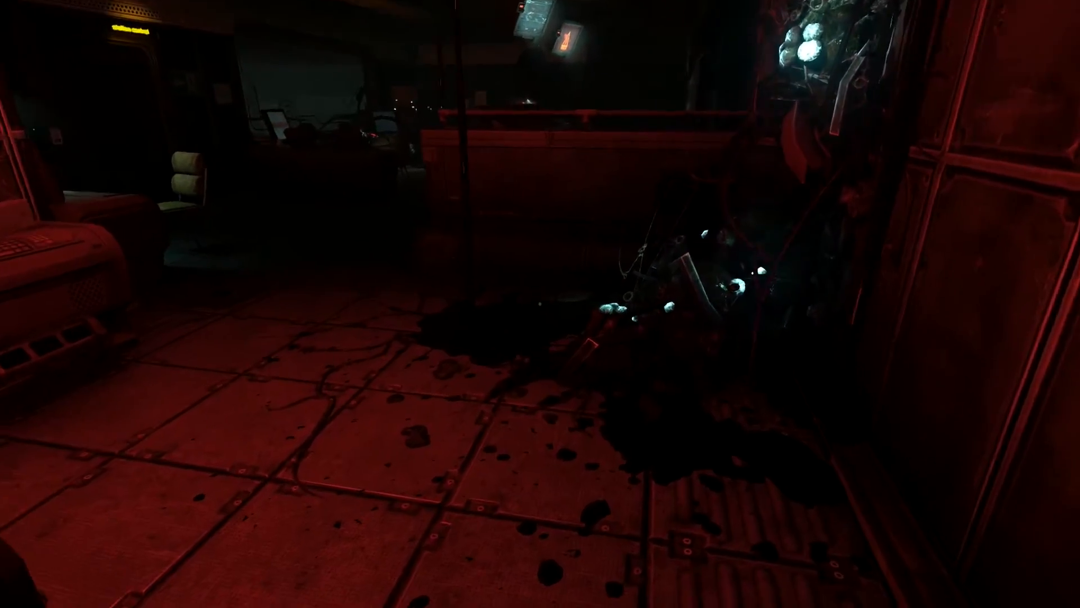
{"action": "mouse_move", "coordinate": [541, 304]}
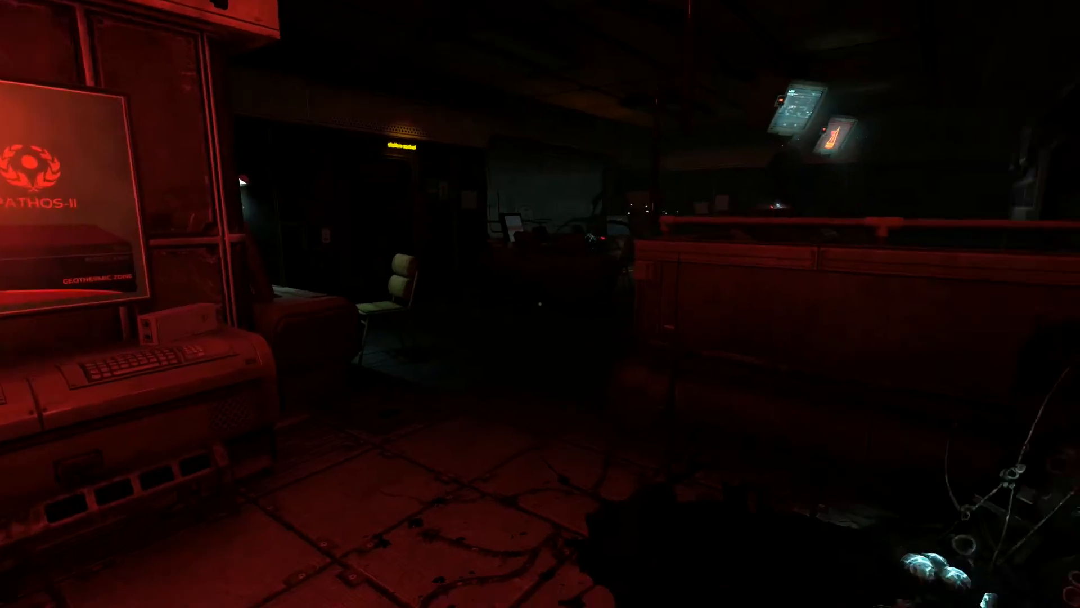
{"action": "mouse_move", "coordinate": [540, 303]}
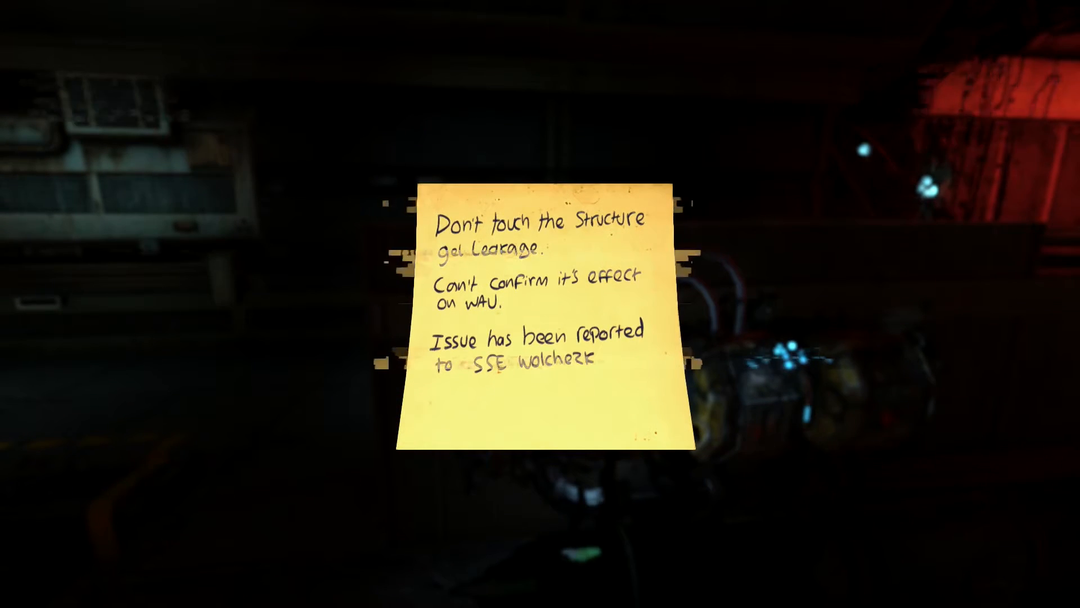
{"action": "left_click", "coordinate": [540, 304]}
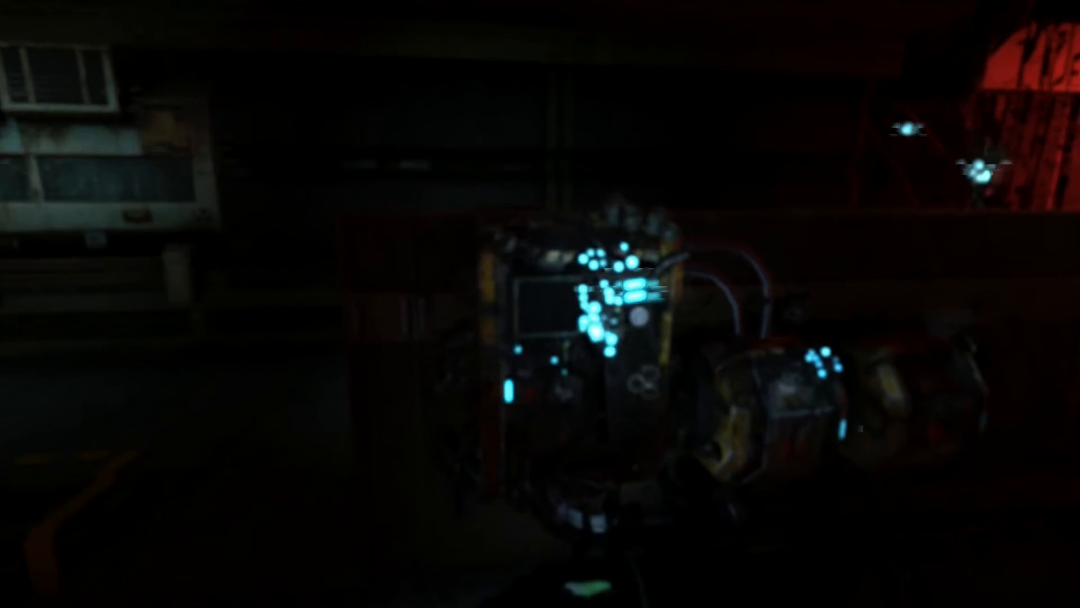
{"action": "mouse_move", "coordinate": [541, 304]}
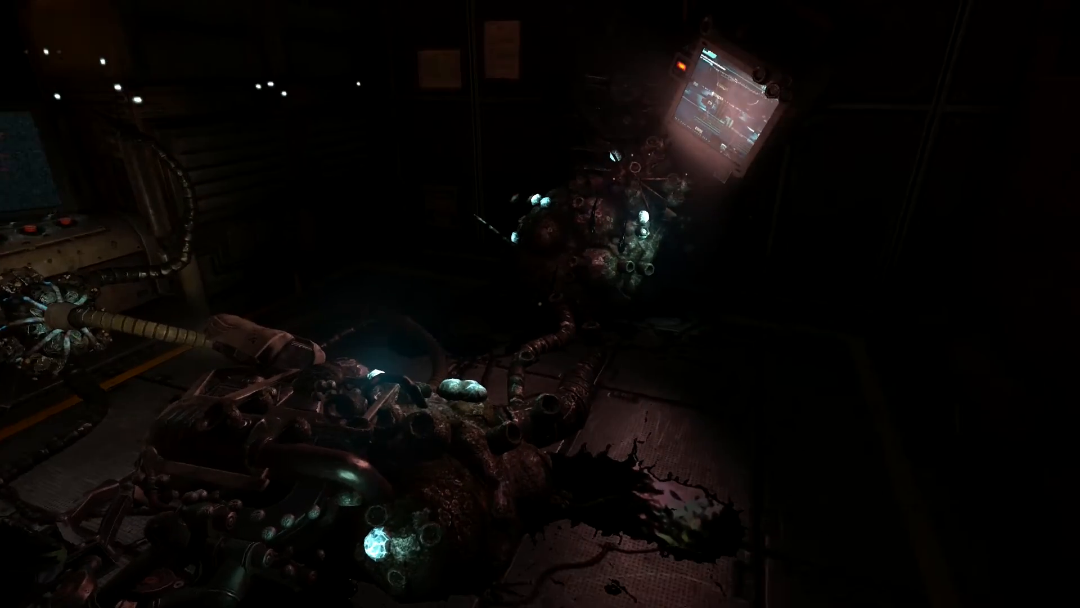
{"action": "mouse_move", "coordinate": [540, 304]}
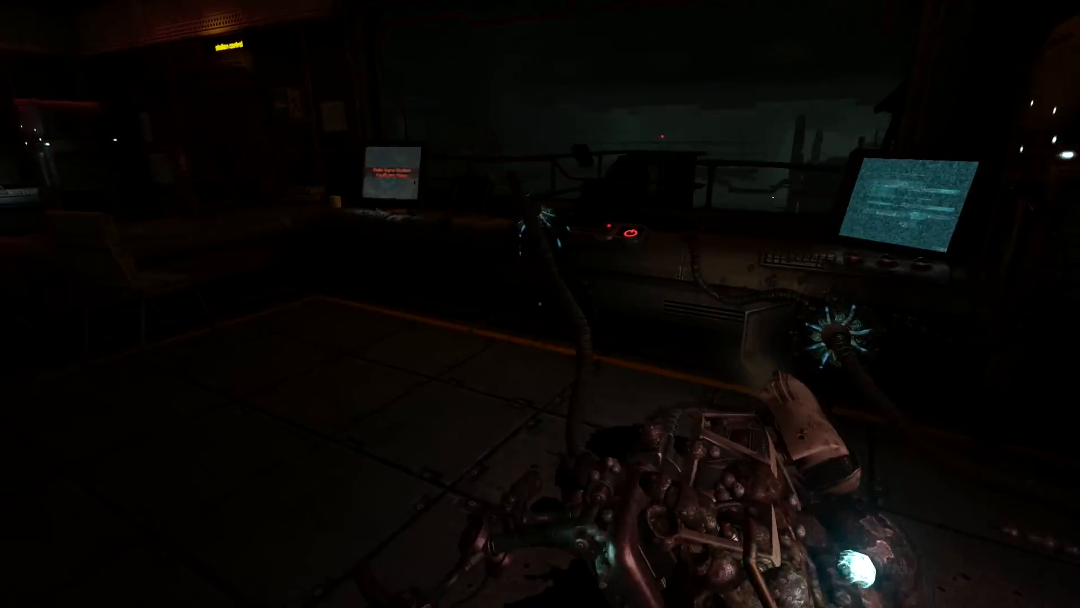
{"action": "mouse_move", "coordinate": [540, 304]}
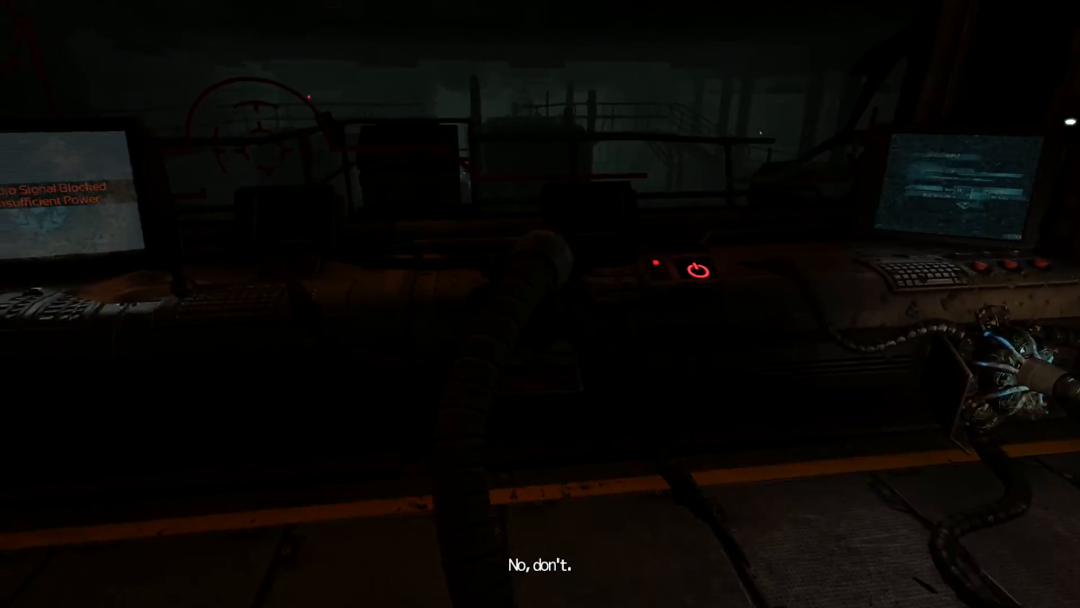
{"action": "mouse_move", "coordinate": [540, 304]}
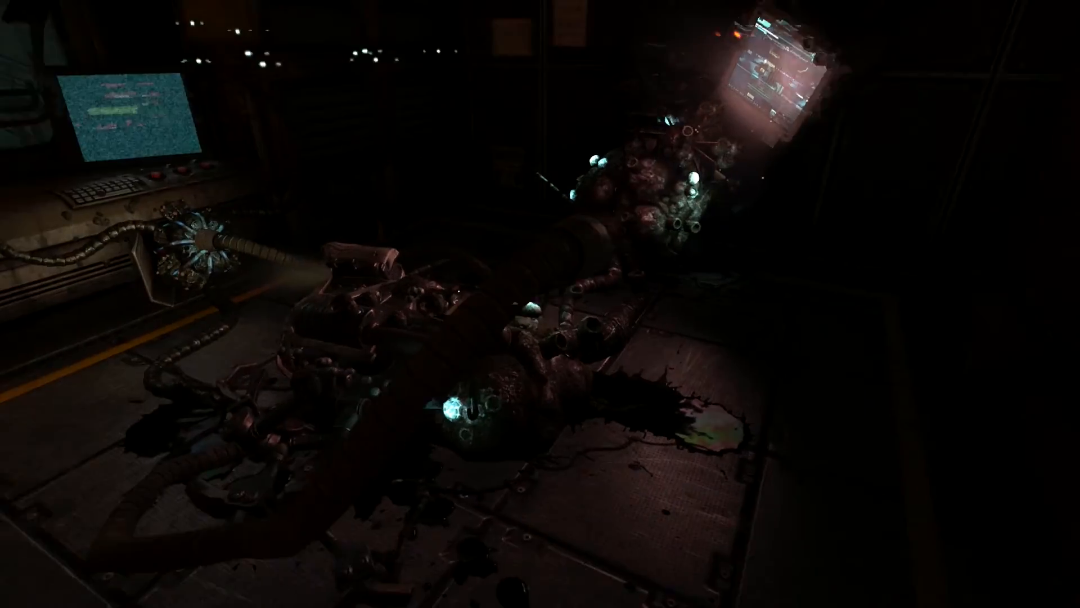
{"action": "mouse_move", "coordinate": [540, 304]}
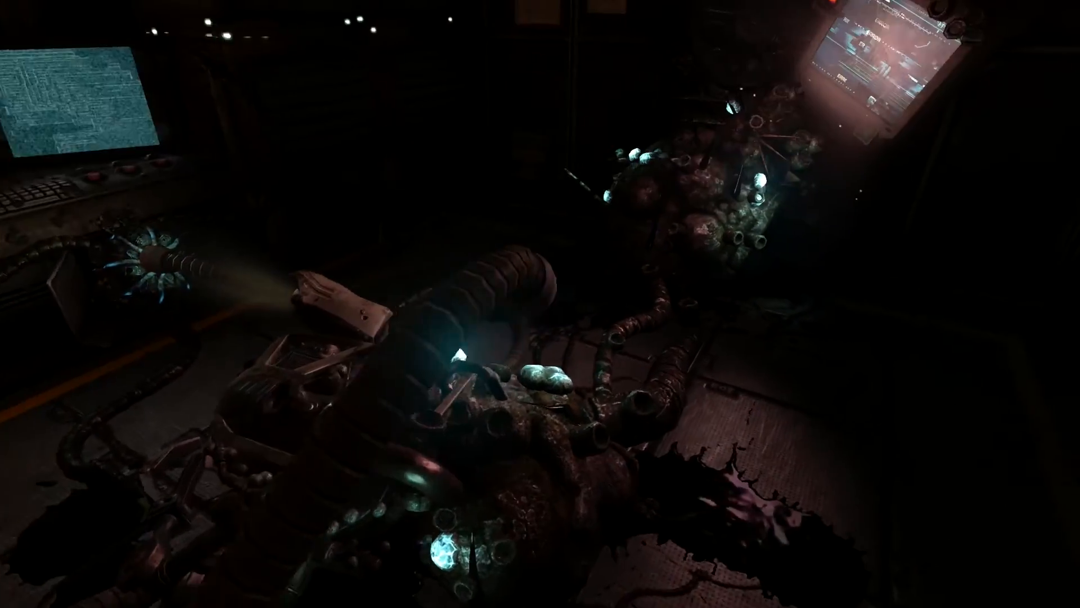
{"action": "mouse_move", "coordinate": [541, 304]}
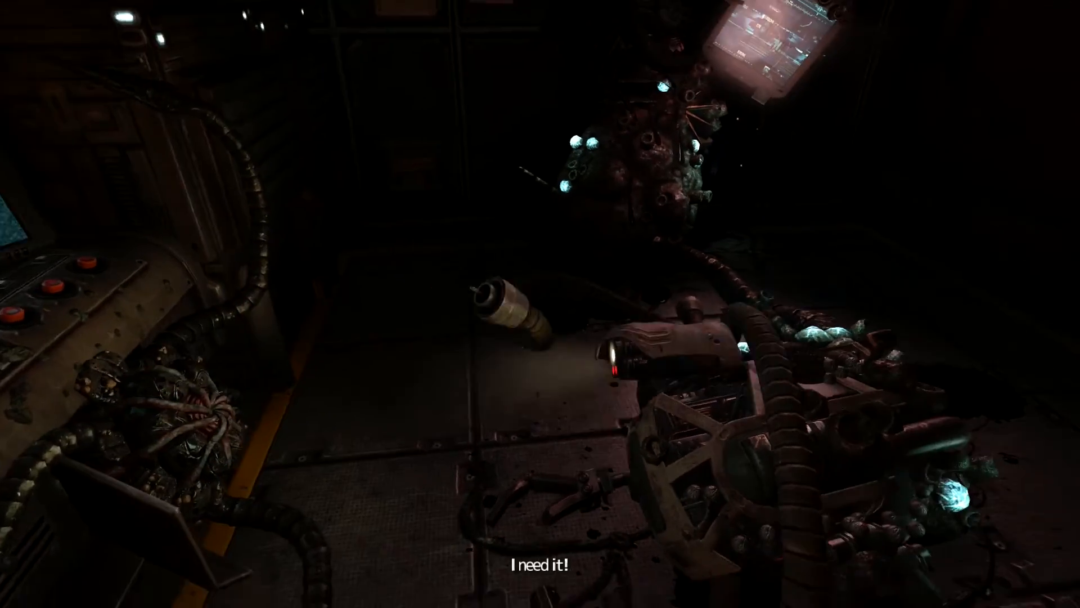
{"action": "mouse_move", "coordinate": [540, 304]}
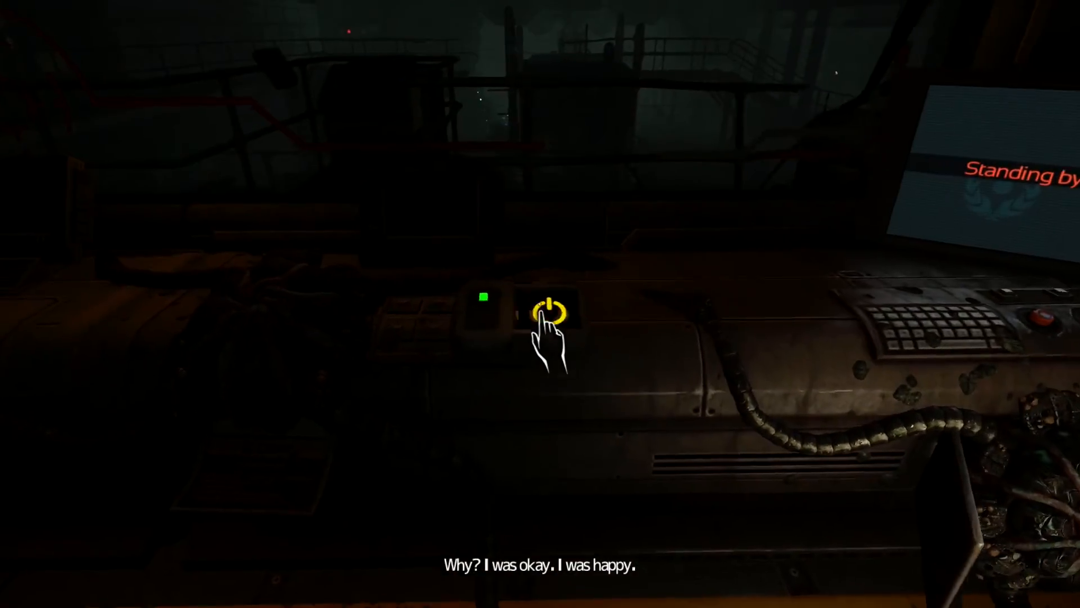
{"action": "mouse_move", "coordinate": [540, 331]}
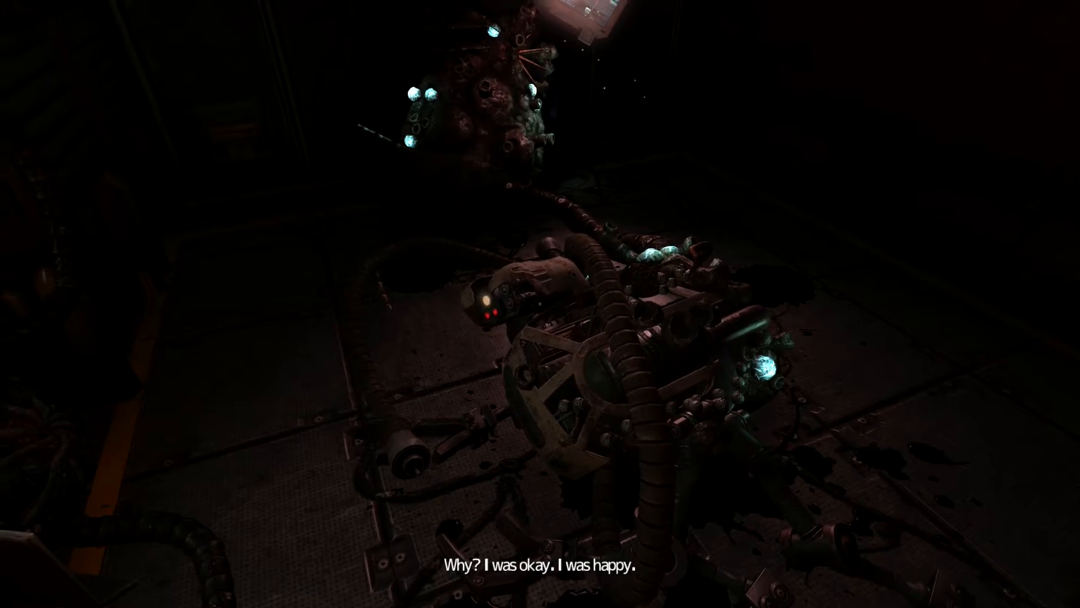
{"action": "mouse_move", "coordinate": [540, 304]}
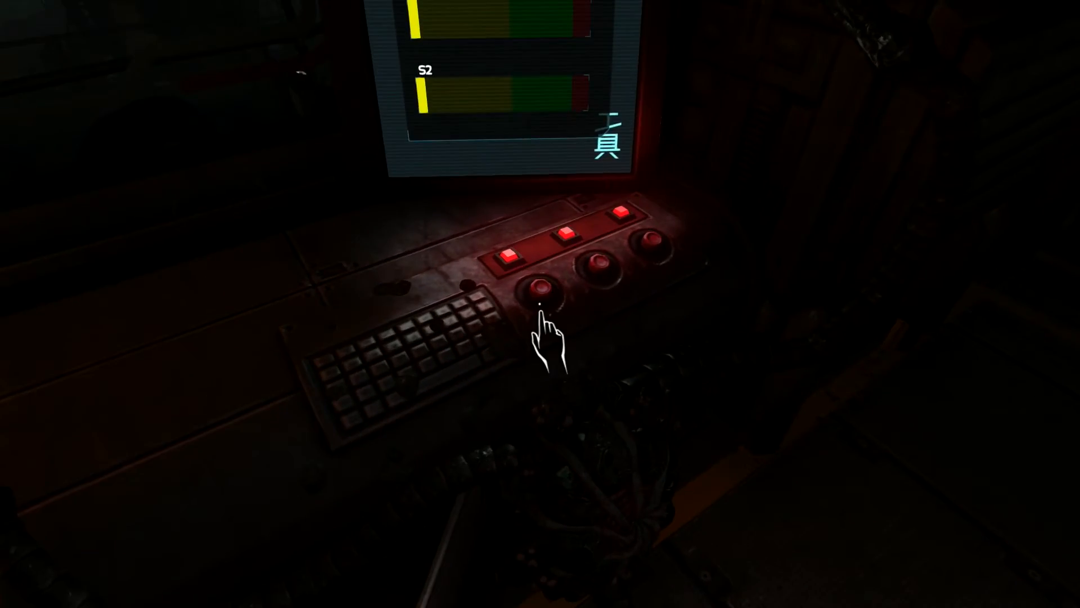
Charge S1 to green, retrying once, then start S2 charging and advance the boot.
{"action": "left_click", "coordinate": [544, 296]}
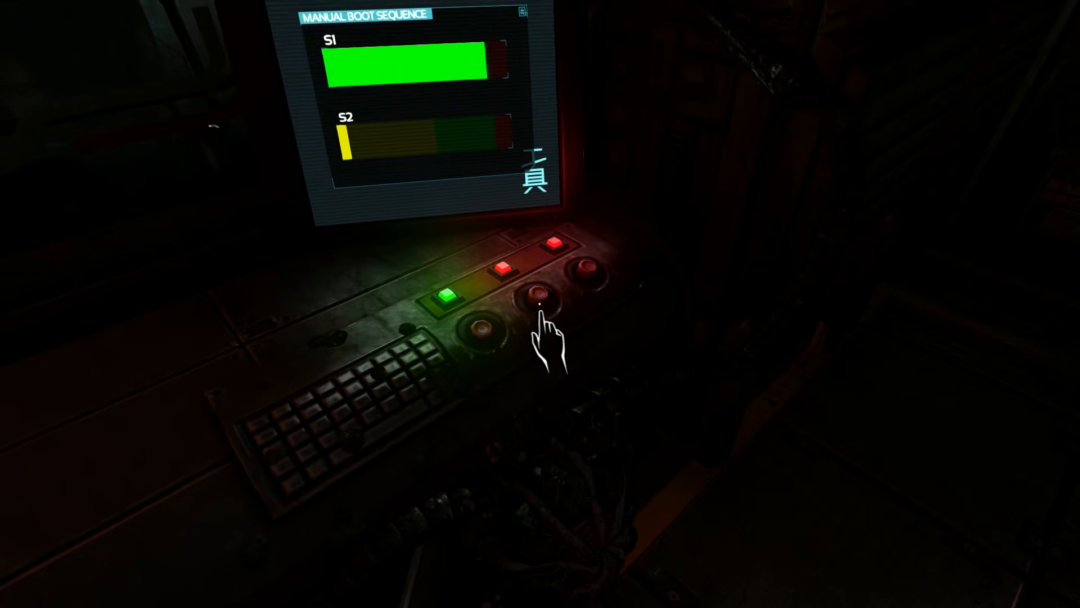
{"action": "left_click", "coordinate": [539, 296]}
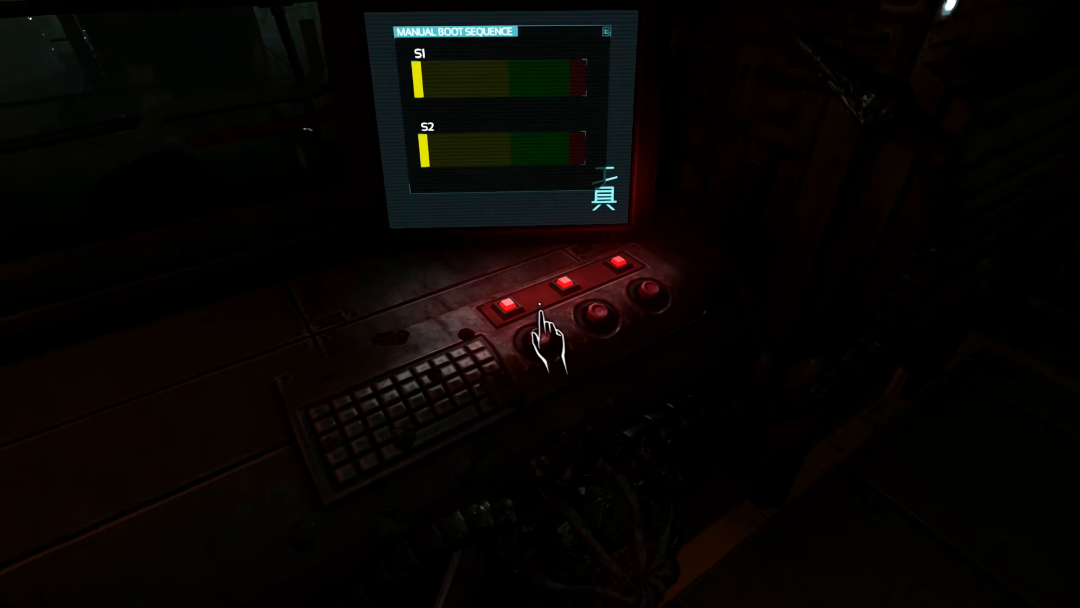
{"action": "left_click", "coordinate": [510, 303]}
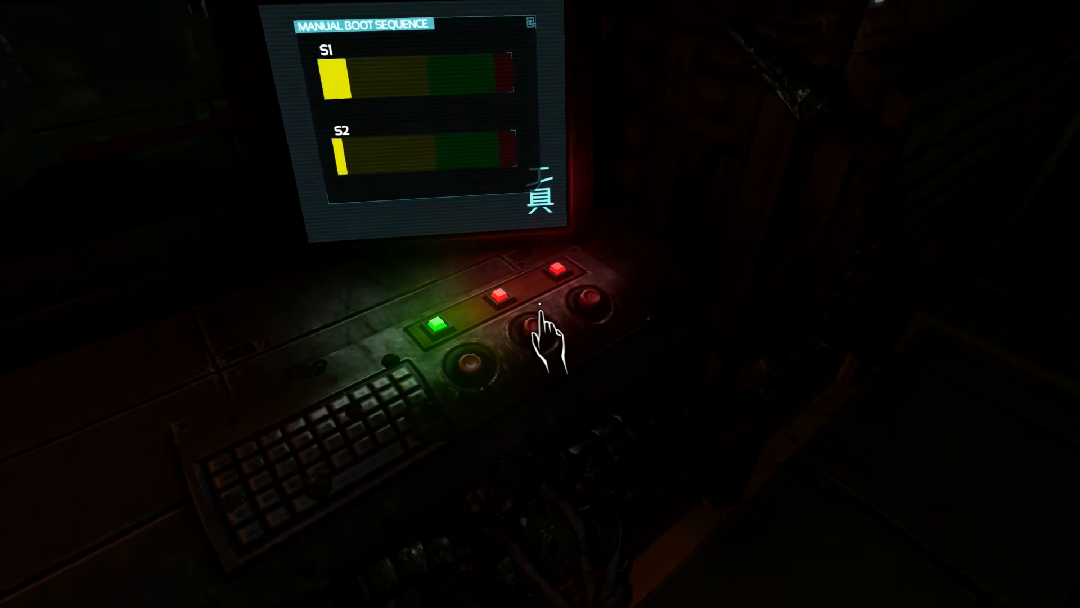
{"action": "left_click", "coordinate": [541, 310]}
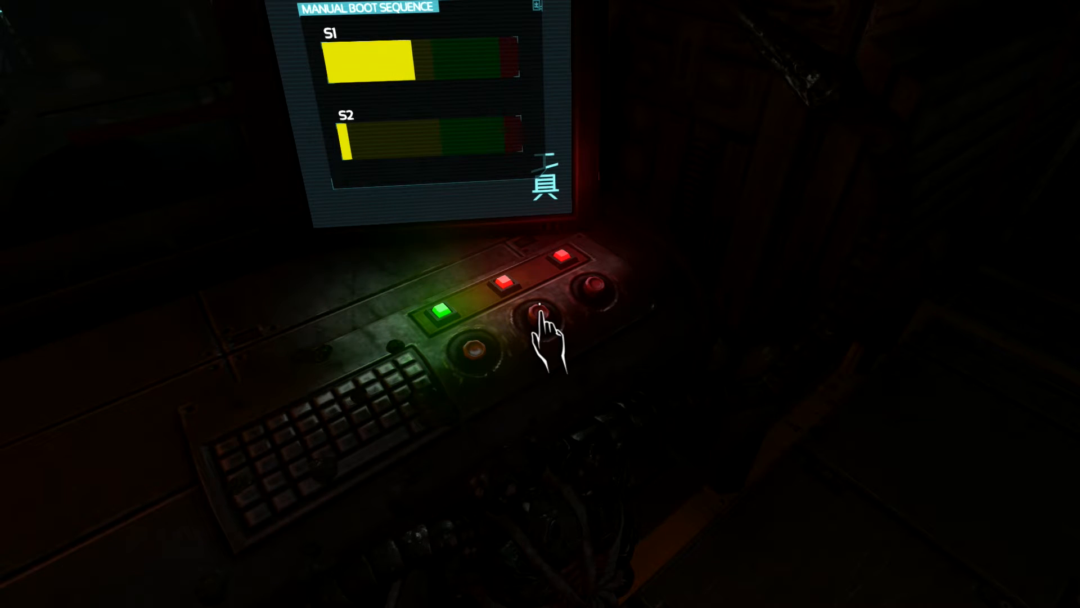
{"action": "left_click", "coordinate": [542, 314]}
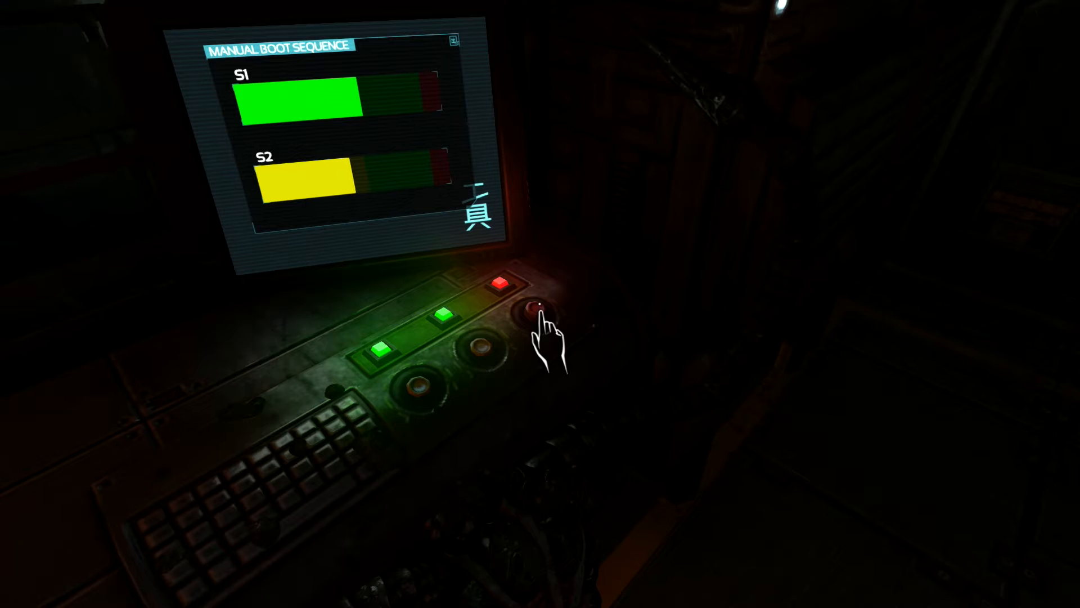
{"action": "left_click", "coordinate": [539, 305]}
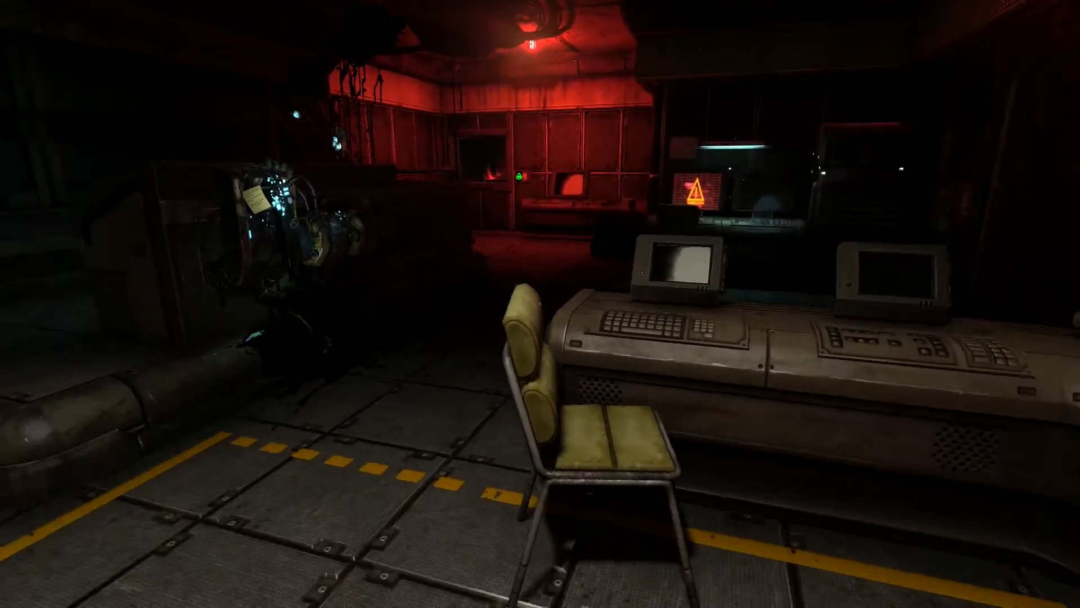
{"action": "mouse_move", "coordinate": [540, 304]}
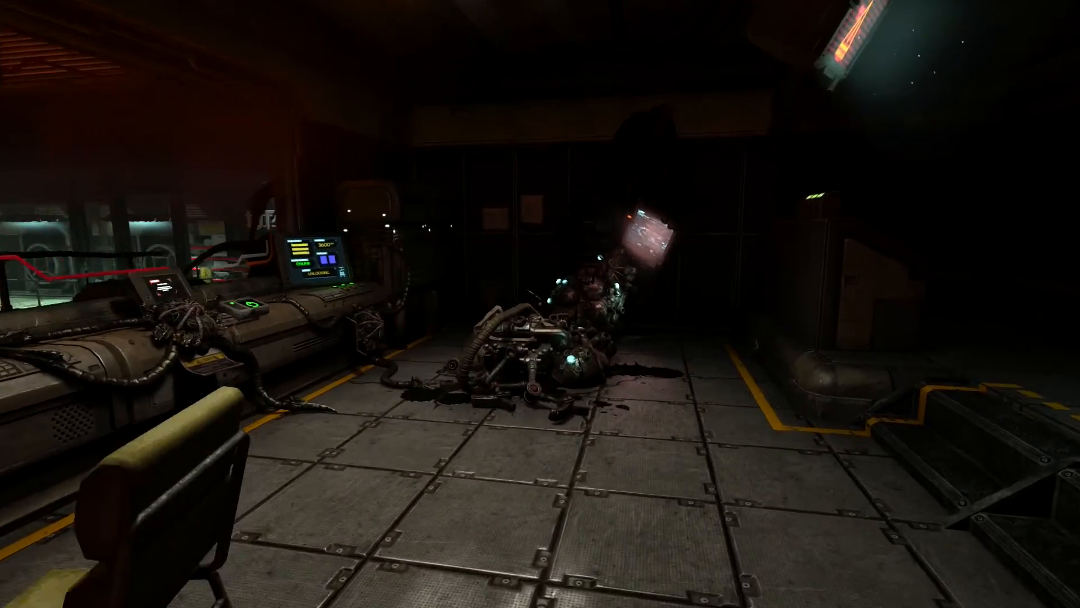
{"action": "mouse_move", "coordinate": [540, 304]}
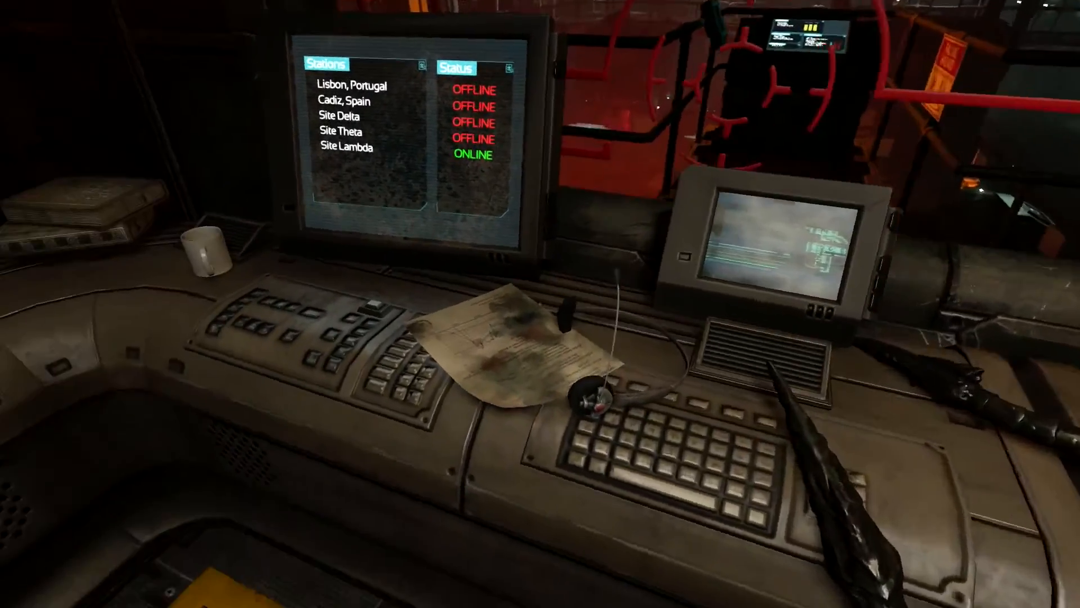
{"action": "mouse_move", "coordinate": [540, 304]}
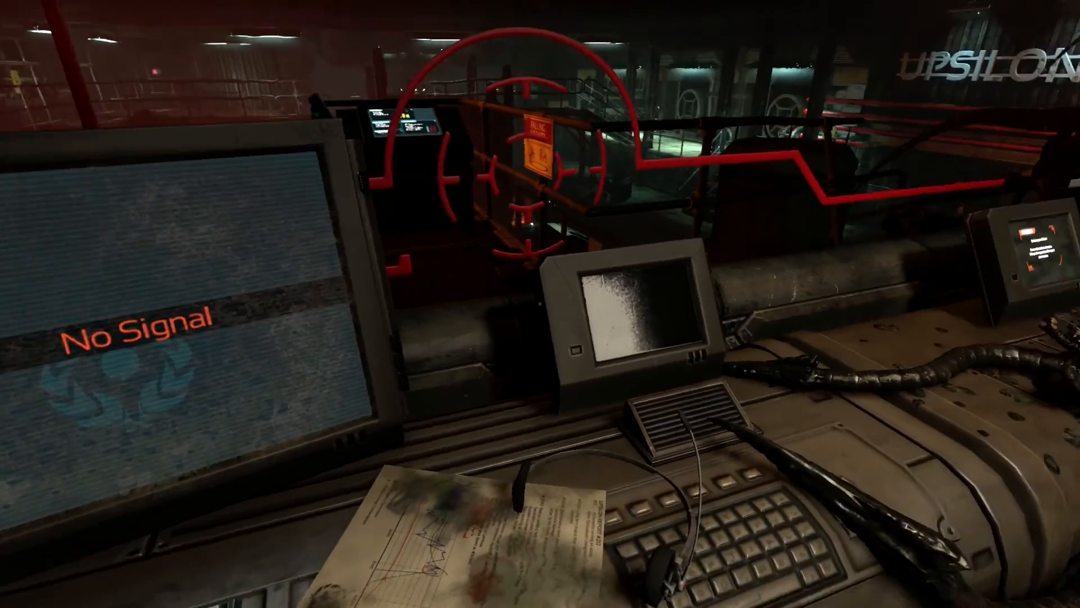
{"action": "mouse_move", "coordinate": [540, 304]}
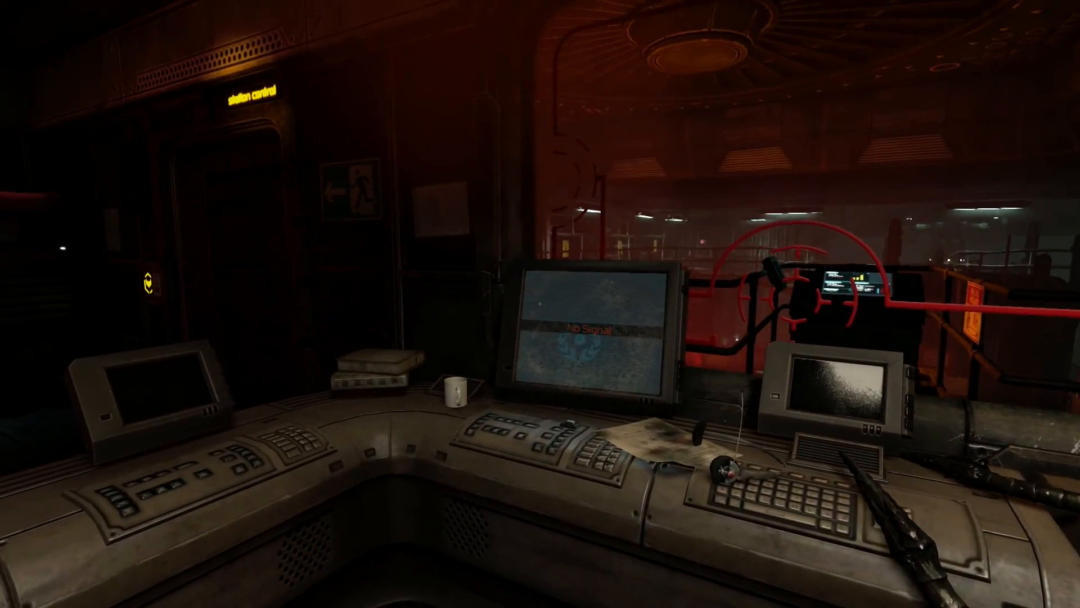
{"action": "mouse_move", "coordinate": [540, 304]}
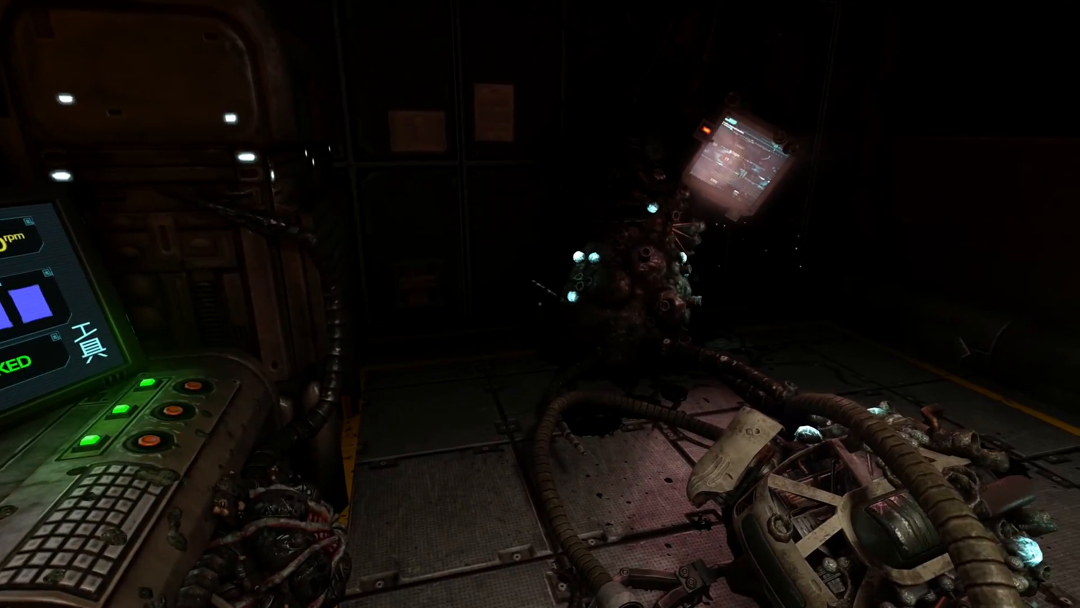
{"action": "mouse_move", "coordinate": [540, 304]}
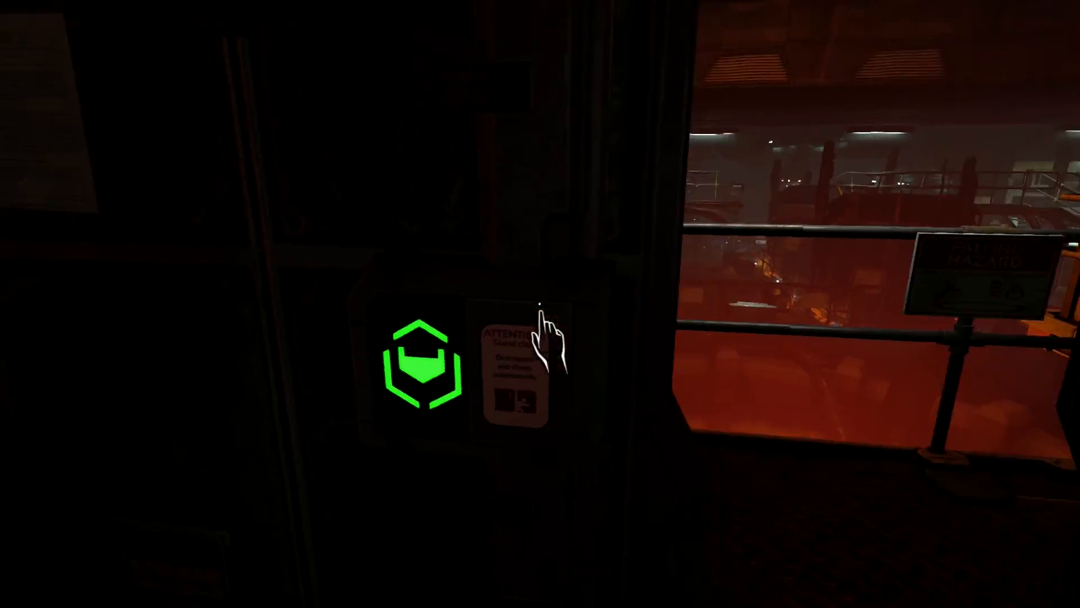
Open the green-hexagon door out of station control onto the railed balcony.
{"action": "left_click", "coordinate": [420, 372]}
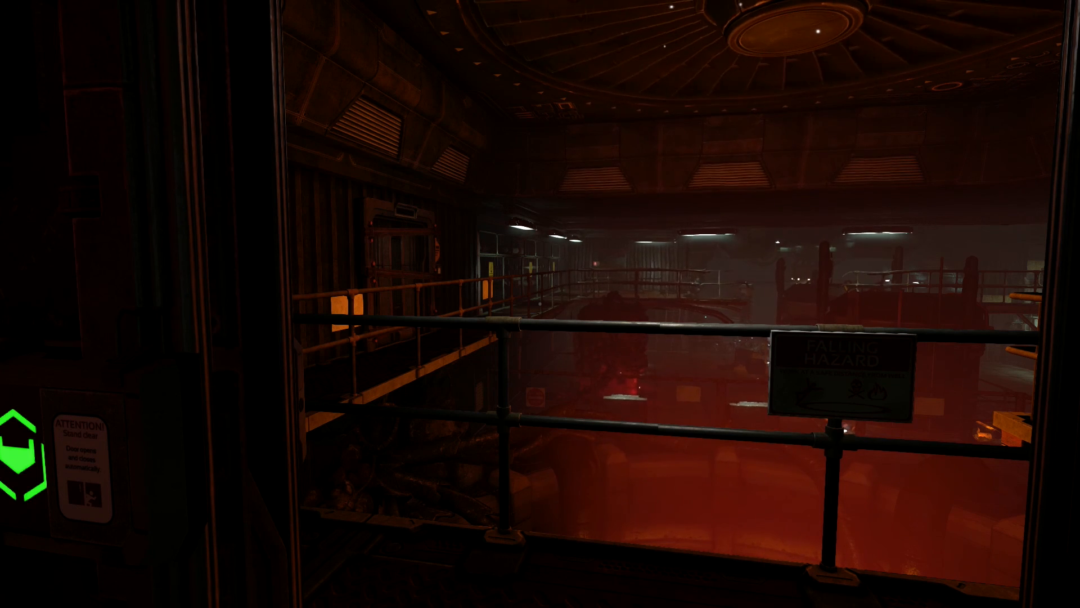
{"action": "mouse_move", "coordinate": [540, 303]}
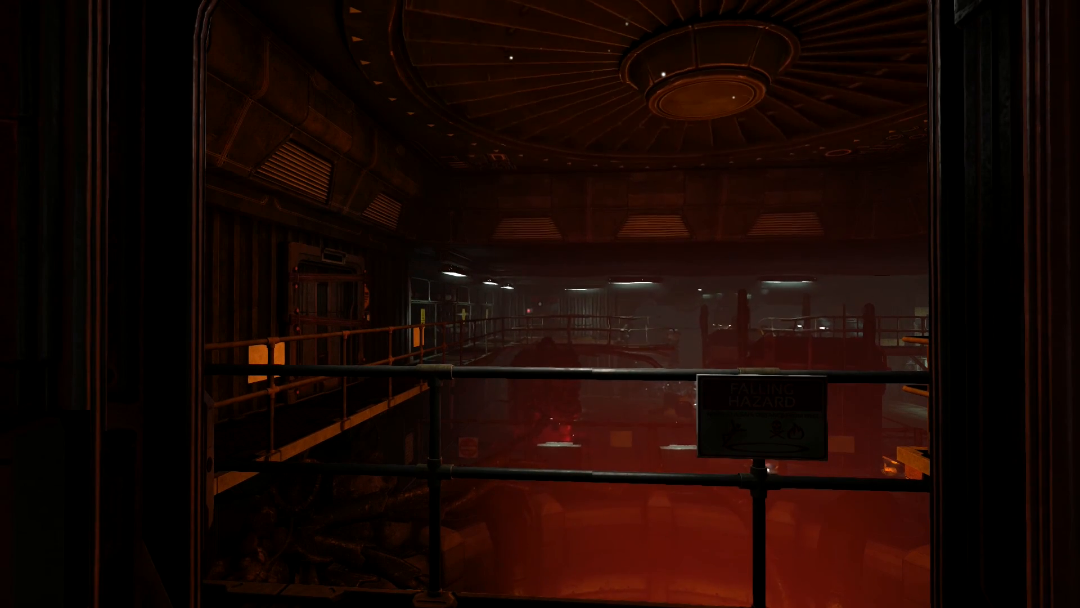